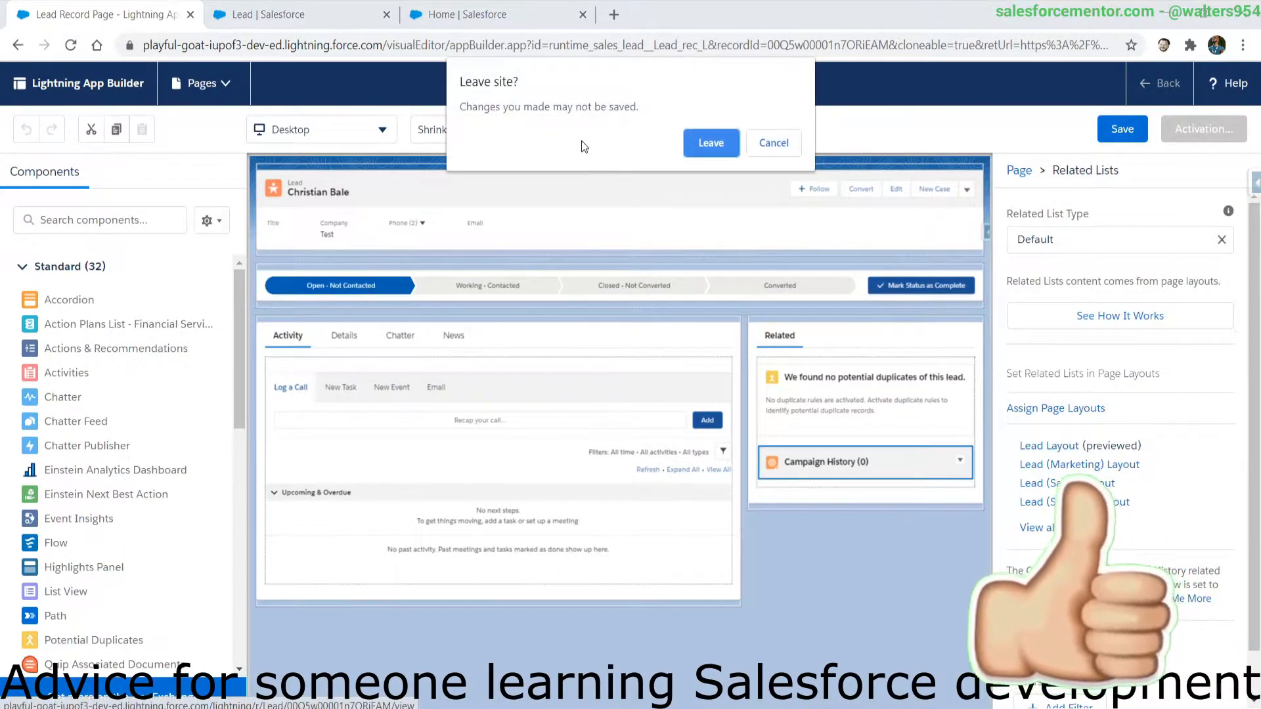
# Leave the builder discarding changes, check Lead Details, then open the Questionnaire object in Object Manager
pyautogui.click(710, 142)
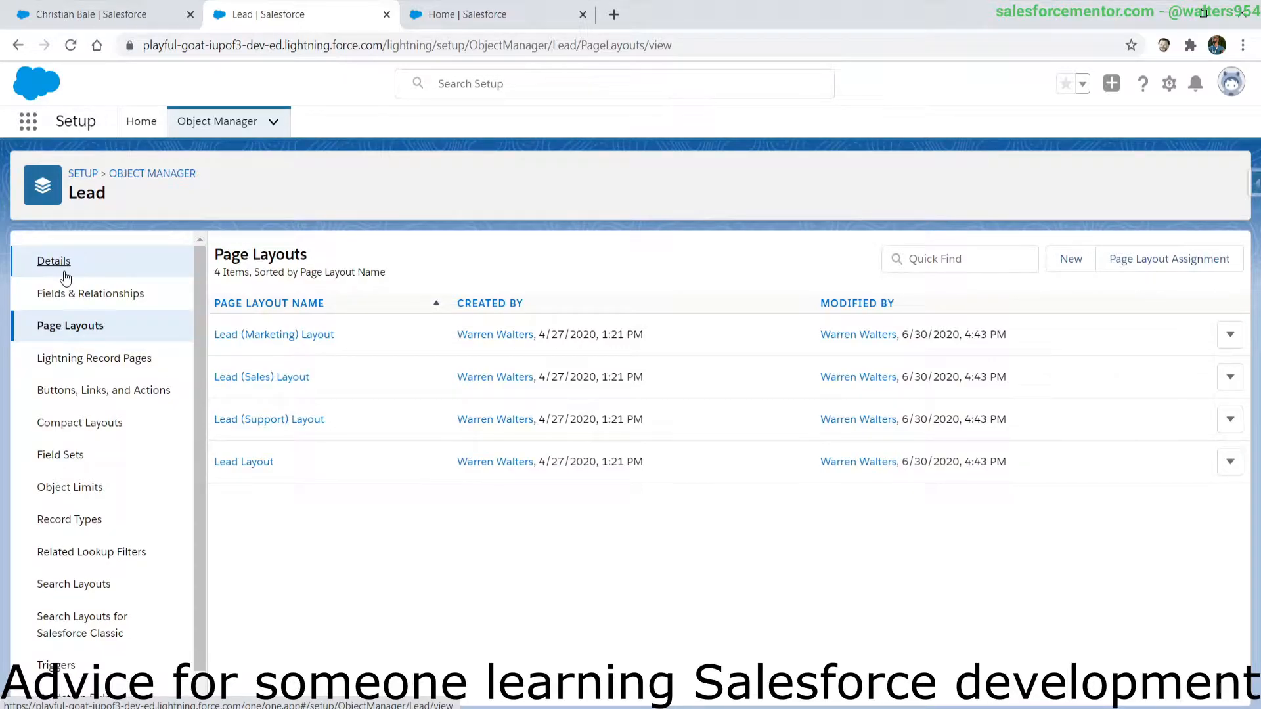
pyautogui.click(54, 260)
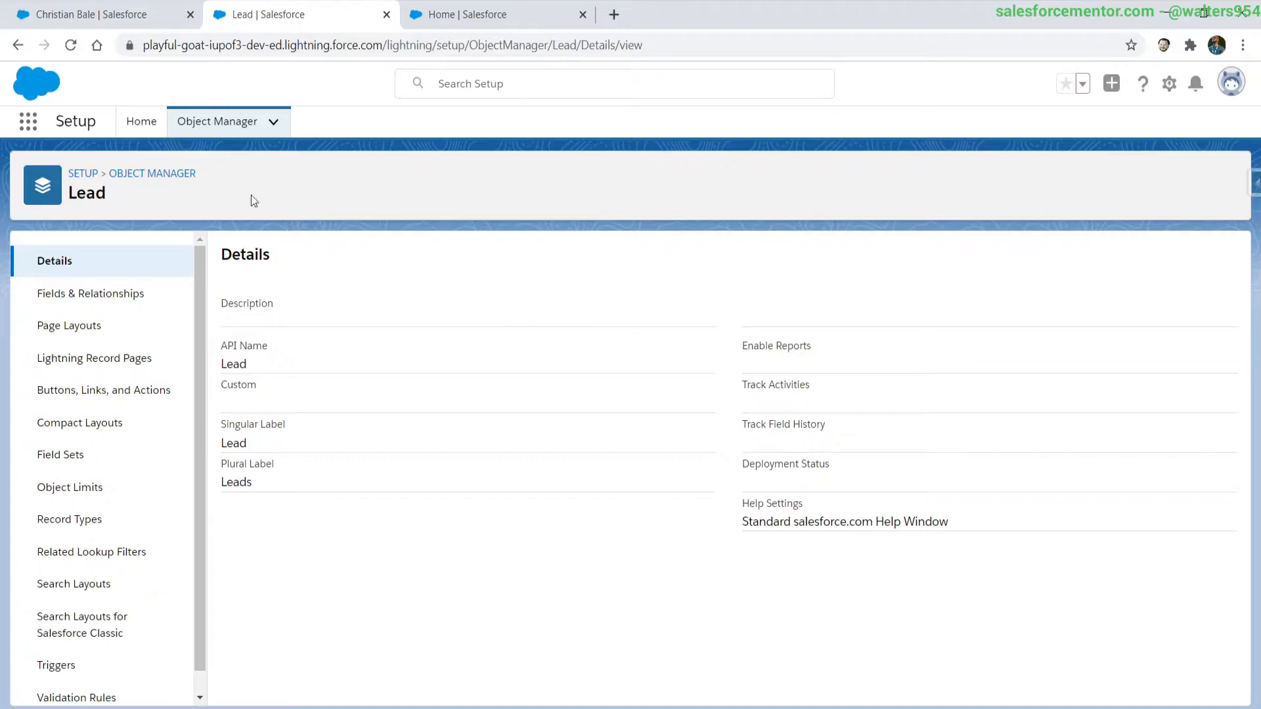
pyautogui.click(216, 121)
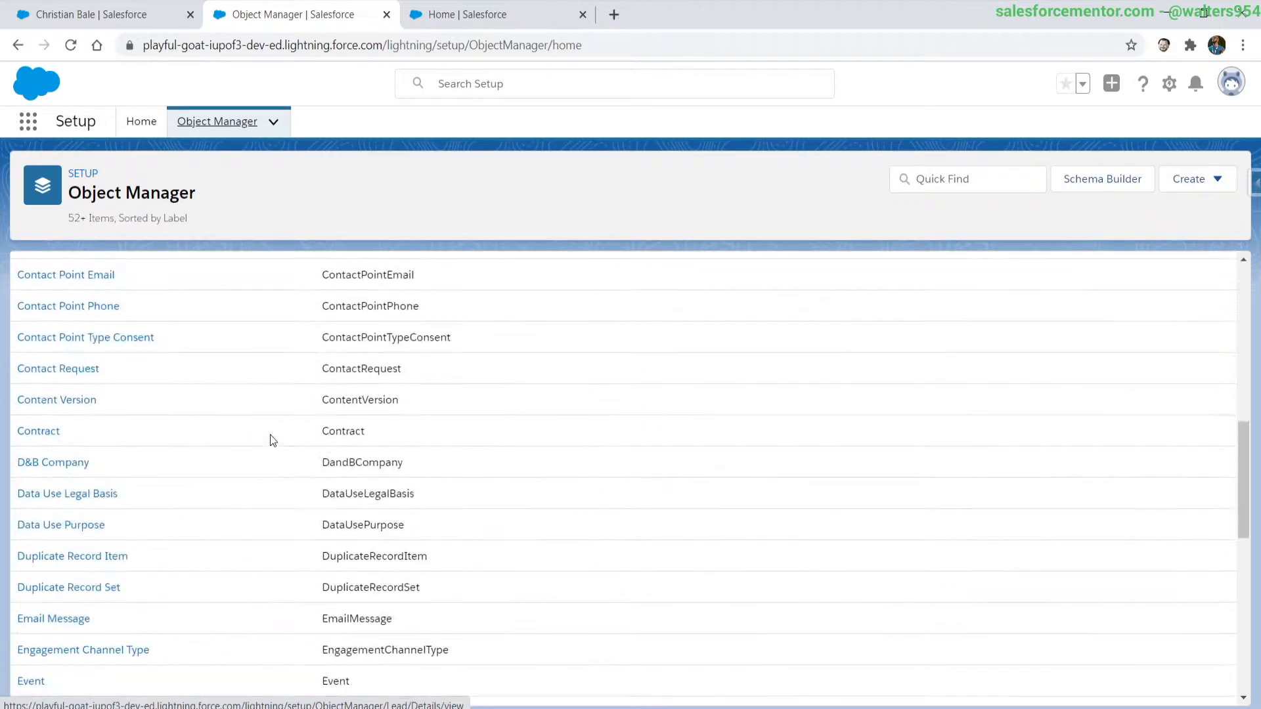
pyautogui.scroll(-3)
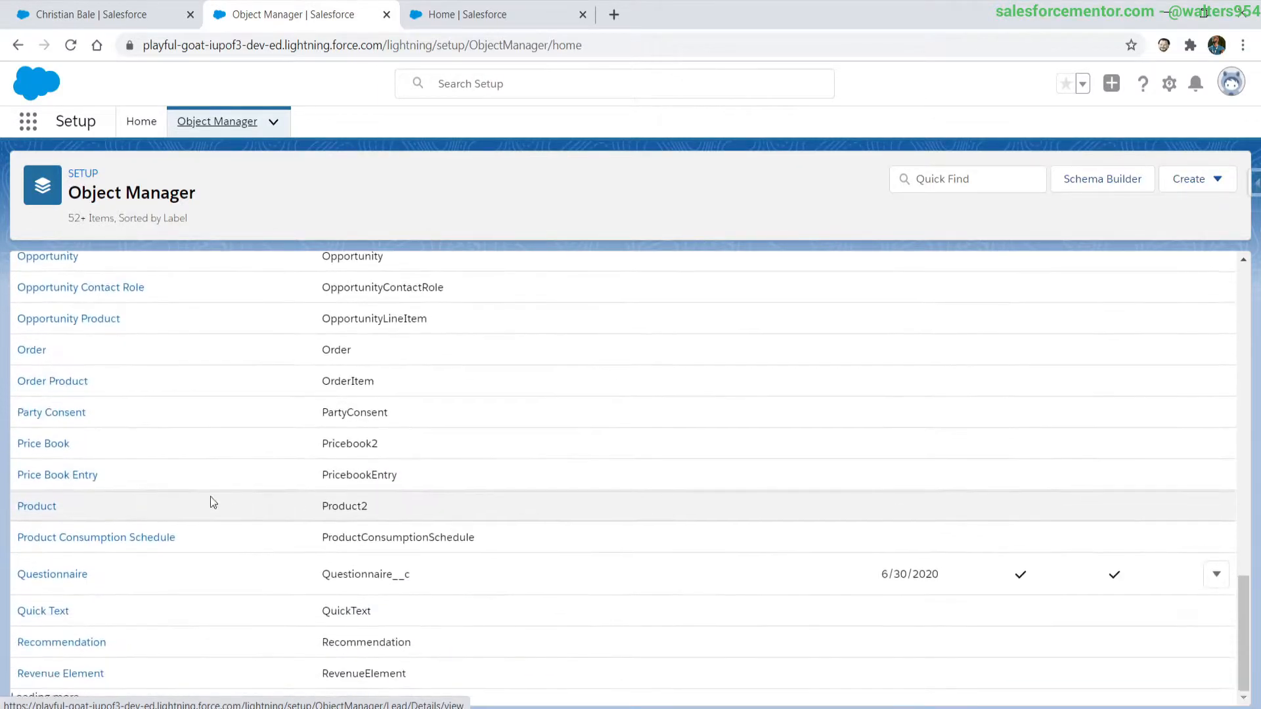
pyautogui.click(51, 574)
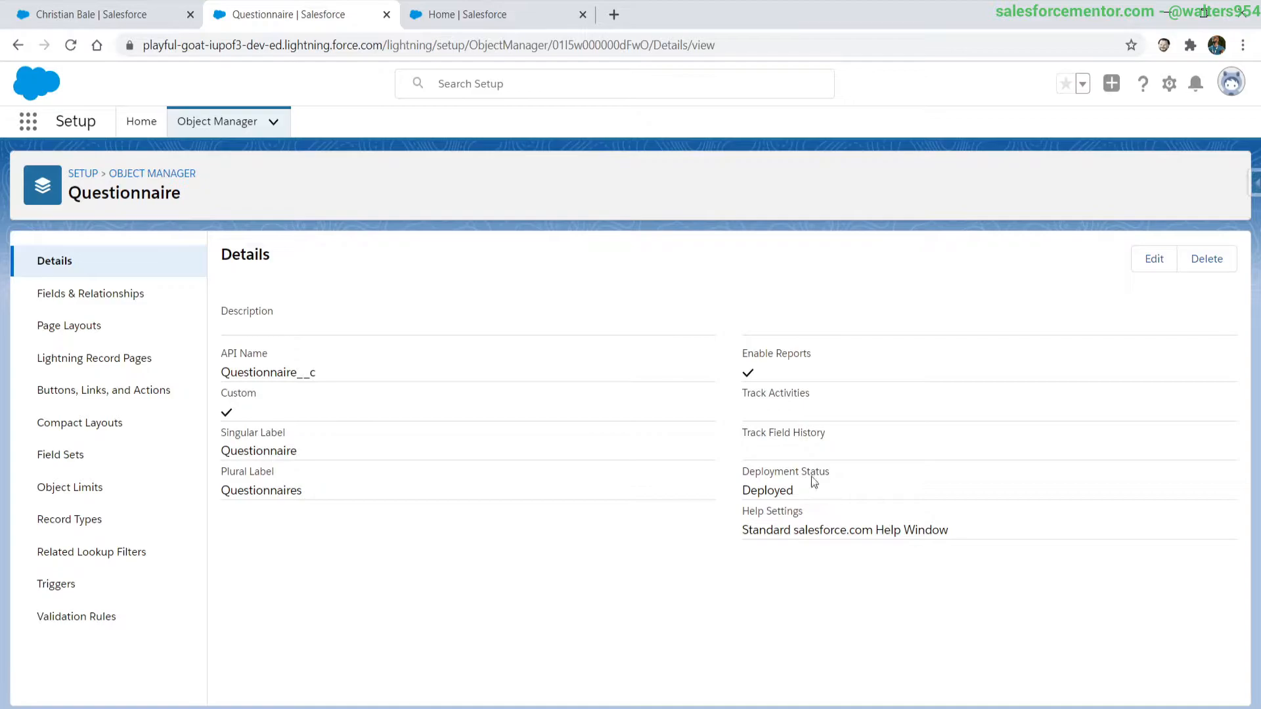
# View Christian Bale's lead details, then open Bertha Boxer's record from All Open Leads
pyautogui.click(84, 15)
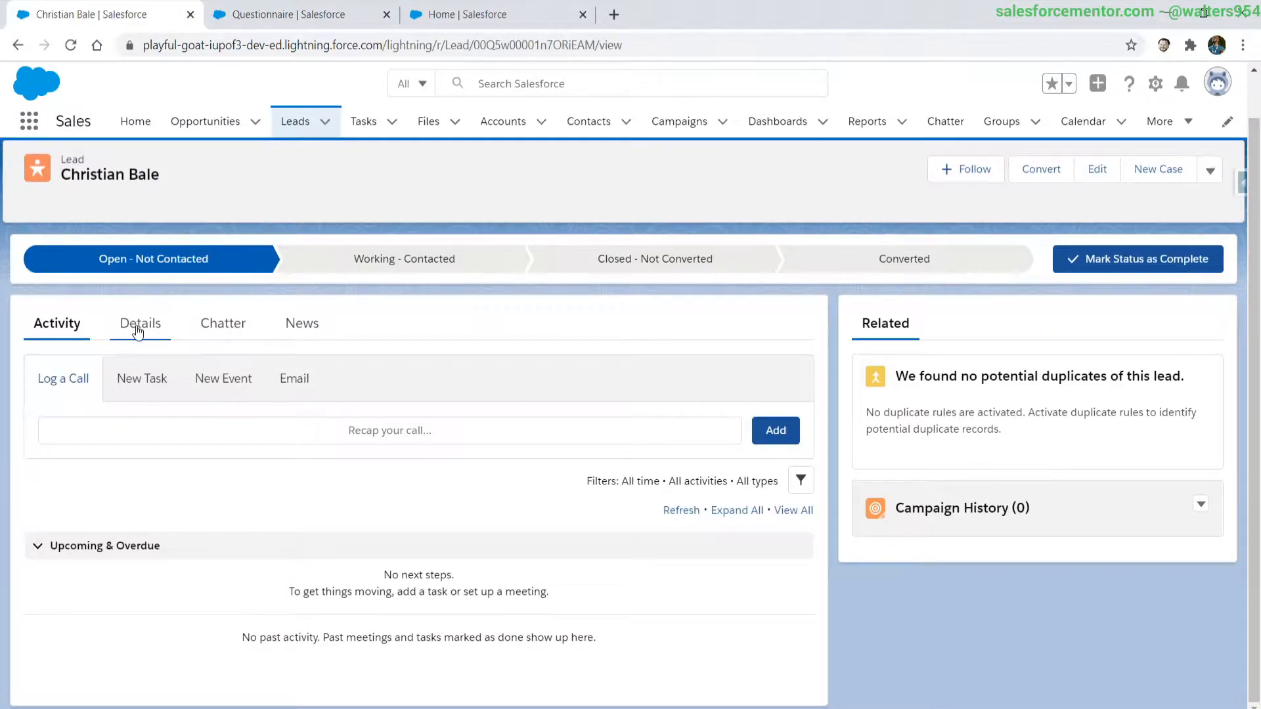
pyautogui.click(140, 323)
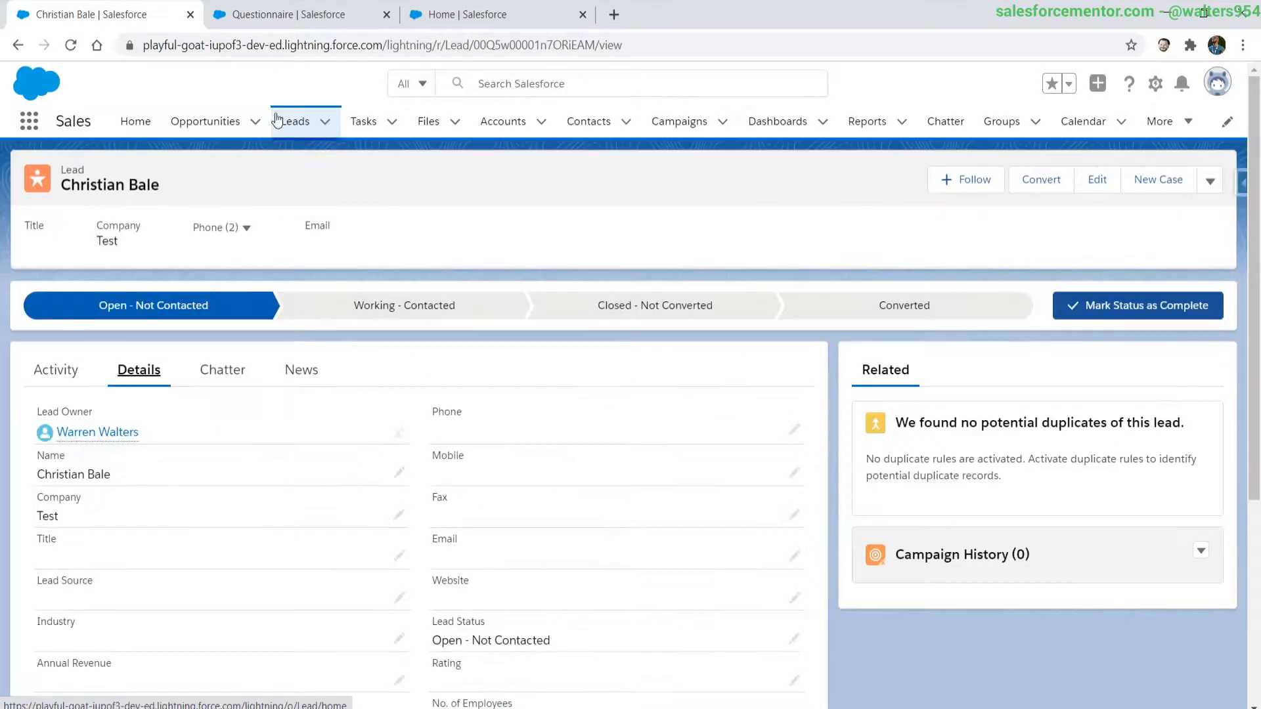
pyautogui.click(295, 121)
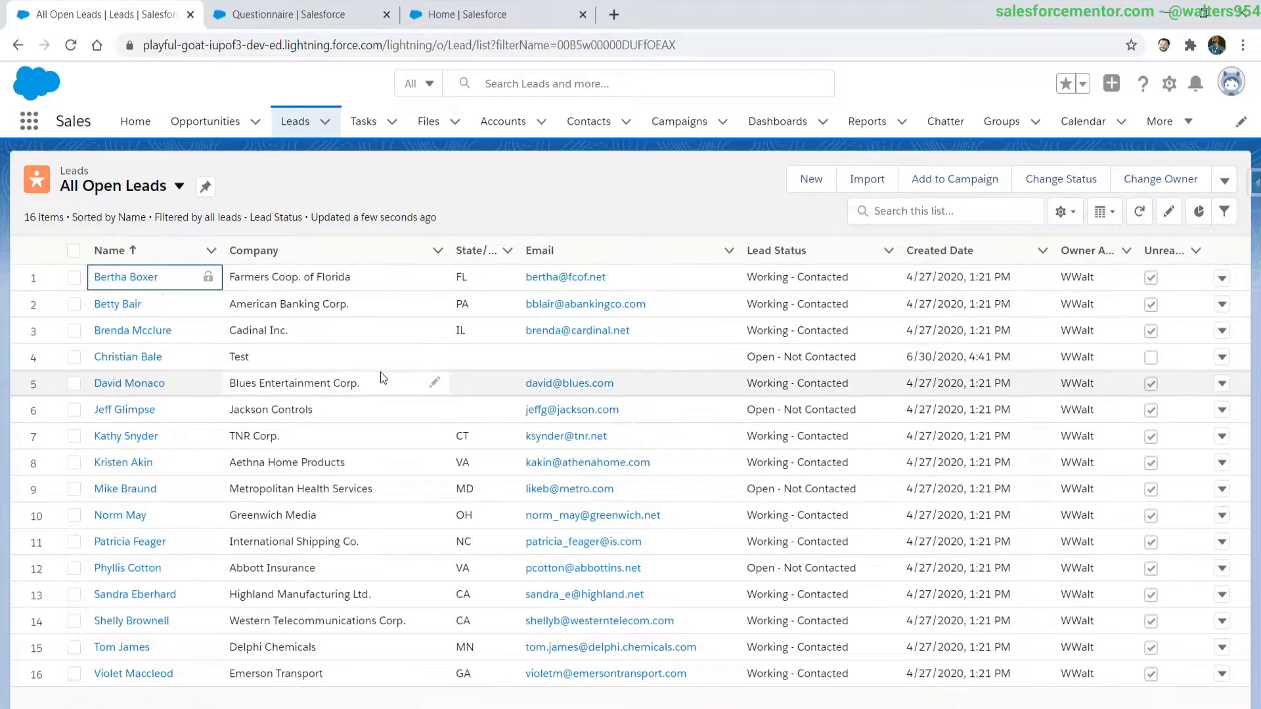
pyautogui.click(126, 277)
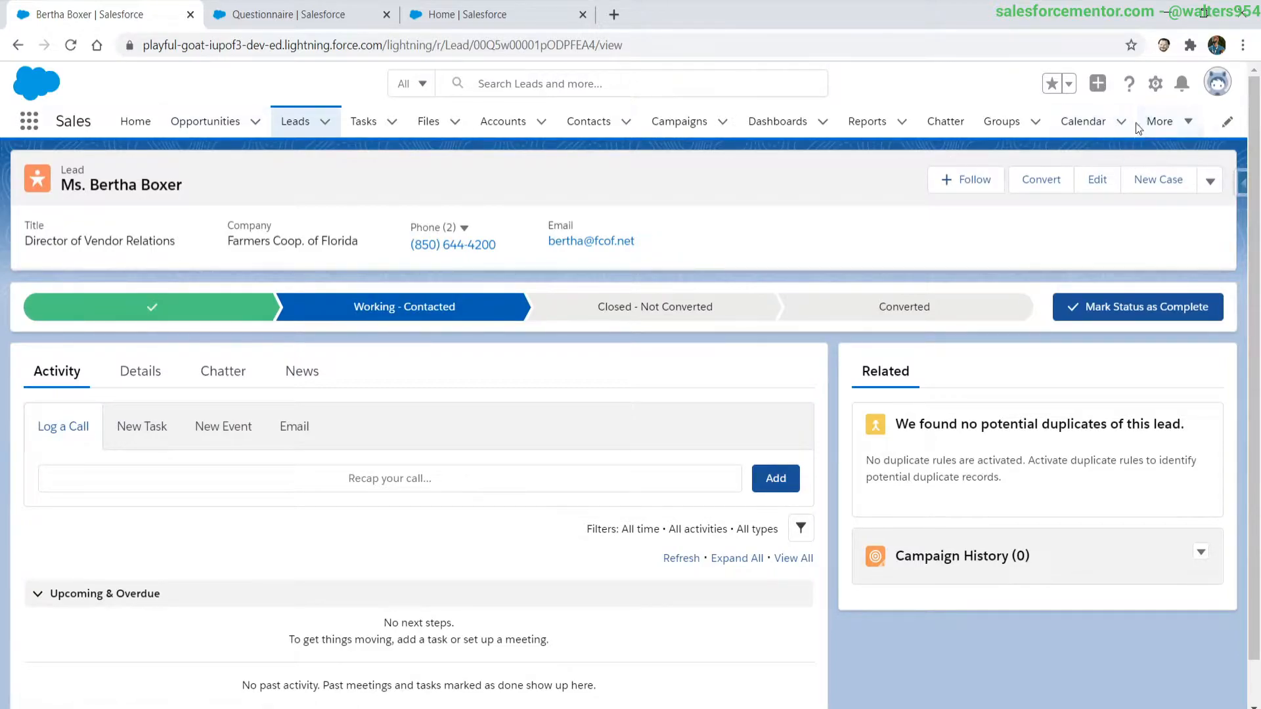
# From the gear menu, open the Lead object's setup in a new tab and reopen the menu
pyautogui.click(1155, 83)
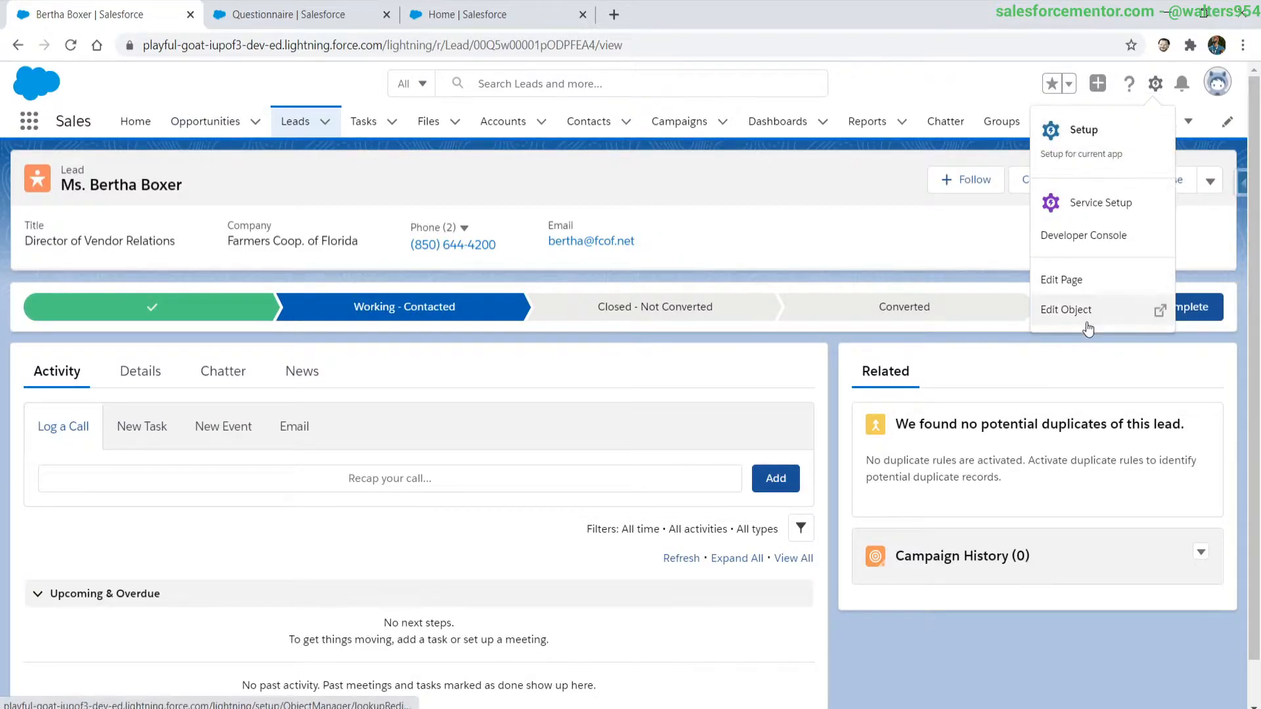
pyautogui.click(1065, 310)
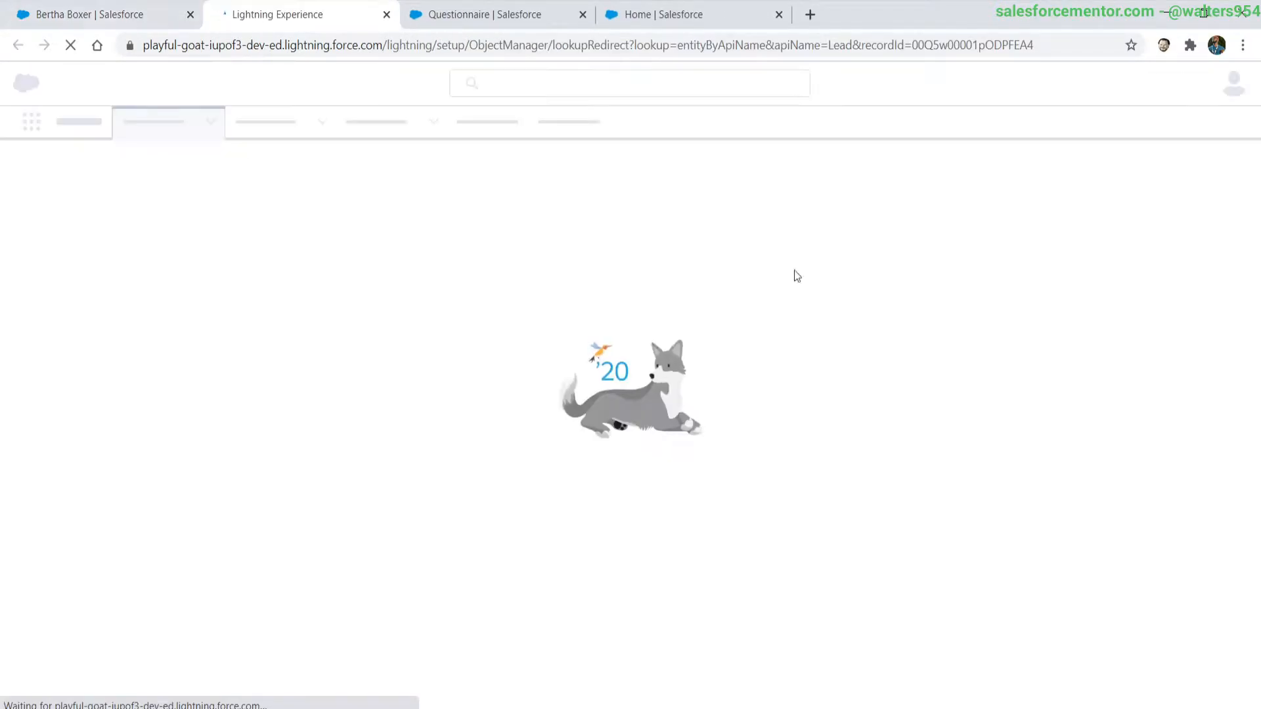
pyautogui.click(1155, 83)
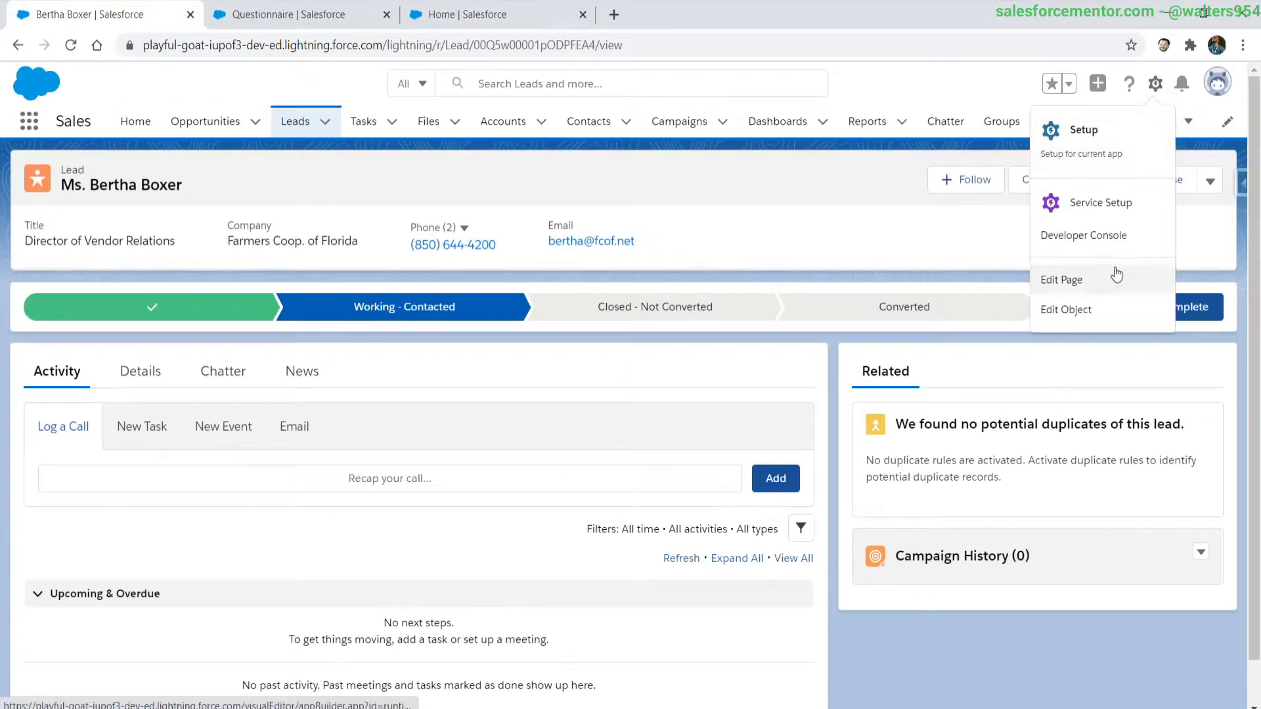
# Edit the Lead Record Page in App Builder, search components for 're' and select Related Lists
pyautogui.click(1061, 278)
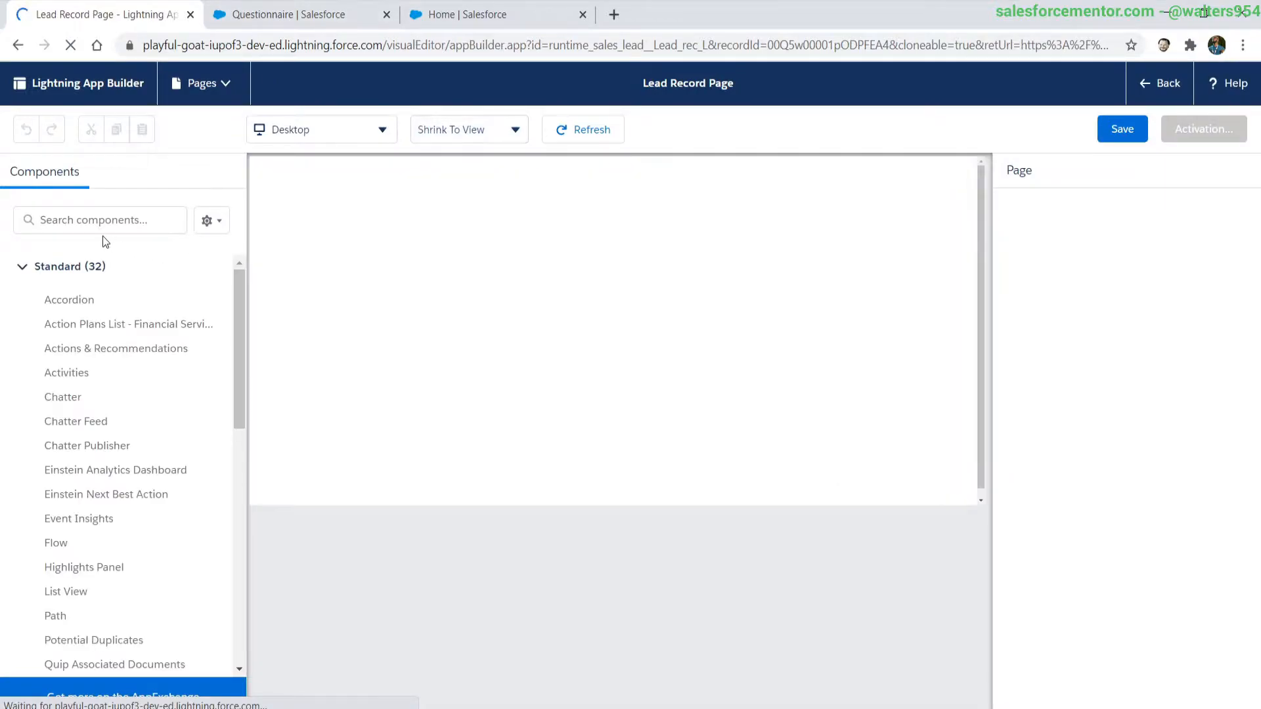
pyautogui.write('rel')
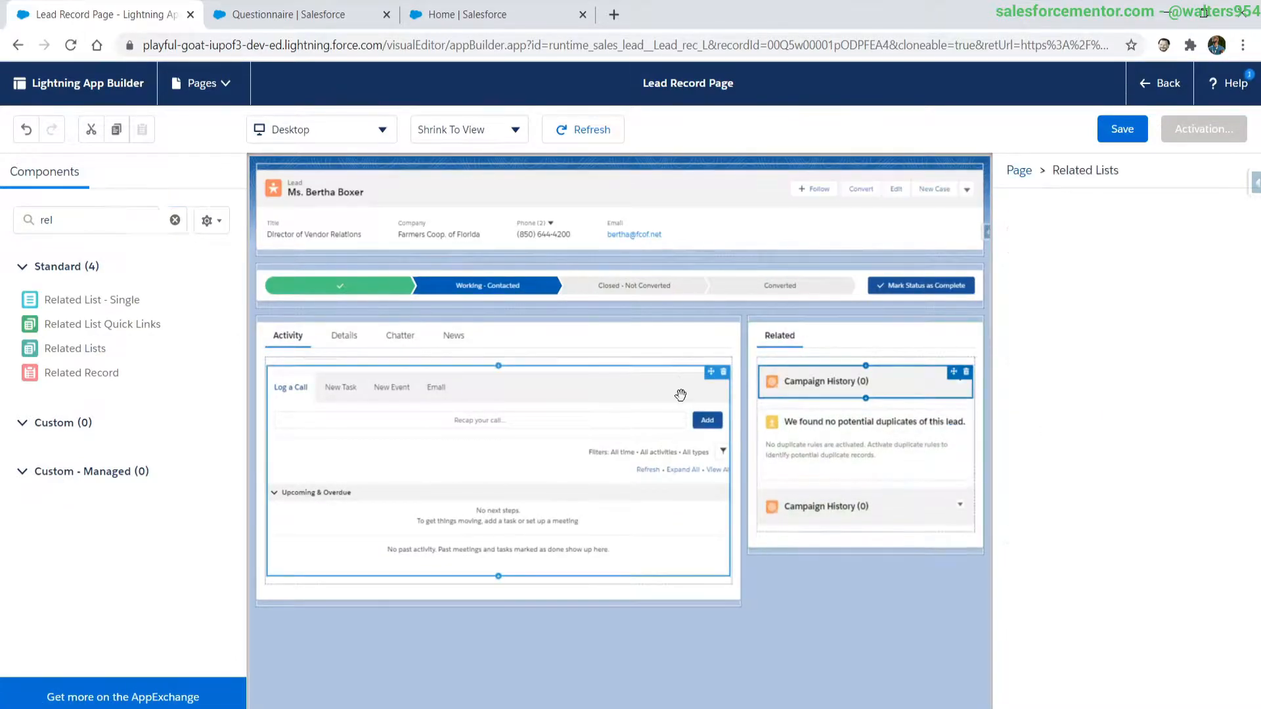
pyautogui.click(864, 381)
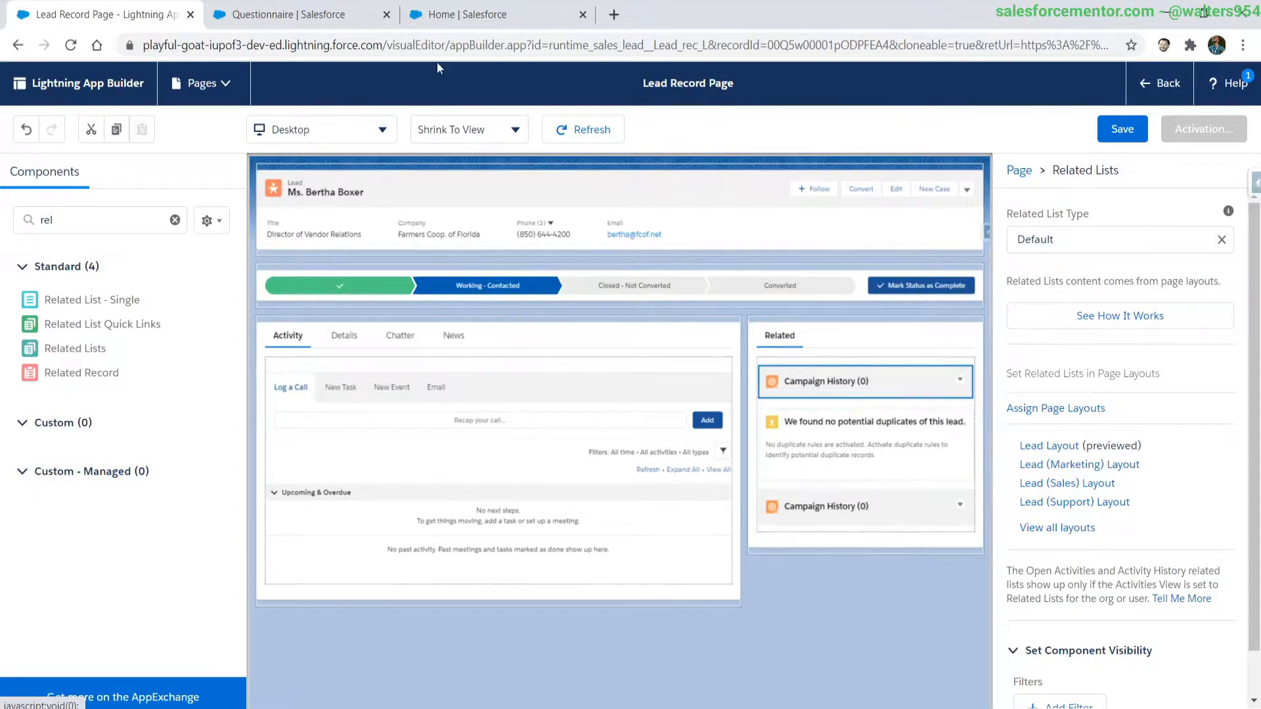
pyautogui.click(298, 14)
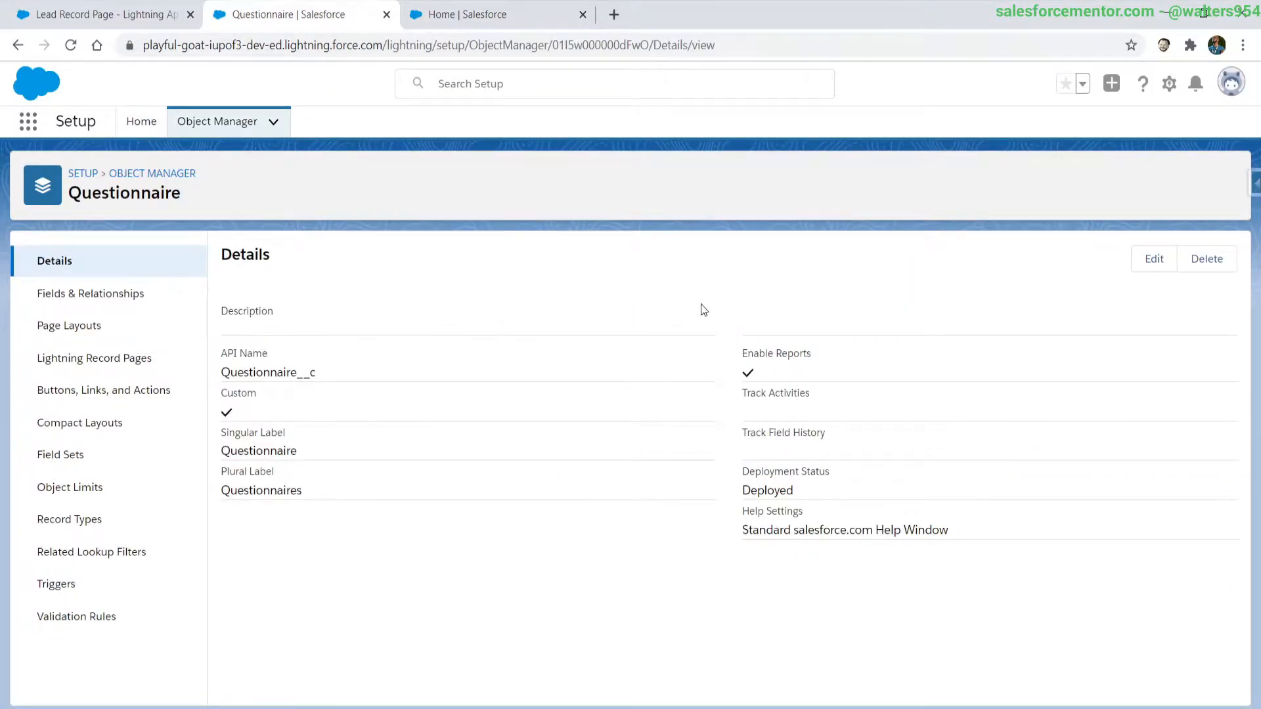
pyautogui.click(103, 13)
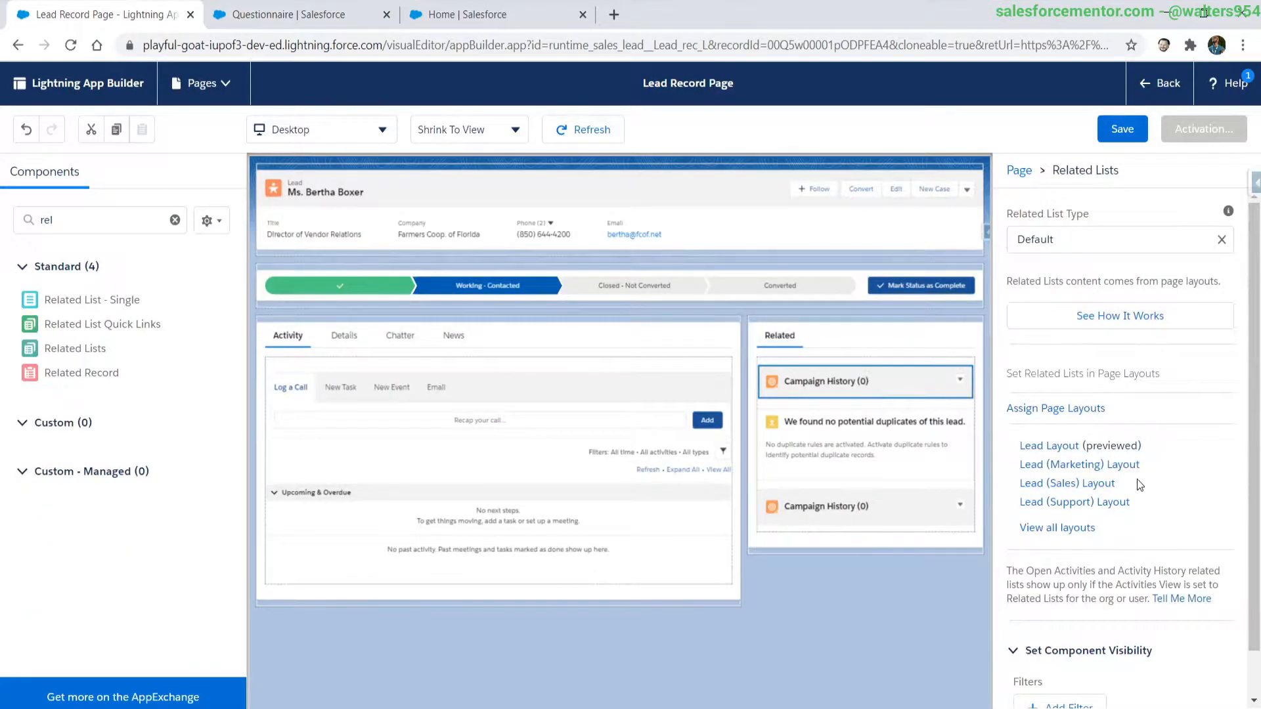
# Change the Related List Type to Basic List and back to Default
pyautogui.click(1118, 239)
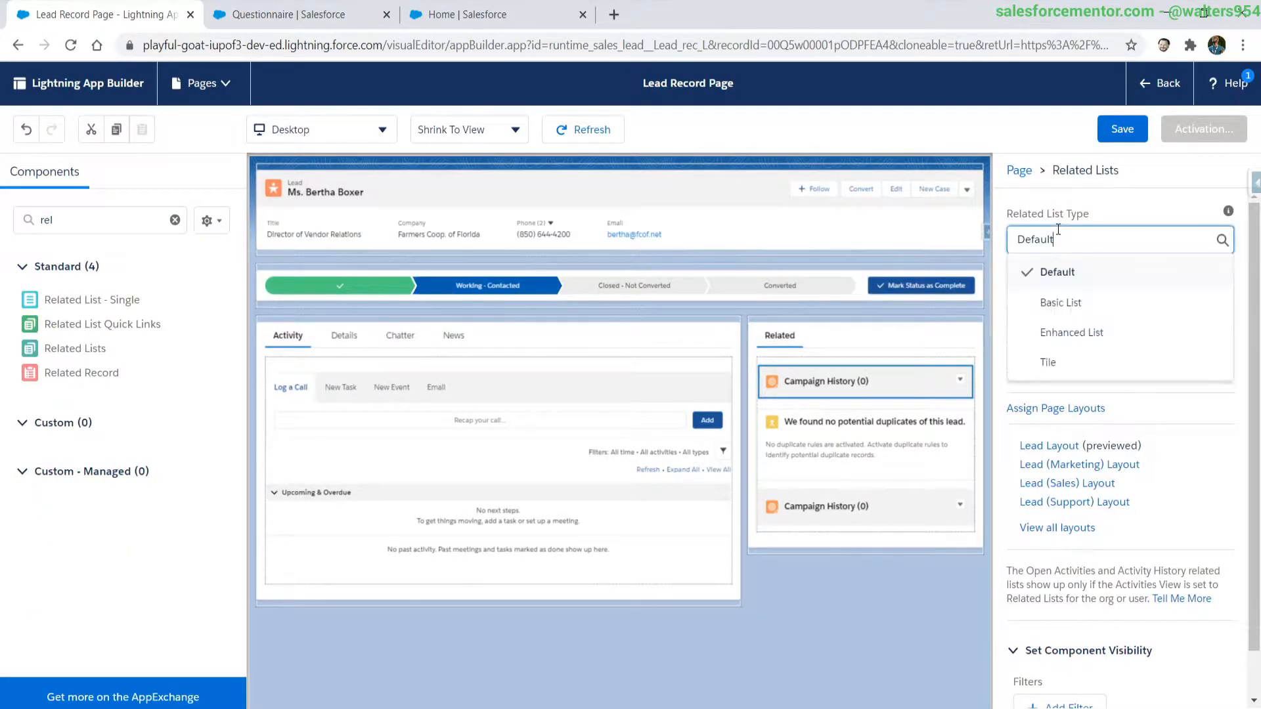
pyautogui.moveTo(1062, 304)
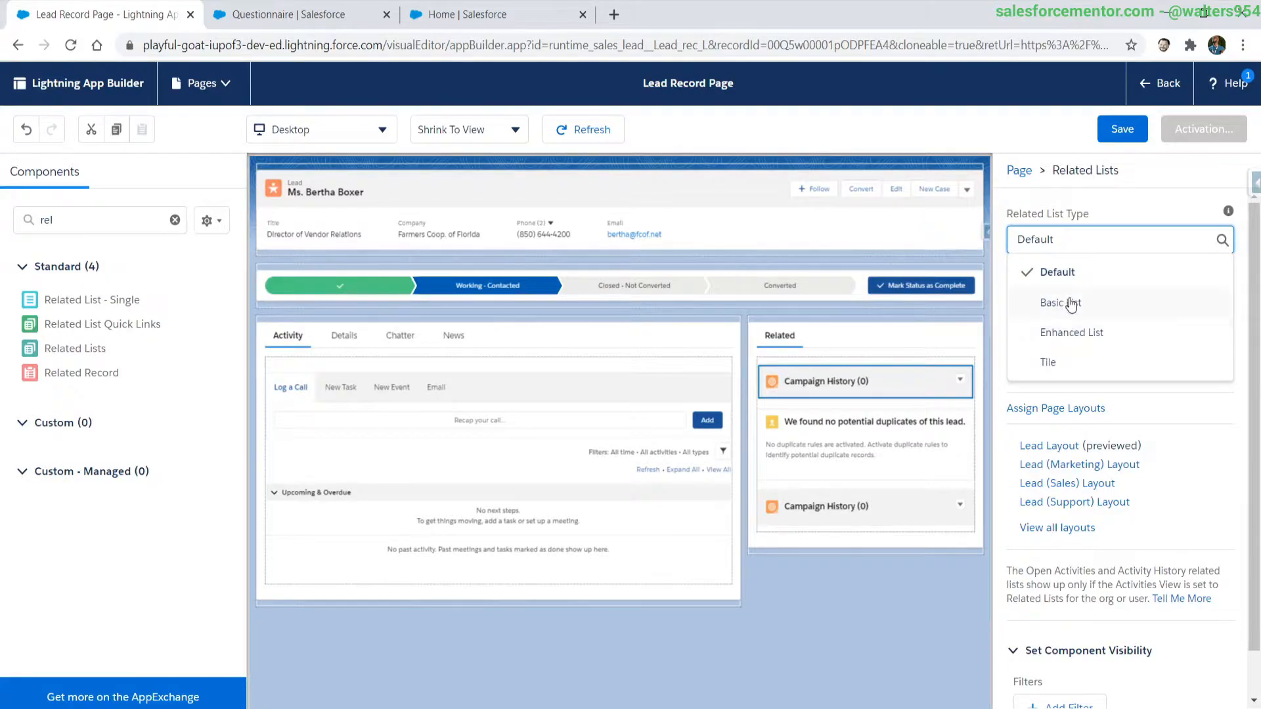
pyautogui.click(1060, 302)
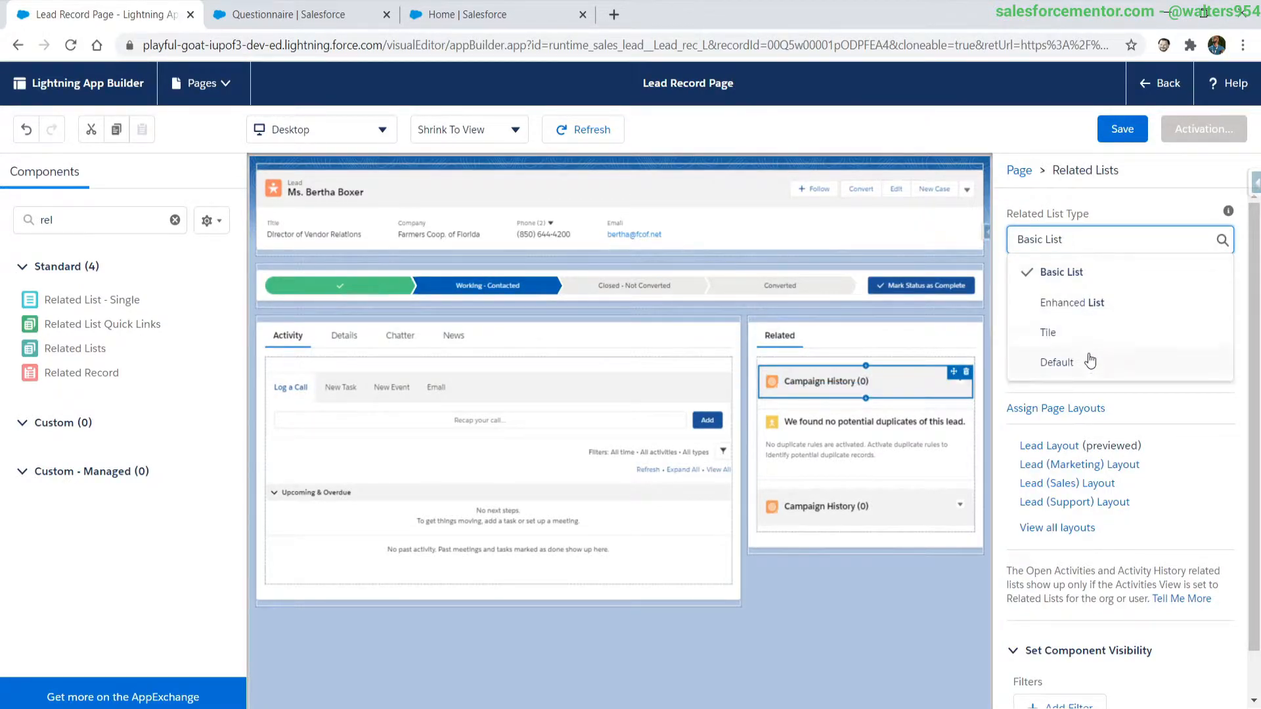
pyautogui.click(1056, 363)
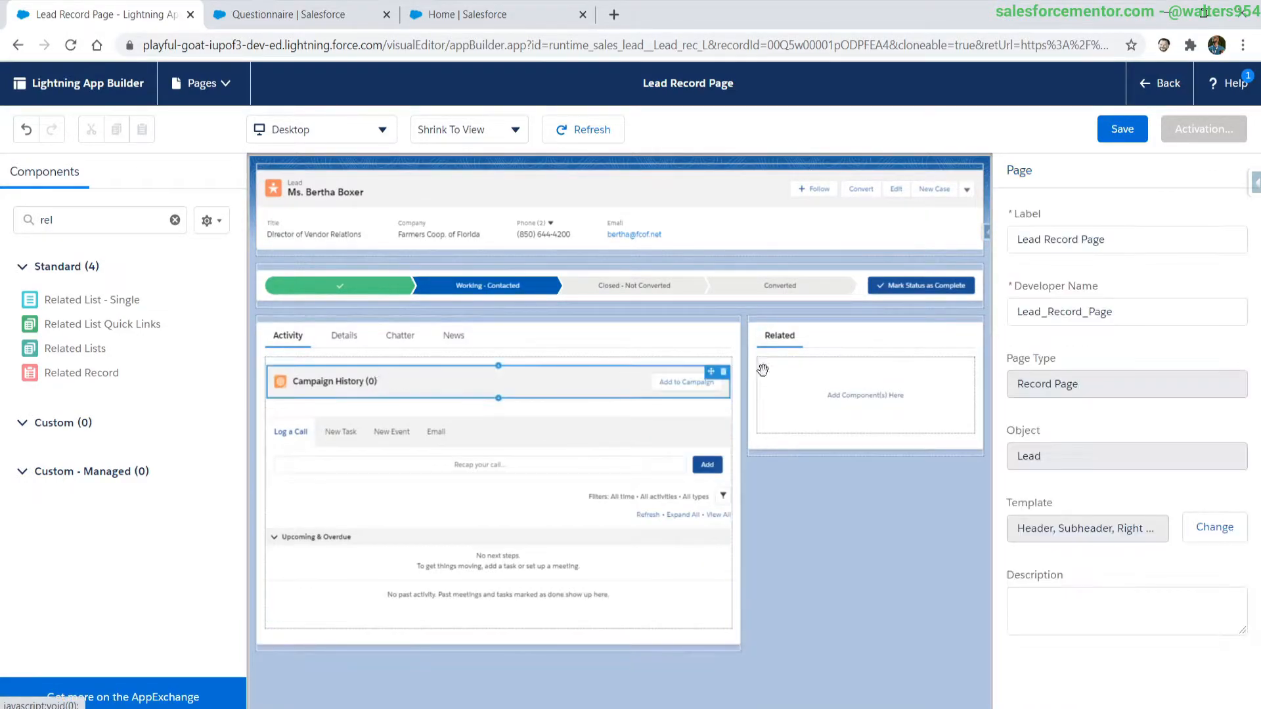
pyautogui.click(864, 381)
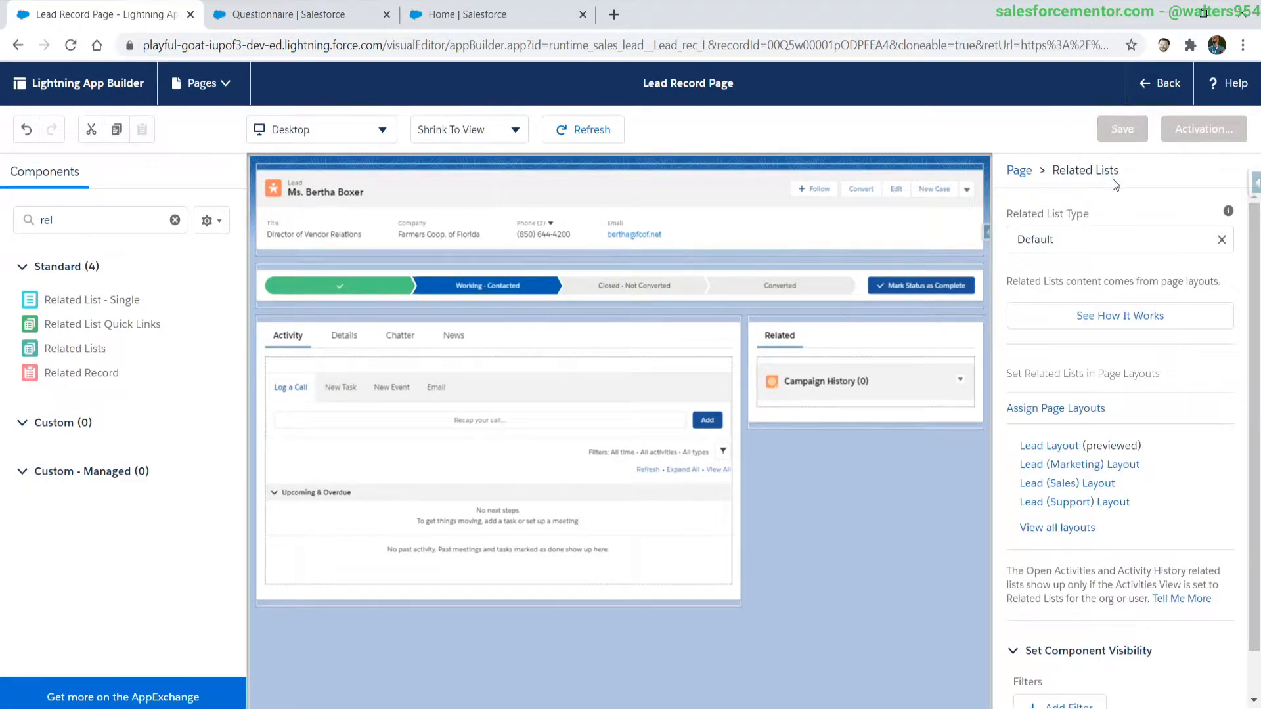
# Open the Lead Layout page layout editor and scroll to its Related Lists section
pyautogui.click(1121, 129)
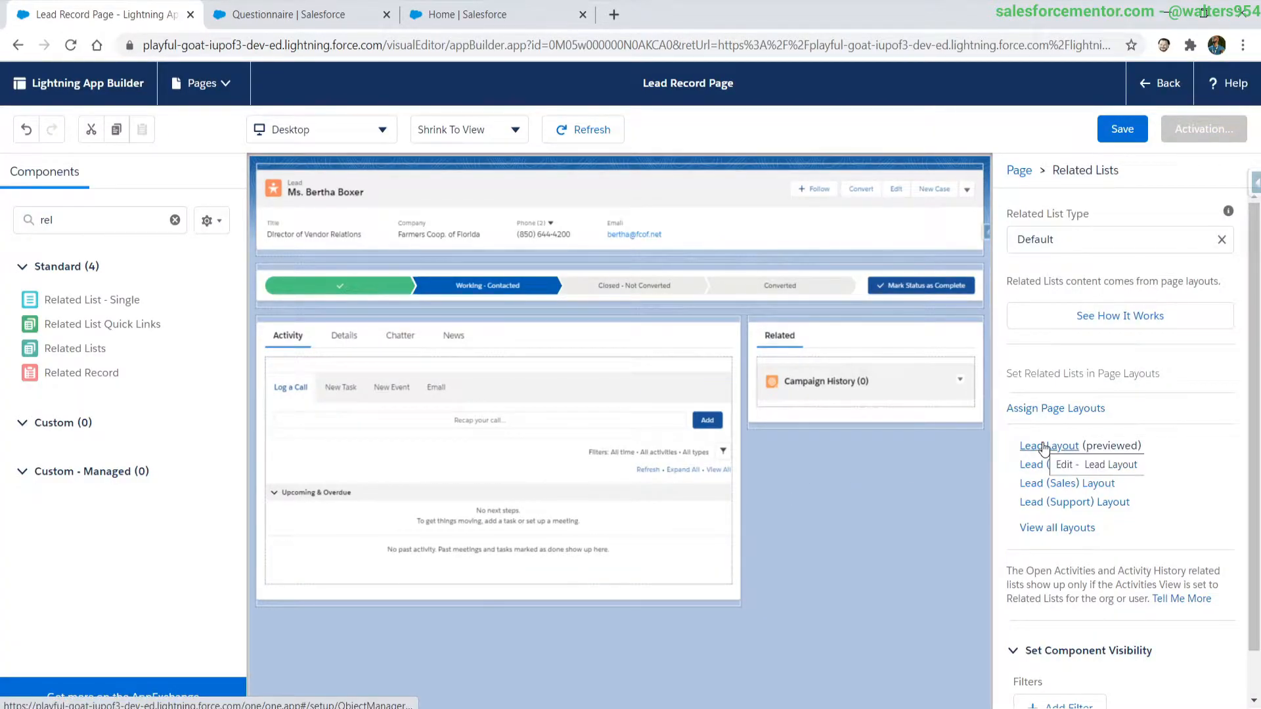
pyautogui.click(1077, 463)
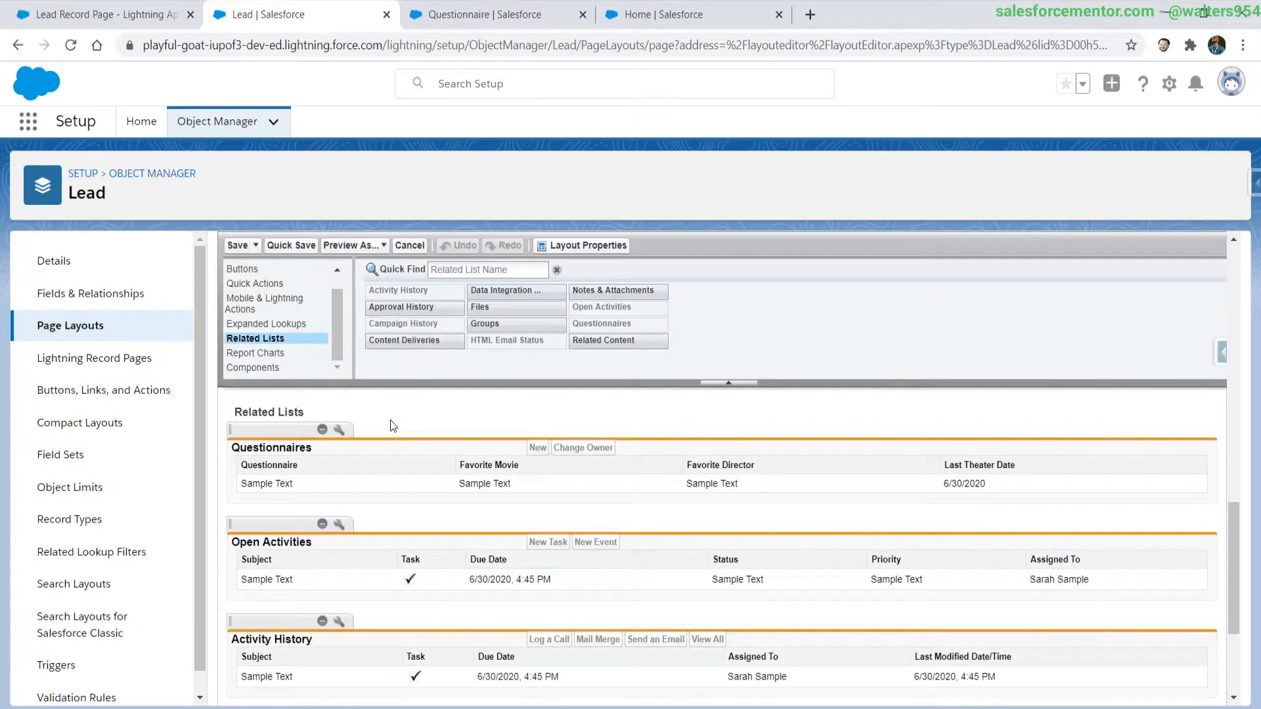
pyautogui.scroll(-3)
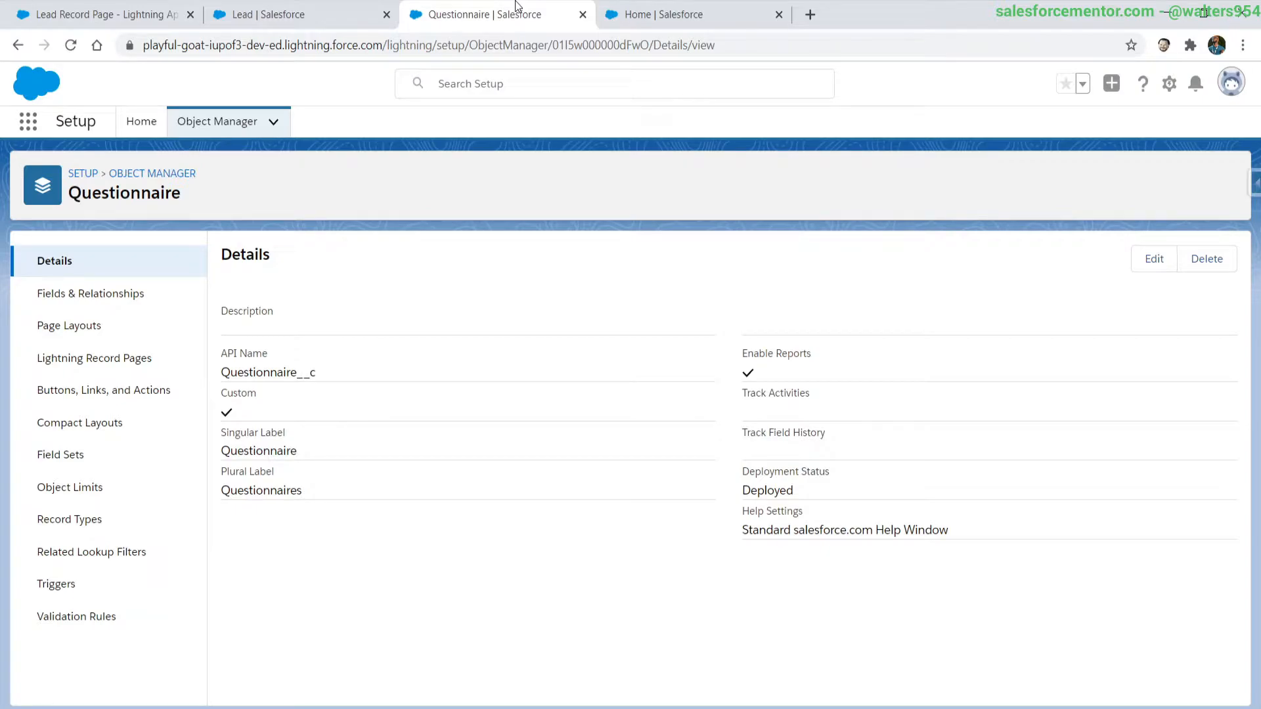
# Search Setup for System Overview, then find 'profile' in Quick Find and open Profiles
pyautogui.click(614, 83)
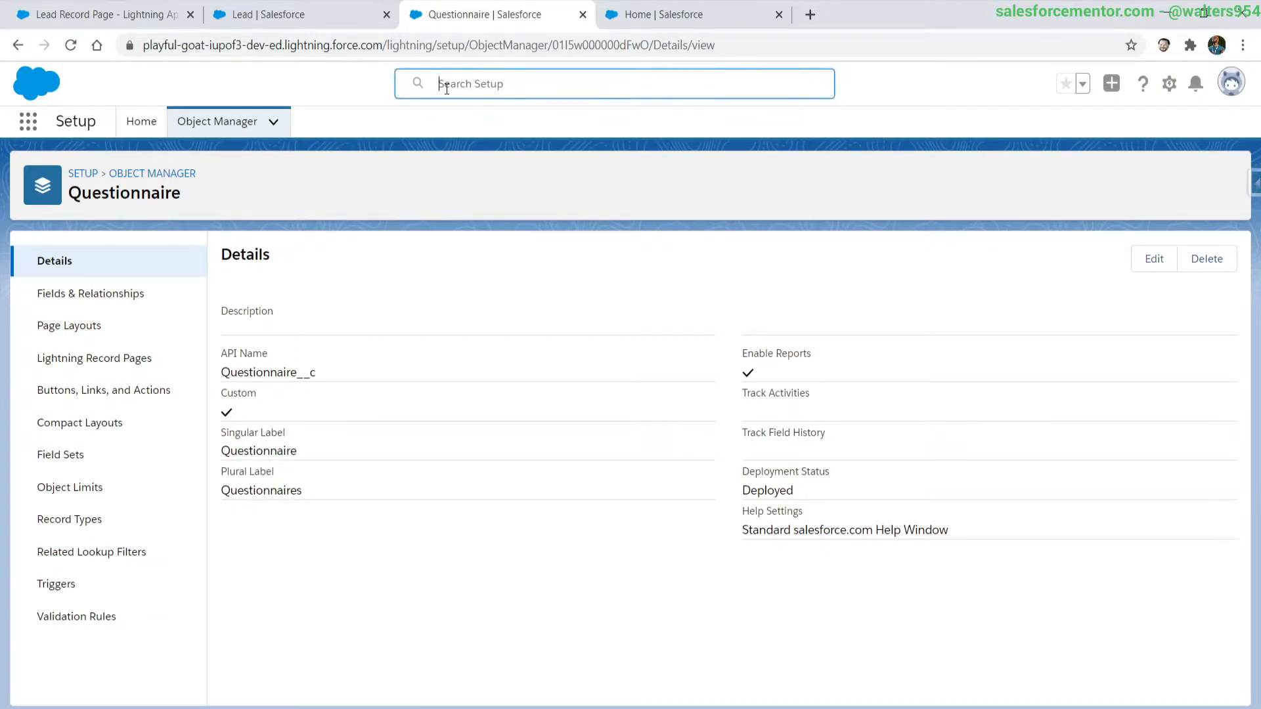
pyautogui.write('sysr')
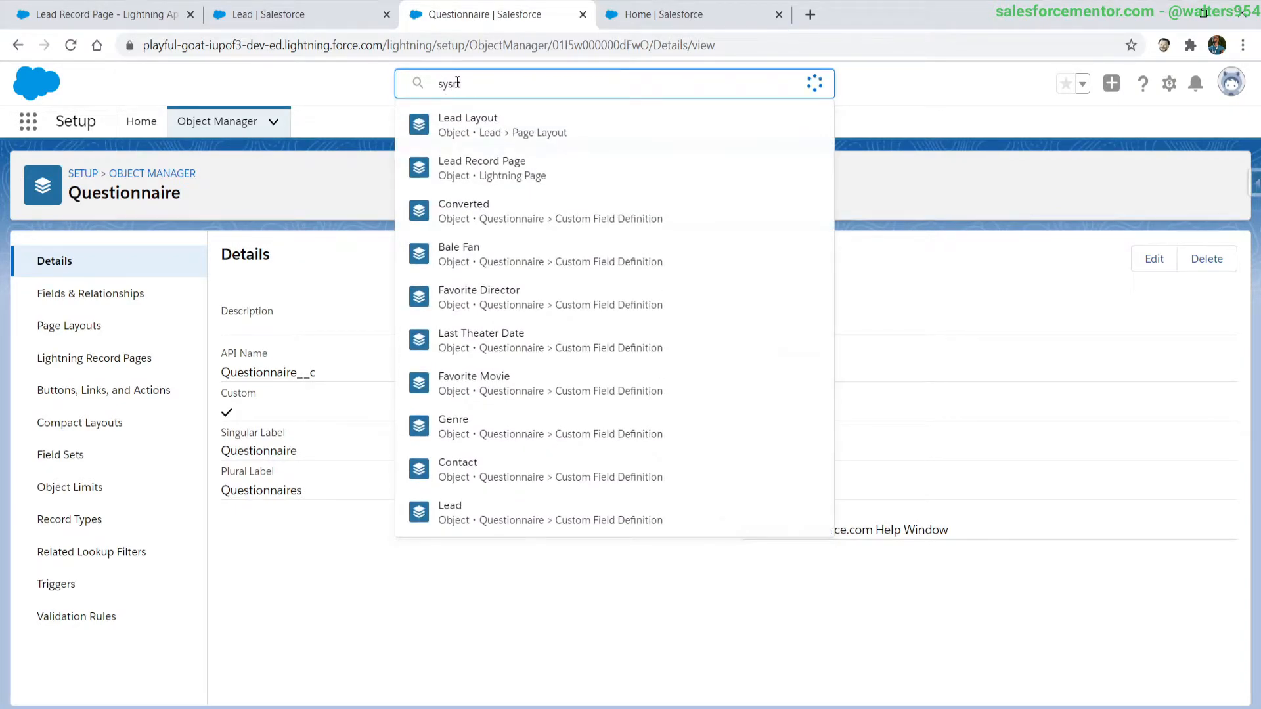
pyautogui.write('yste')
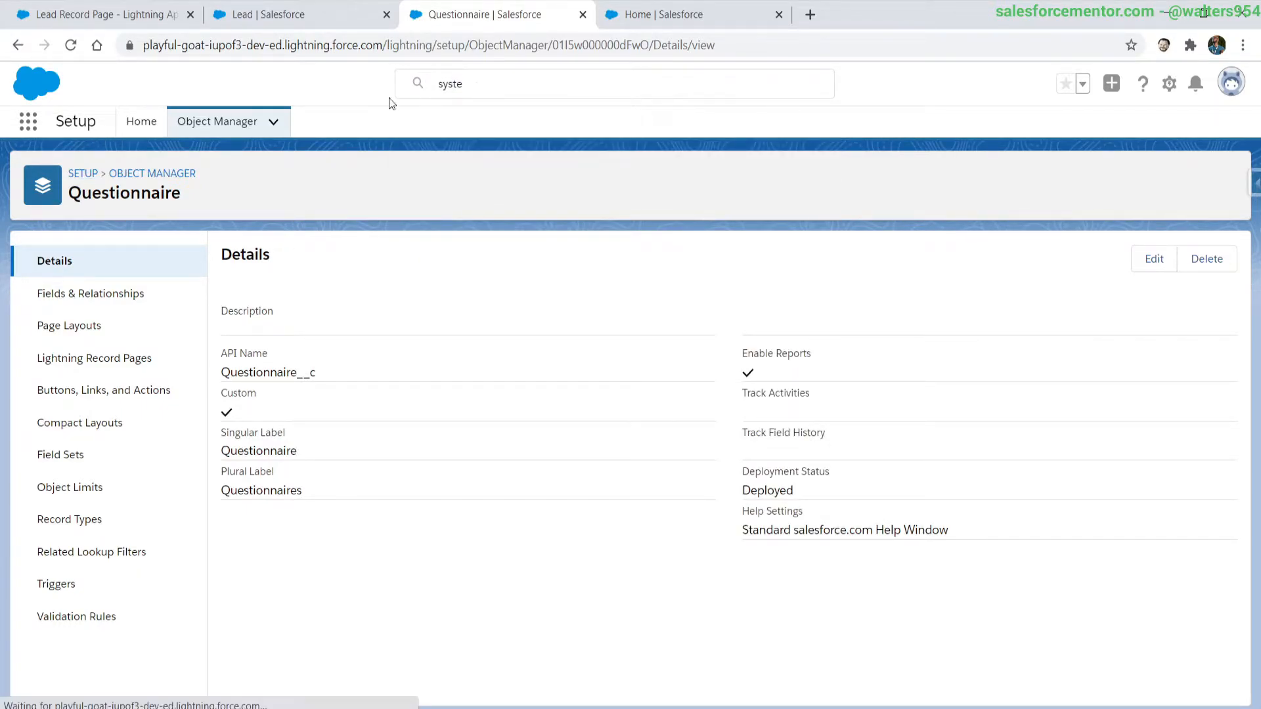
pyautogui.click(141, 121)
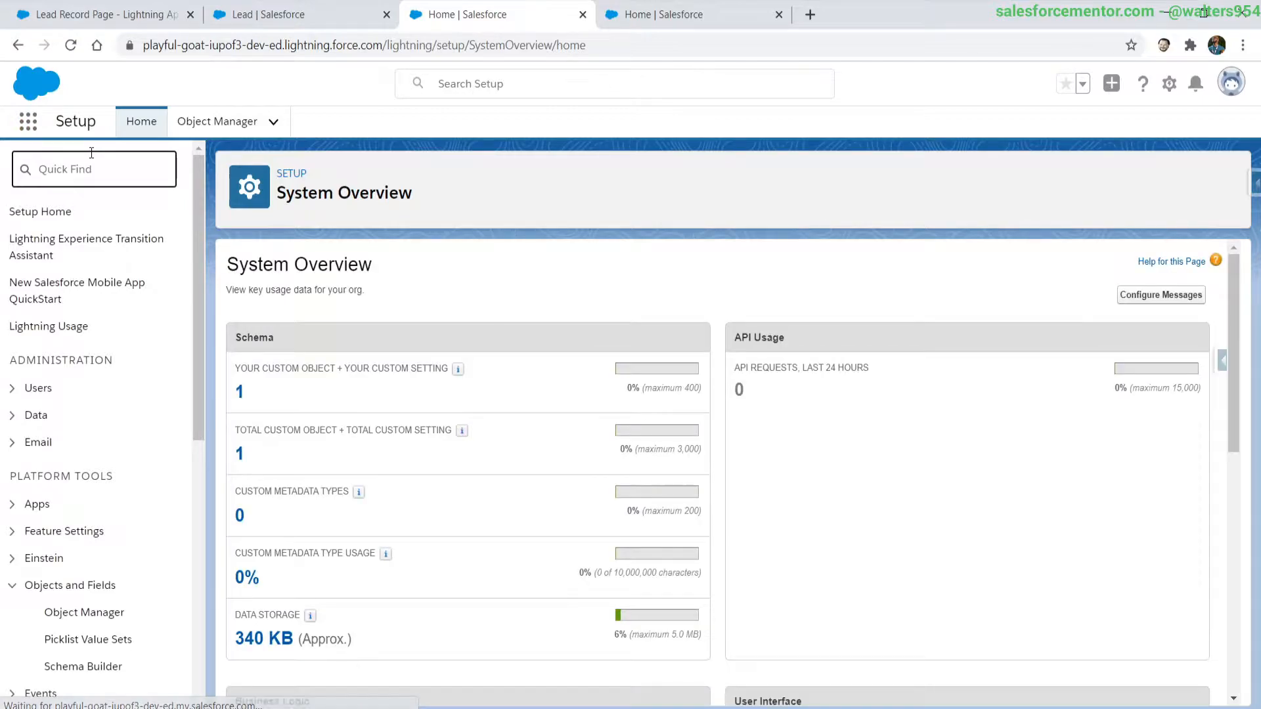
pyautogui.write('profile')
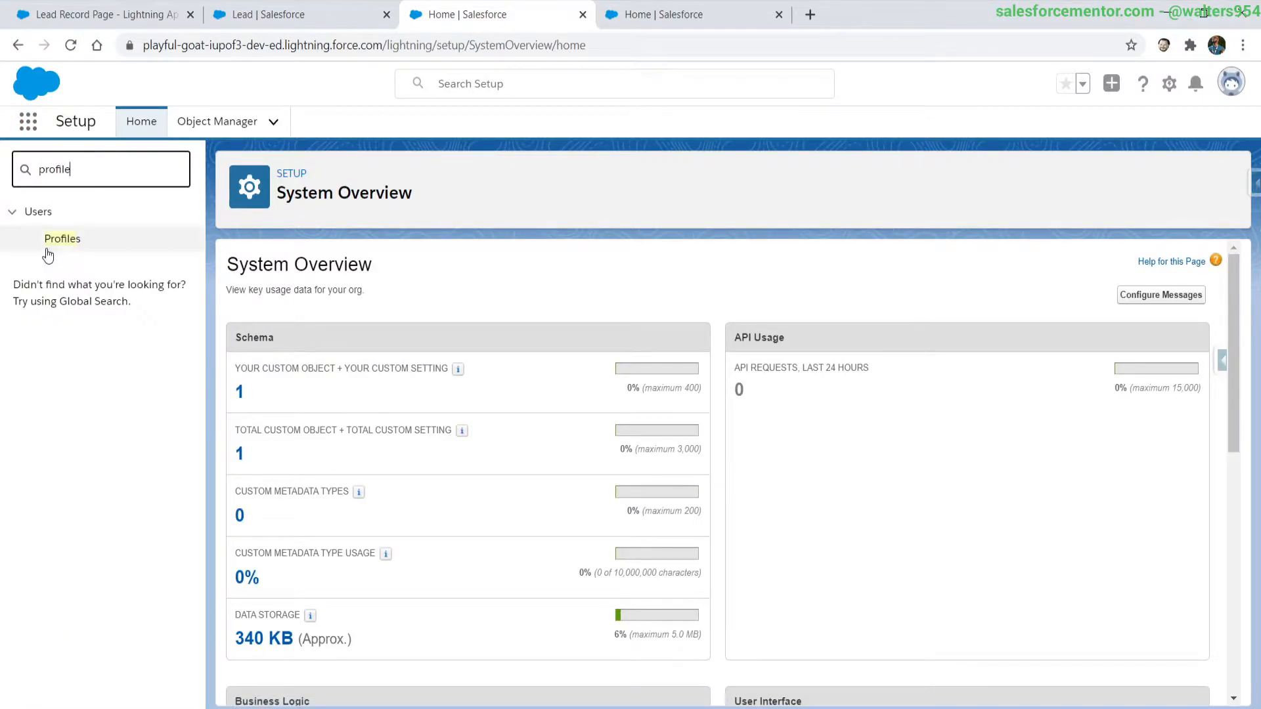
pyautogui.click(62, 238)
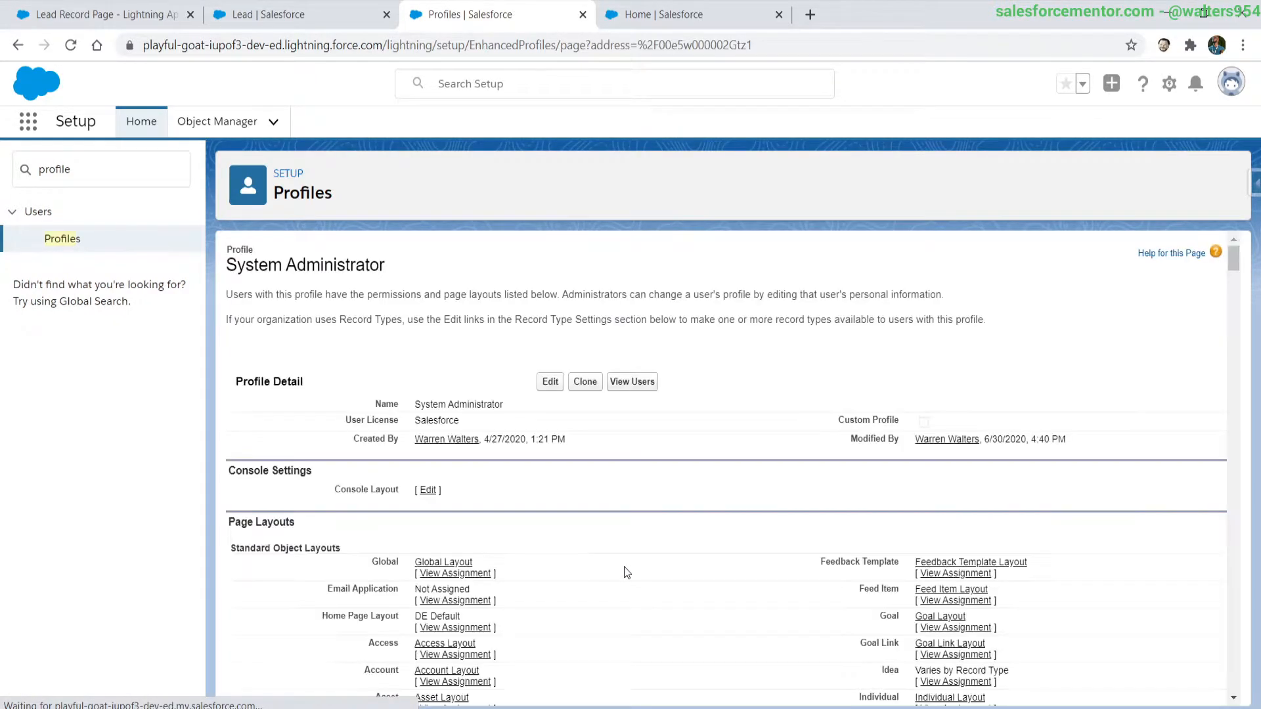
# Scroll through the System Administrator profile's layouts, record types and tab permissions
pyautogui.scroll(-3)
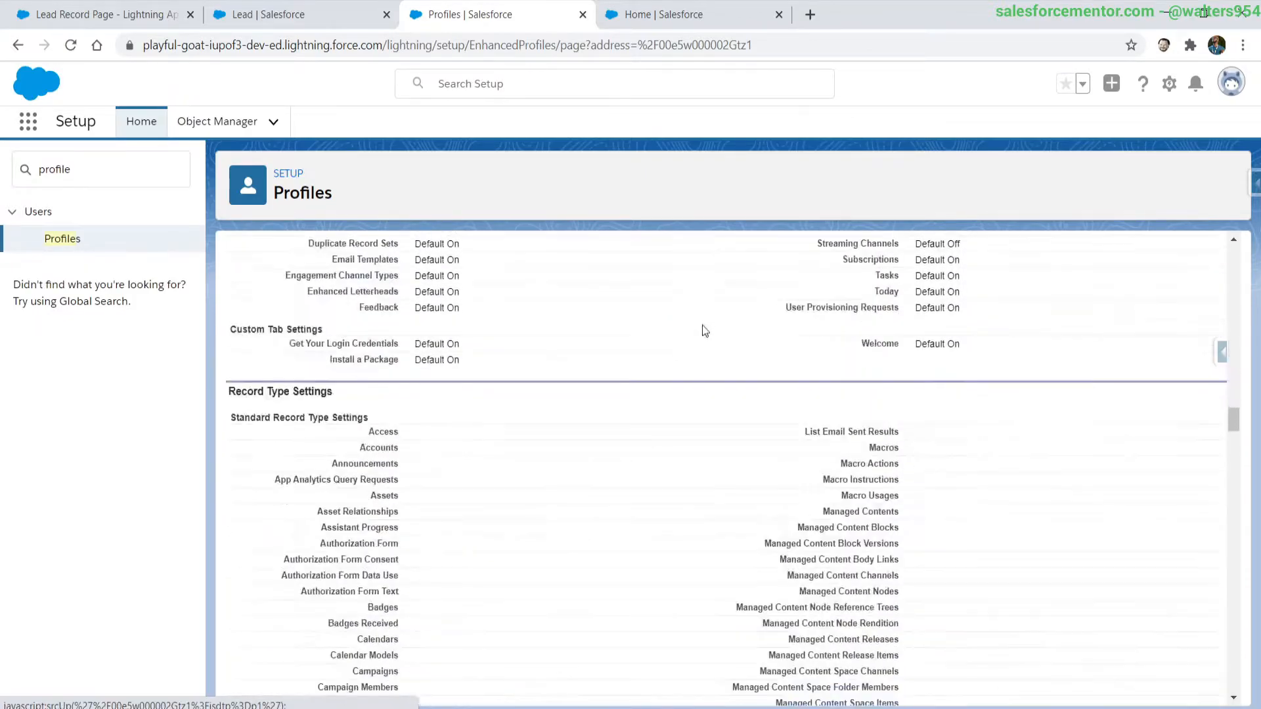
pyautogui.scroll(-3)
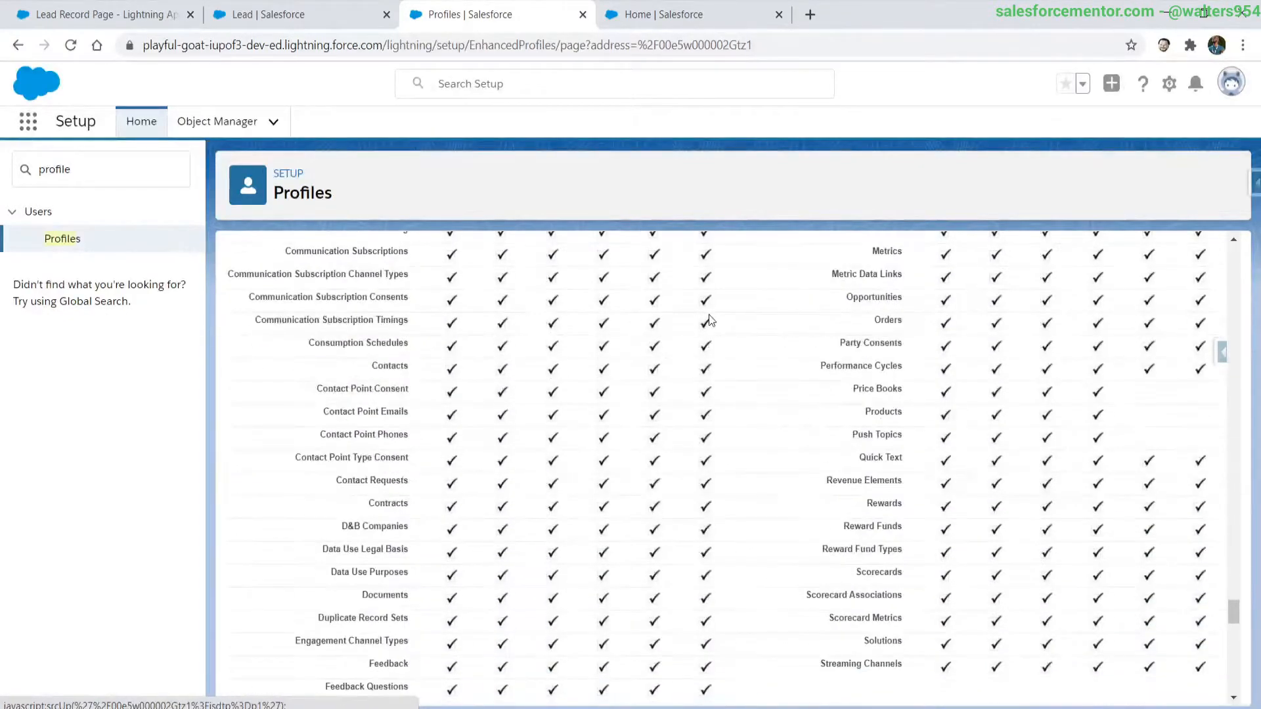
pyautogui.scroll(-3)
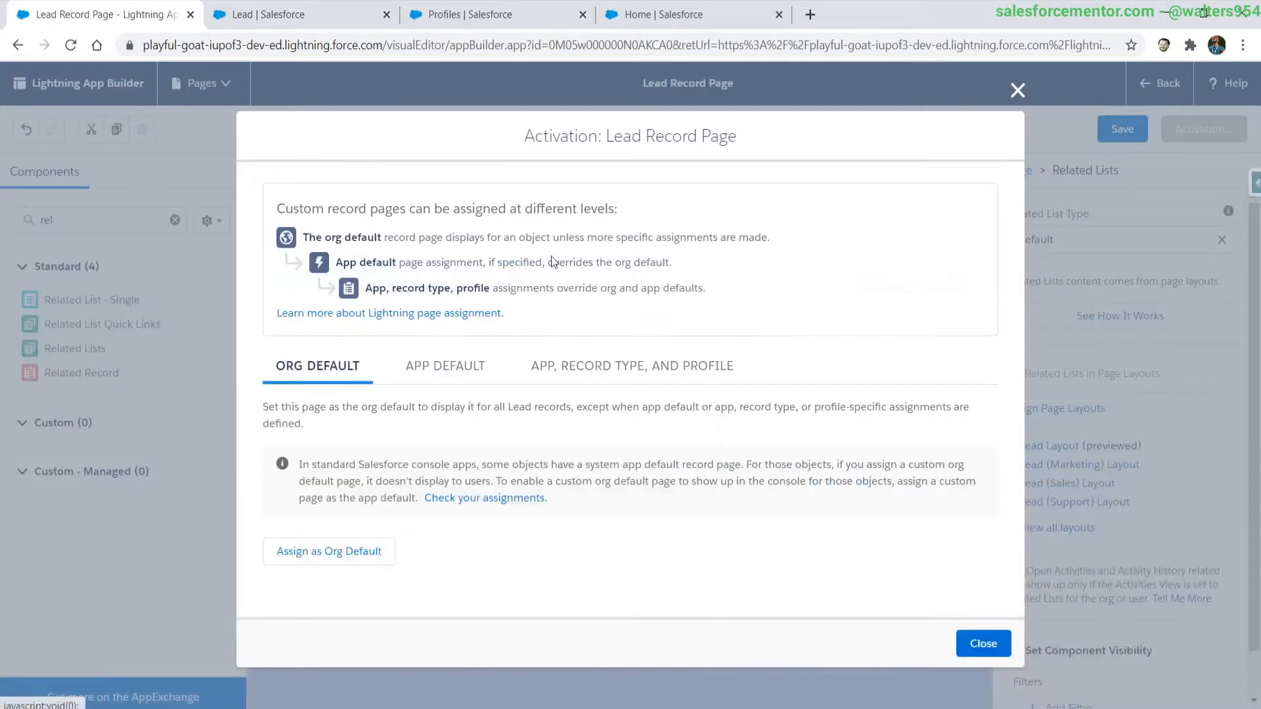
# Assign the Lead Record Page as org default for Desktop and save the page
pyautogui.click(329, 550)
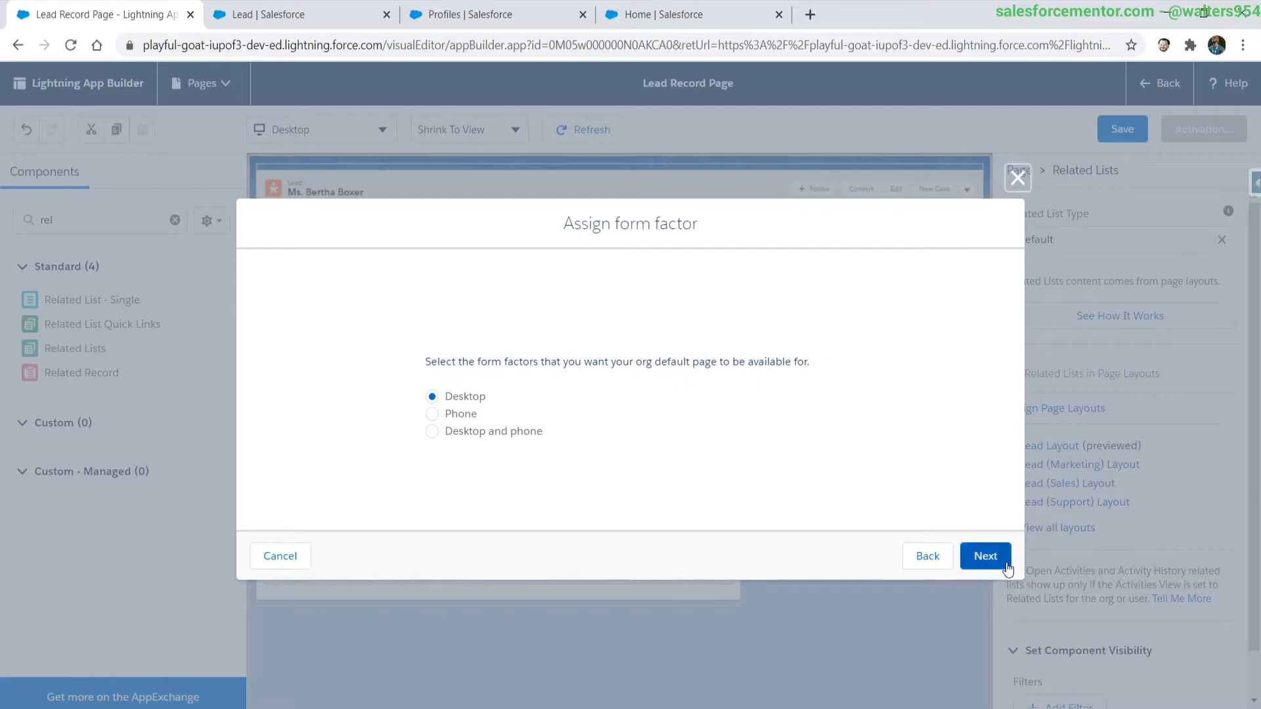
pyautogui.click(985, 555)
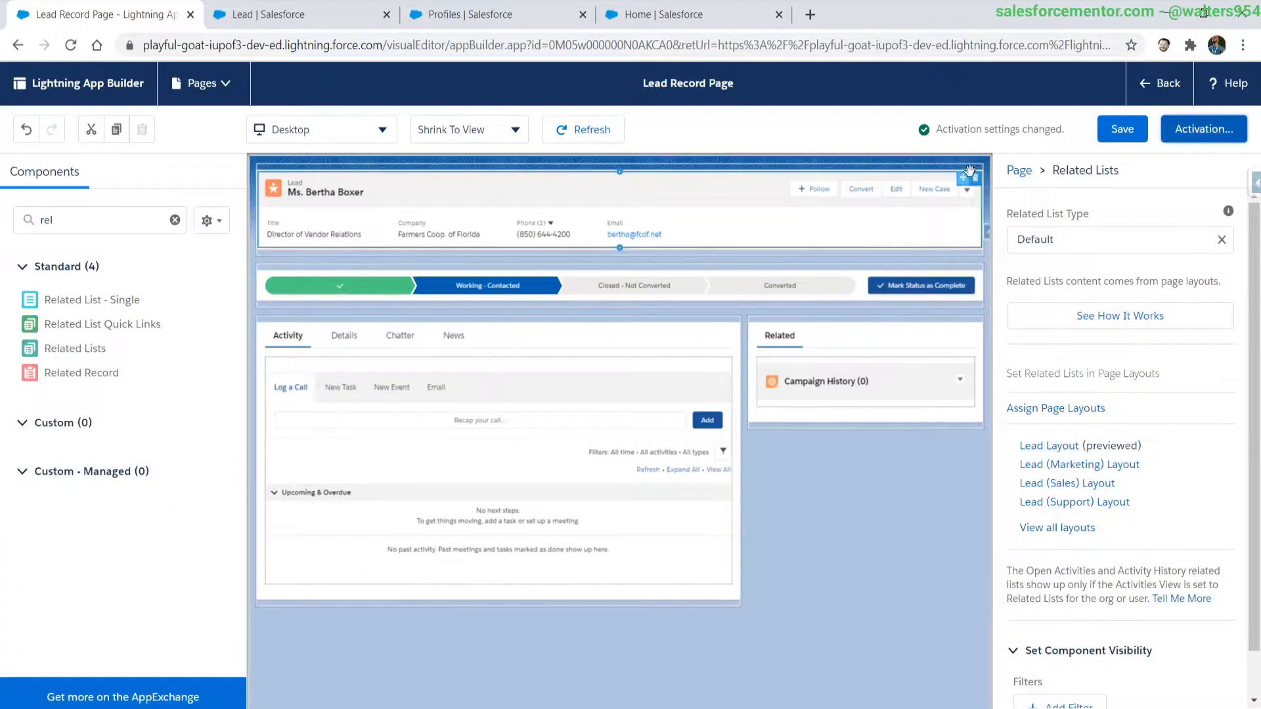
pyautogui.click(865, 381)
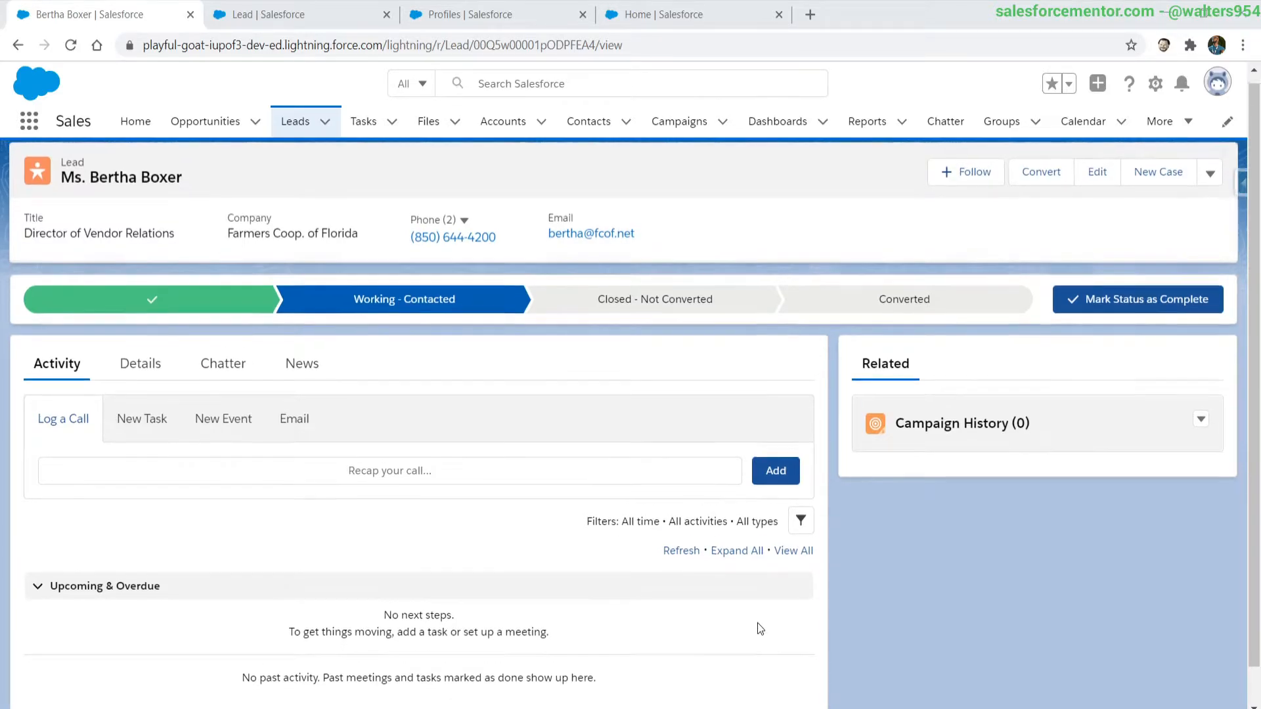
# Change the lead's Last Name to 'Boxers' and save the record
pyautogui.click(138, 363)
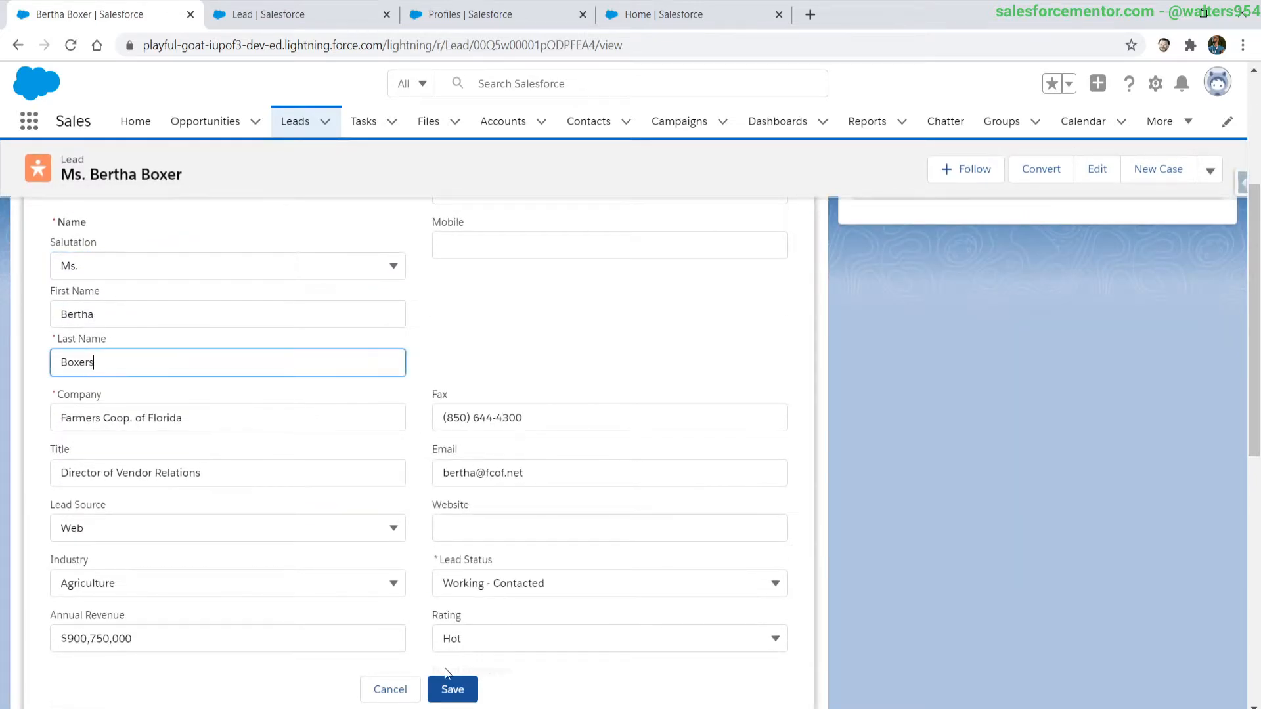
pyautogui.click(452, 690)
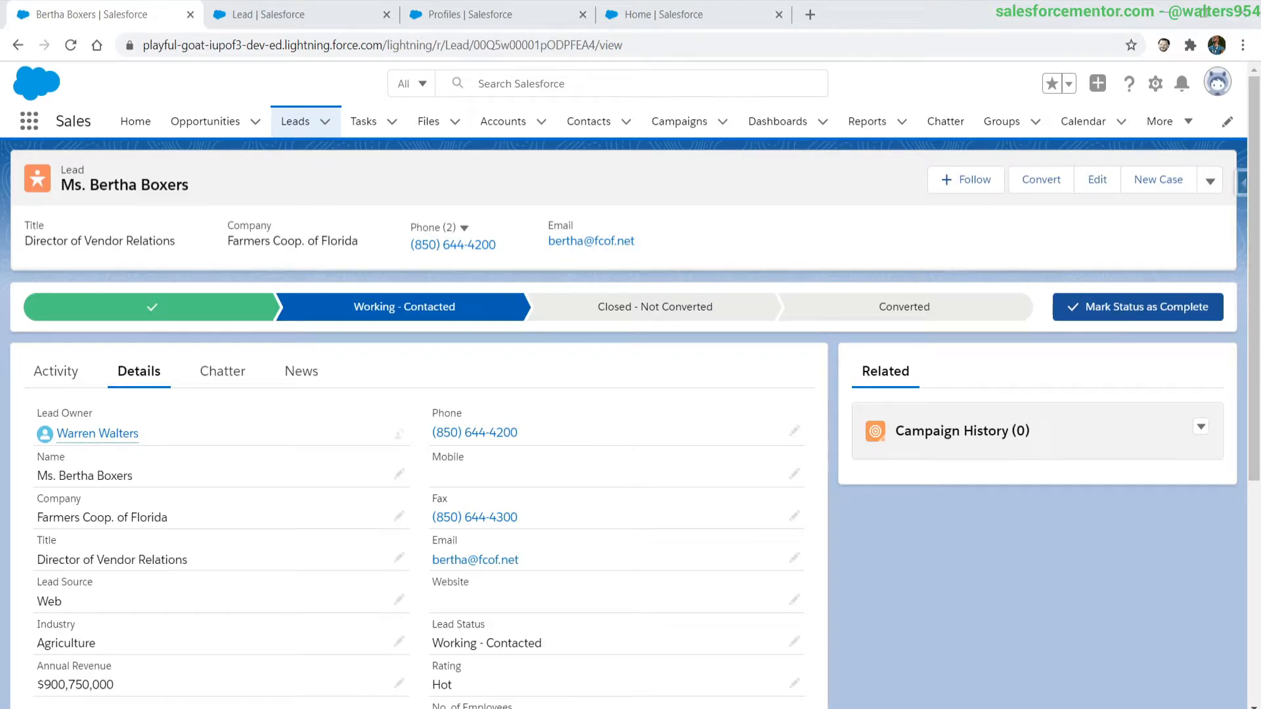
pyautogui.moveTo(1101, 107)
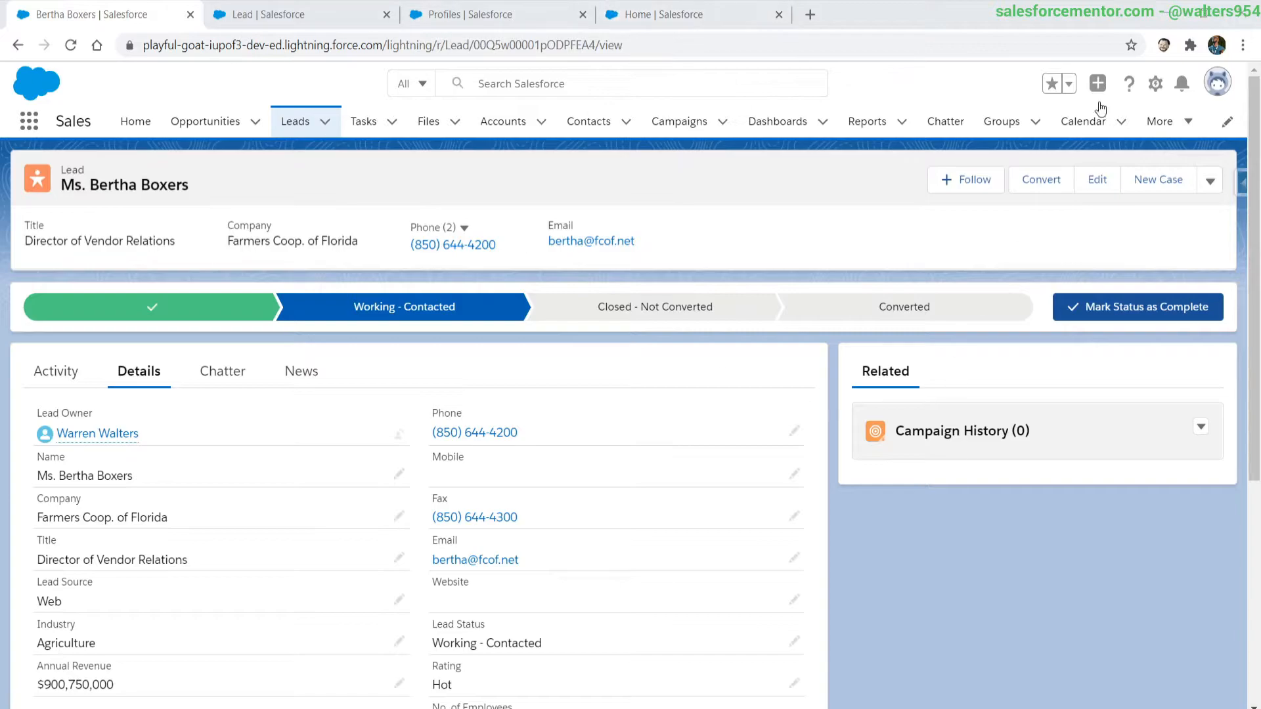
# Switch to Salesforce Classic from the user account menu
pyautogui.click(1216, 82)
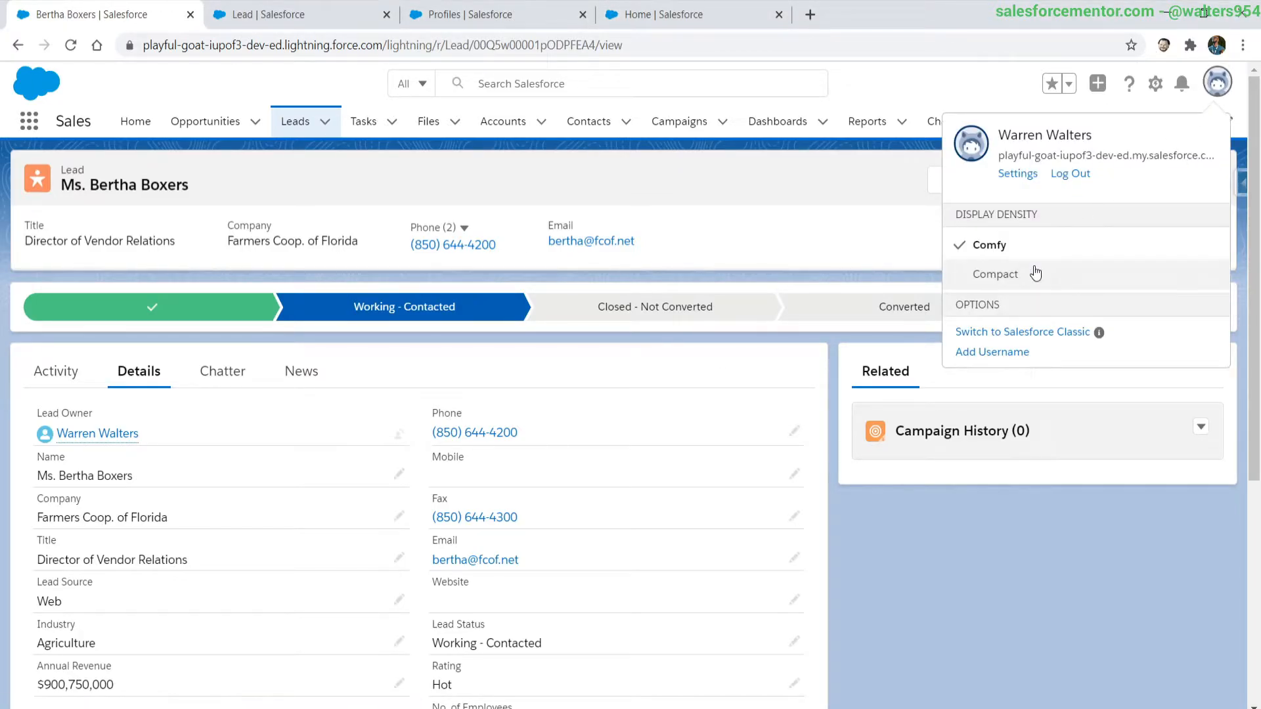
pyautogui.click(1022, 331)
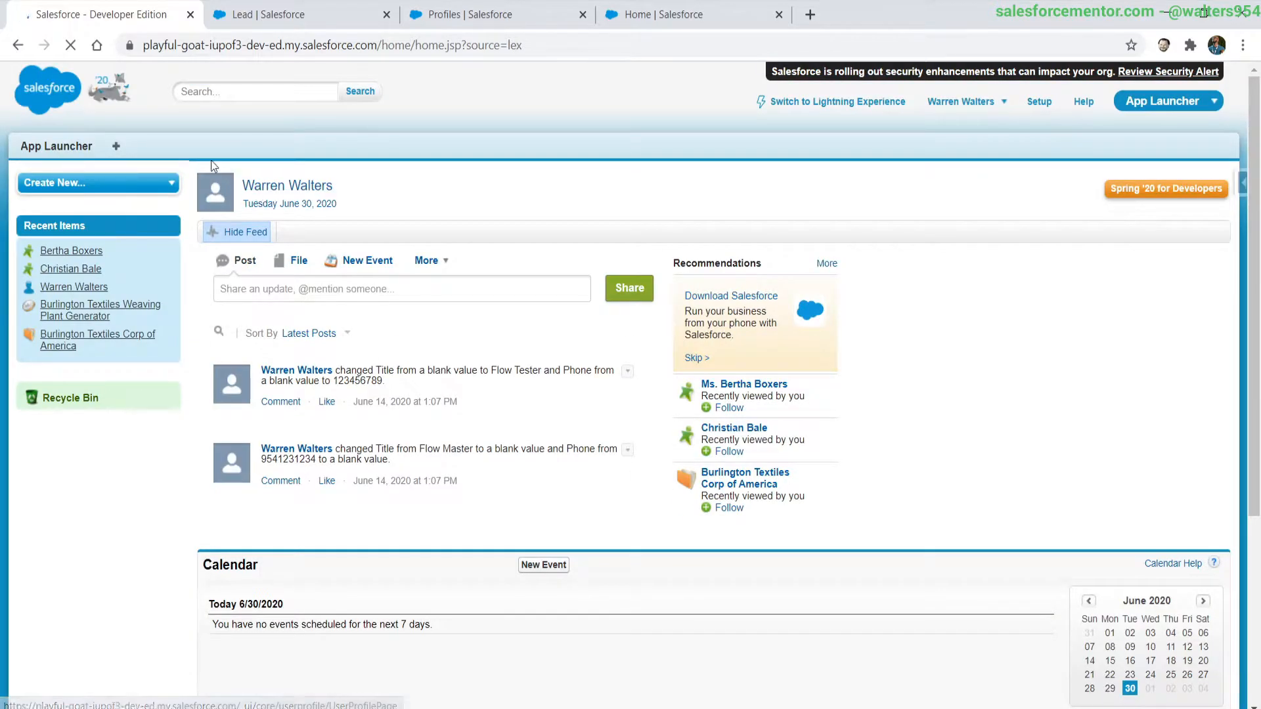
pyautogui.scroll(-3)
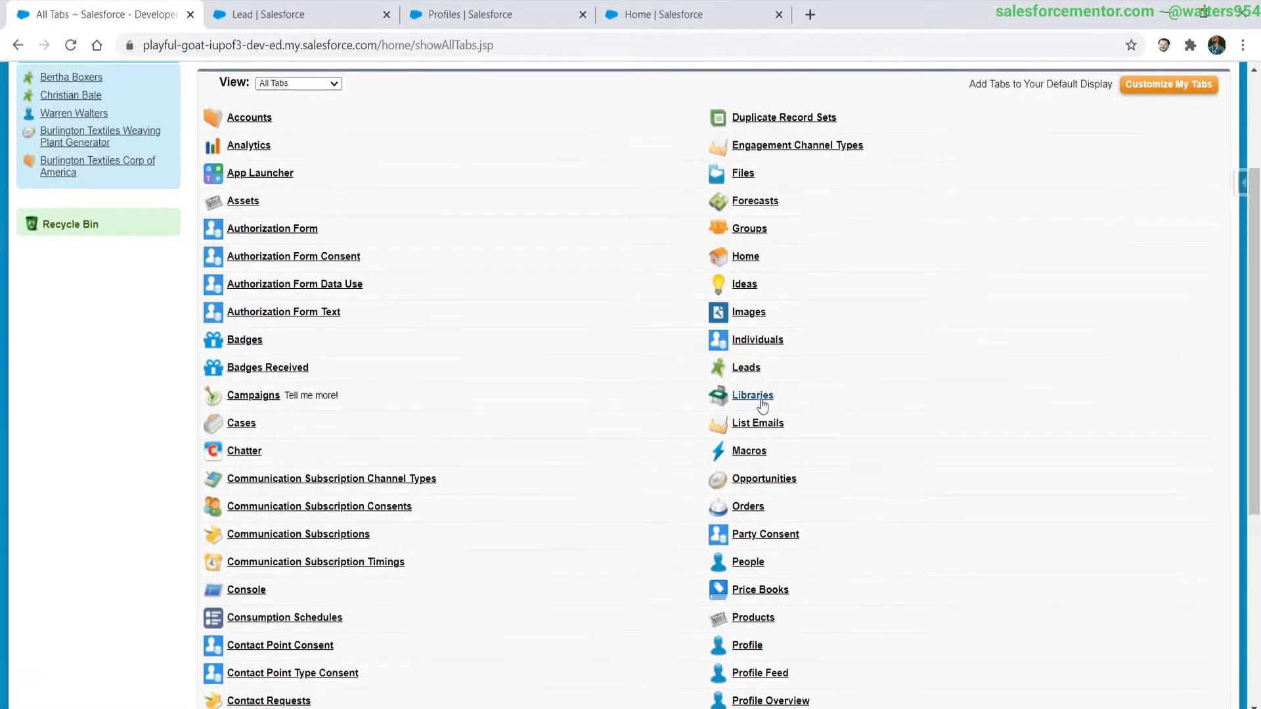
# Open Bertha Boxers' lead in Classic, check the last-name feed entry, and return to Lightning
pyautogui.click(746, 368)
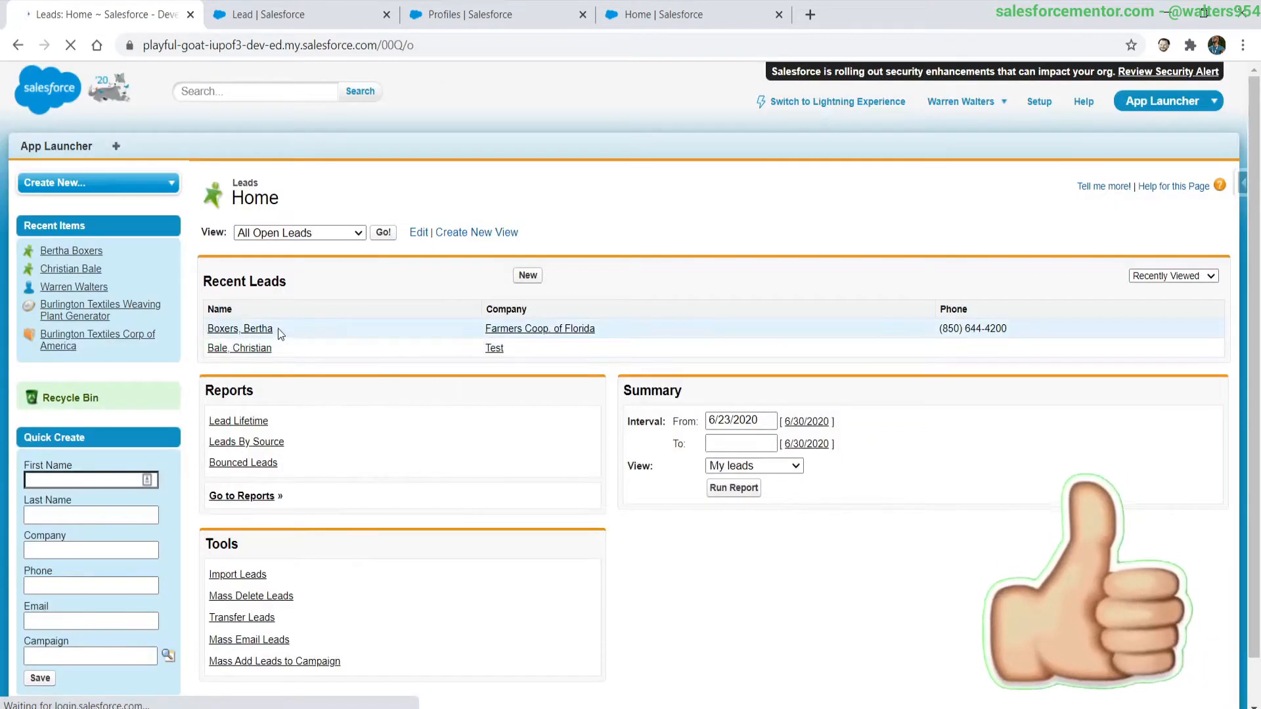
pyautogui.click(239, 328)
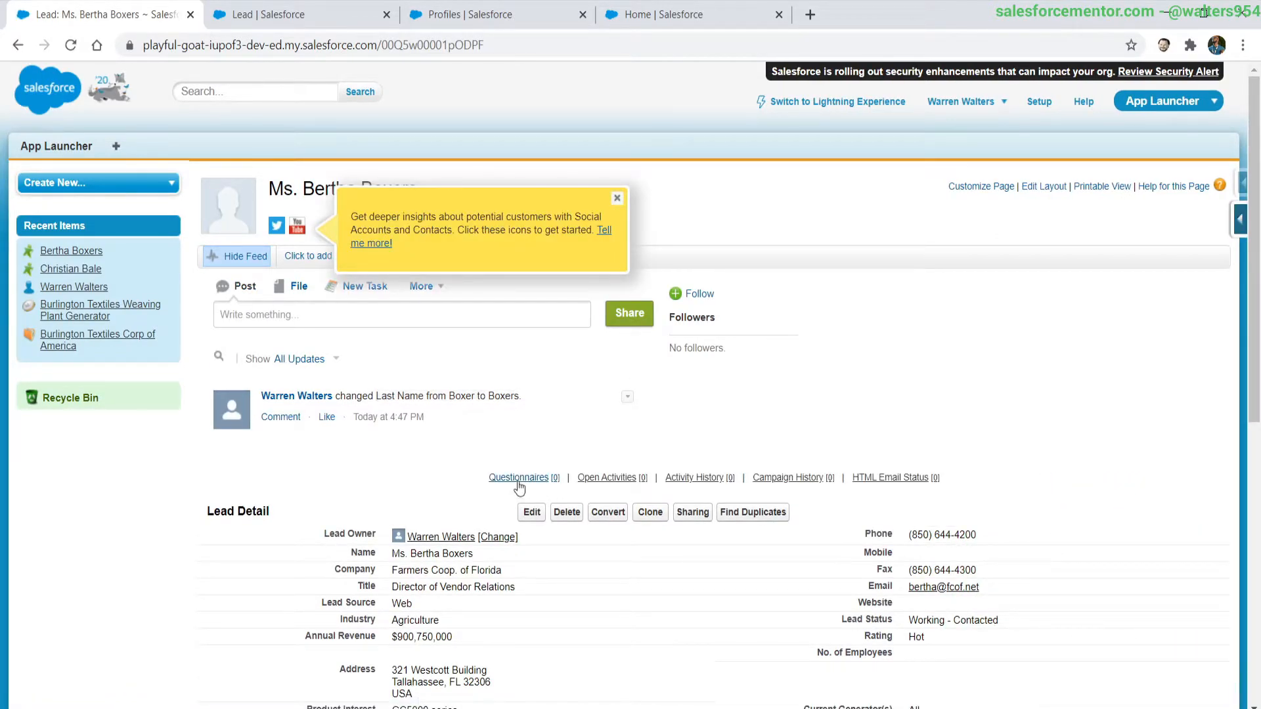
pyautogui.moveTo(1025, 402)
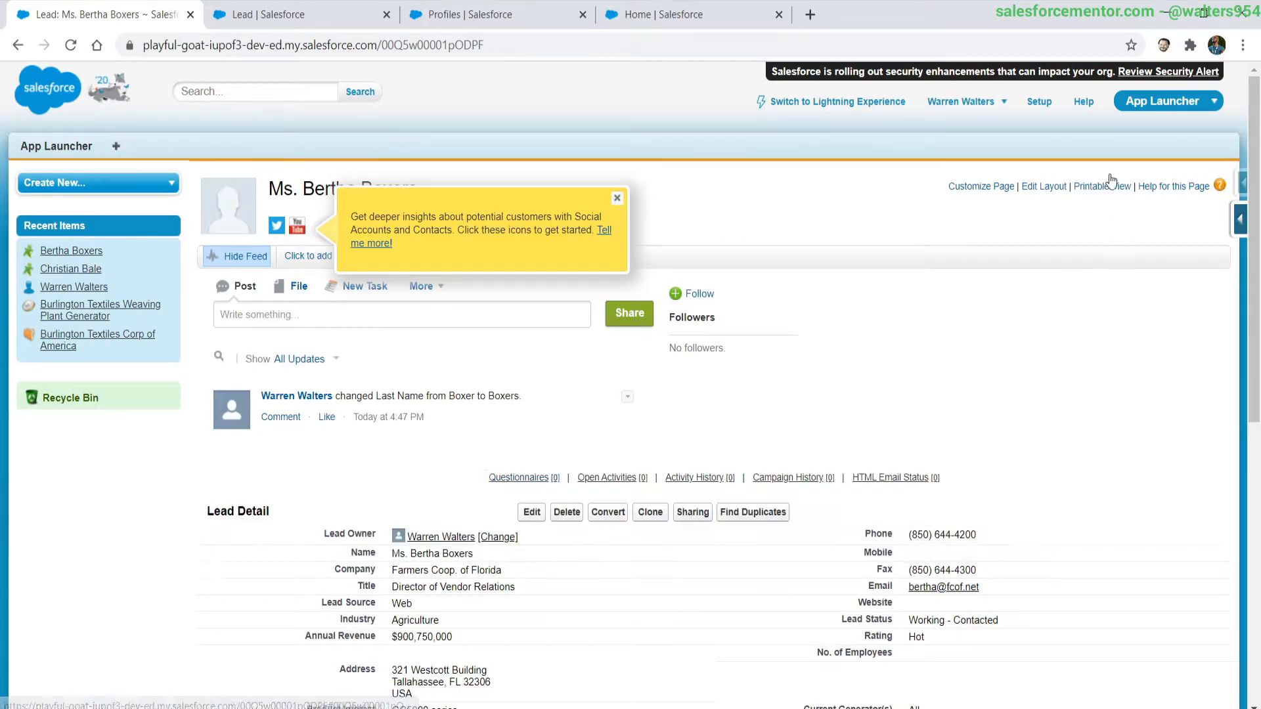
pyautogui.click(837, 101)
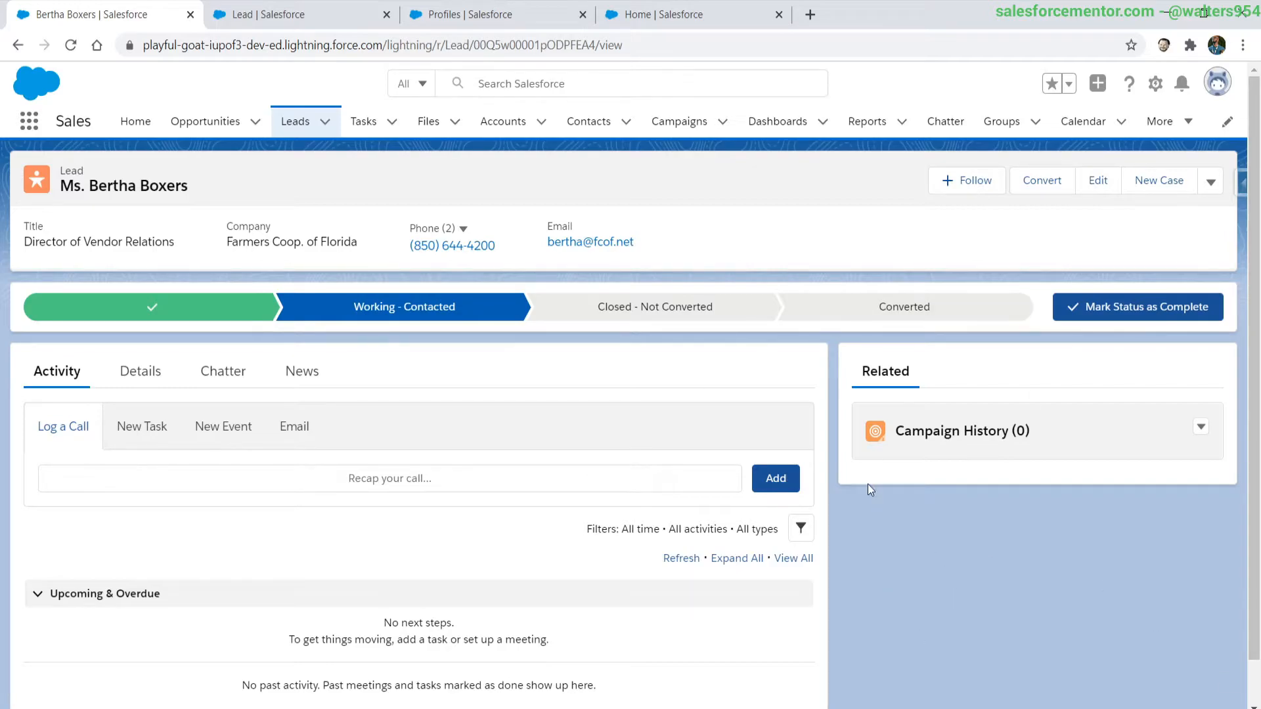
pyautogui.moveTo(1124, 274)
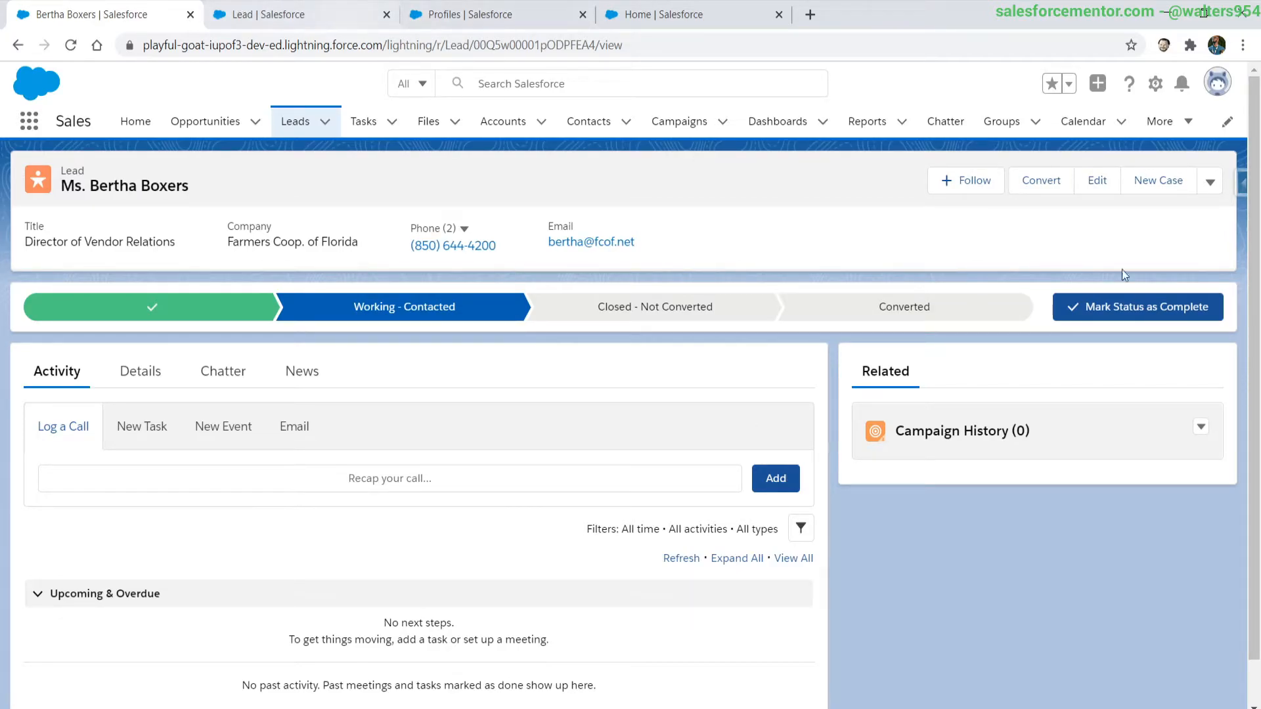
# Add a Related List - Single component to the Related column, set to Questionnaires
pyautogui.click(1155, 83)
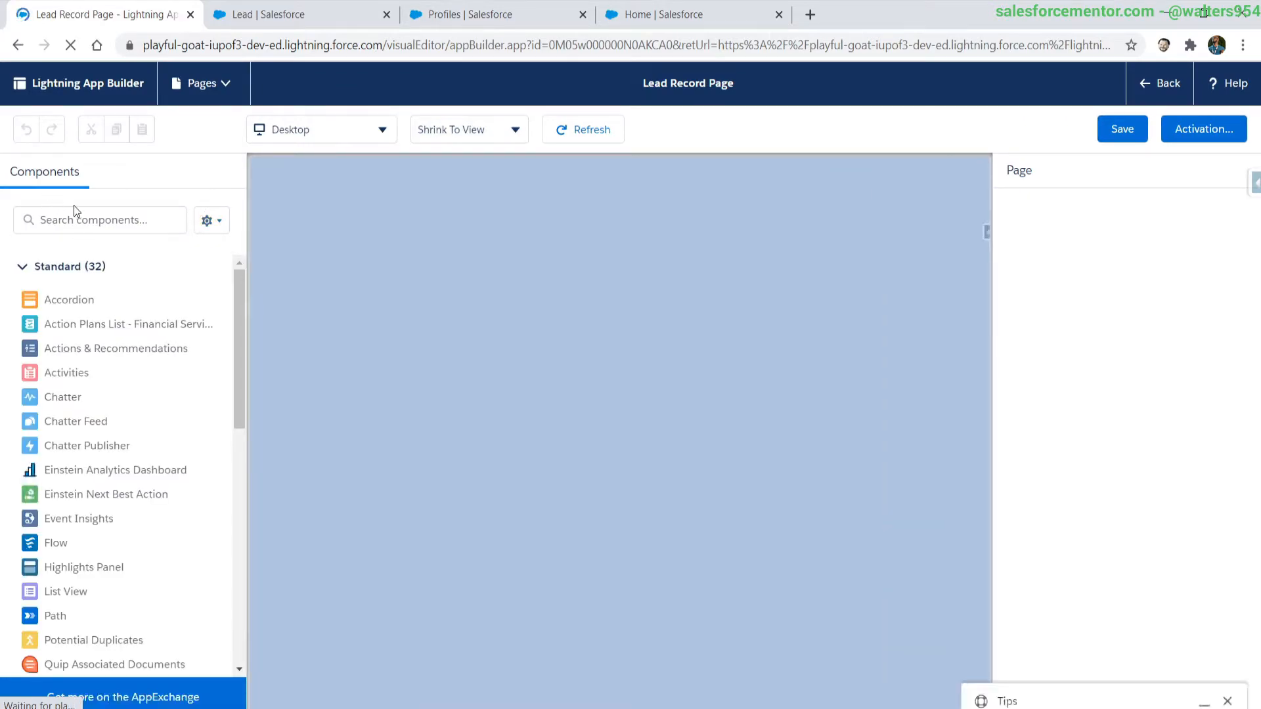
pyautogui.write('re')
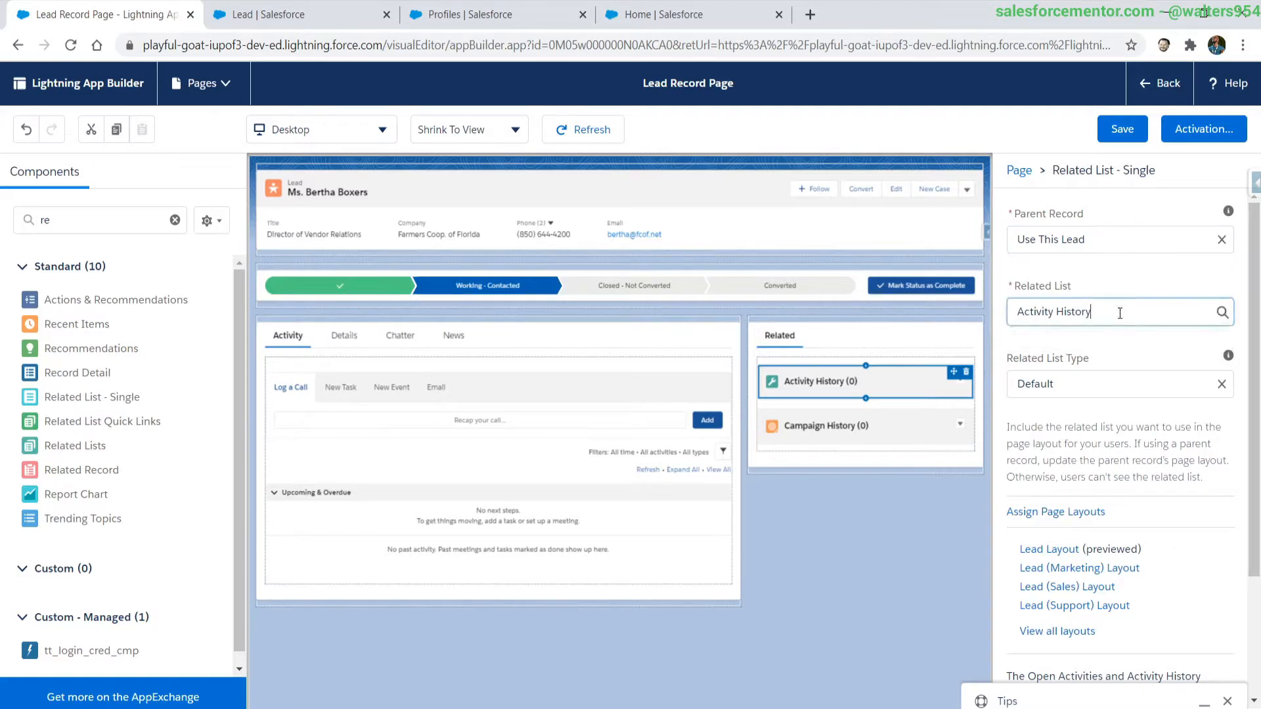
pyautogui.write('Questionnaires')
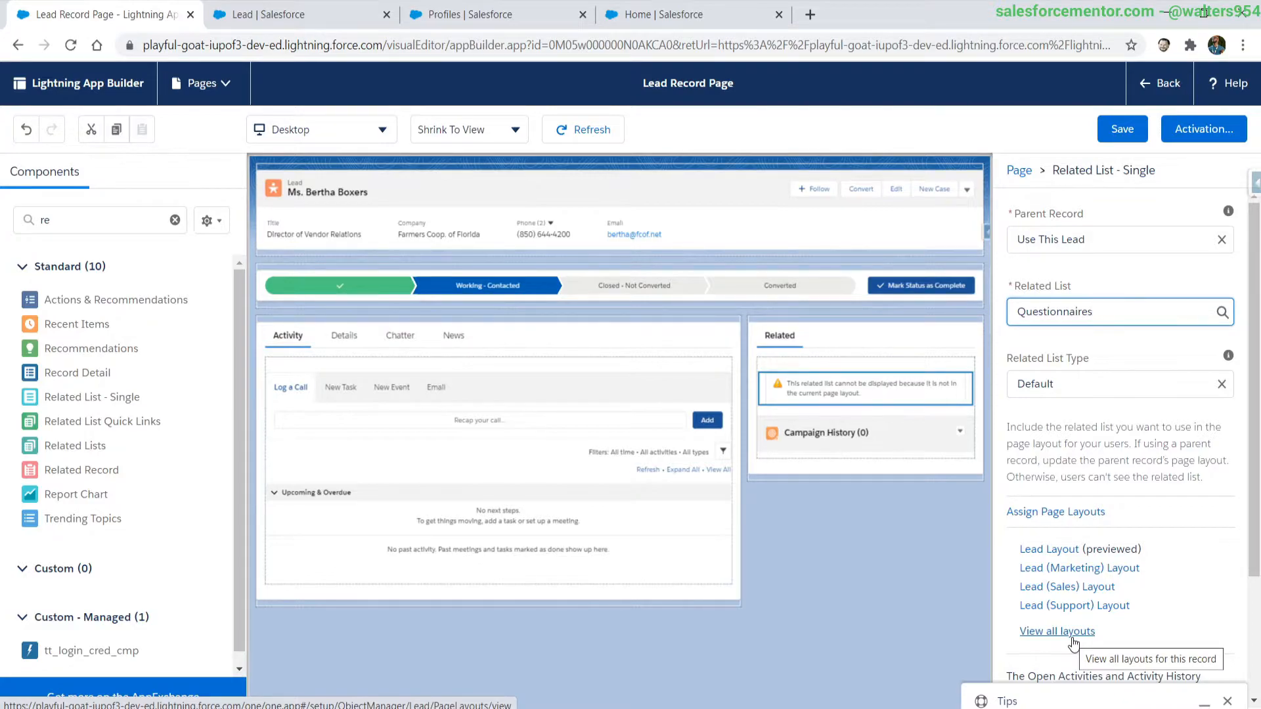
pyautogui.moveTo(1063, 521)
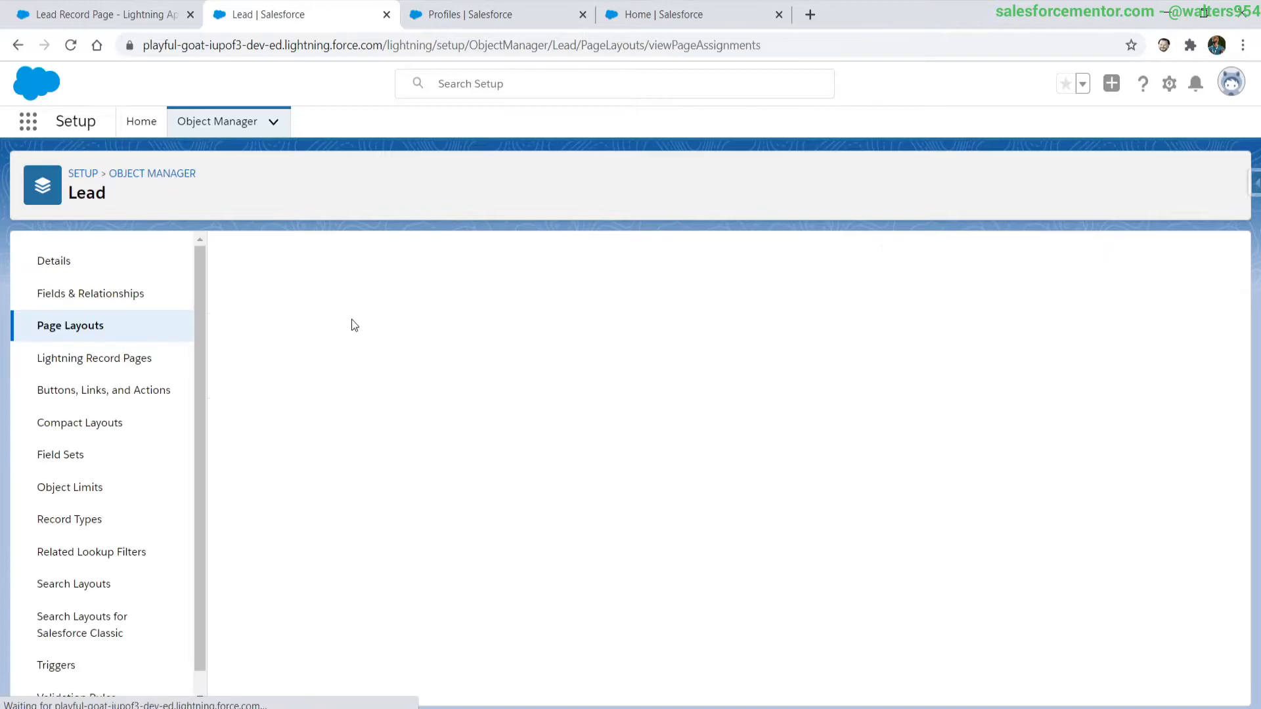
# Assign Lead Layout to all 15 profiles and save the layout assignment
pyautogui.click(70, 324)
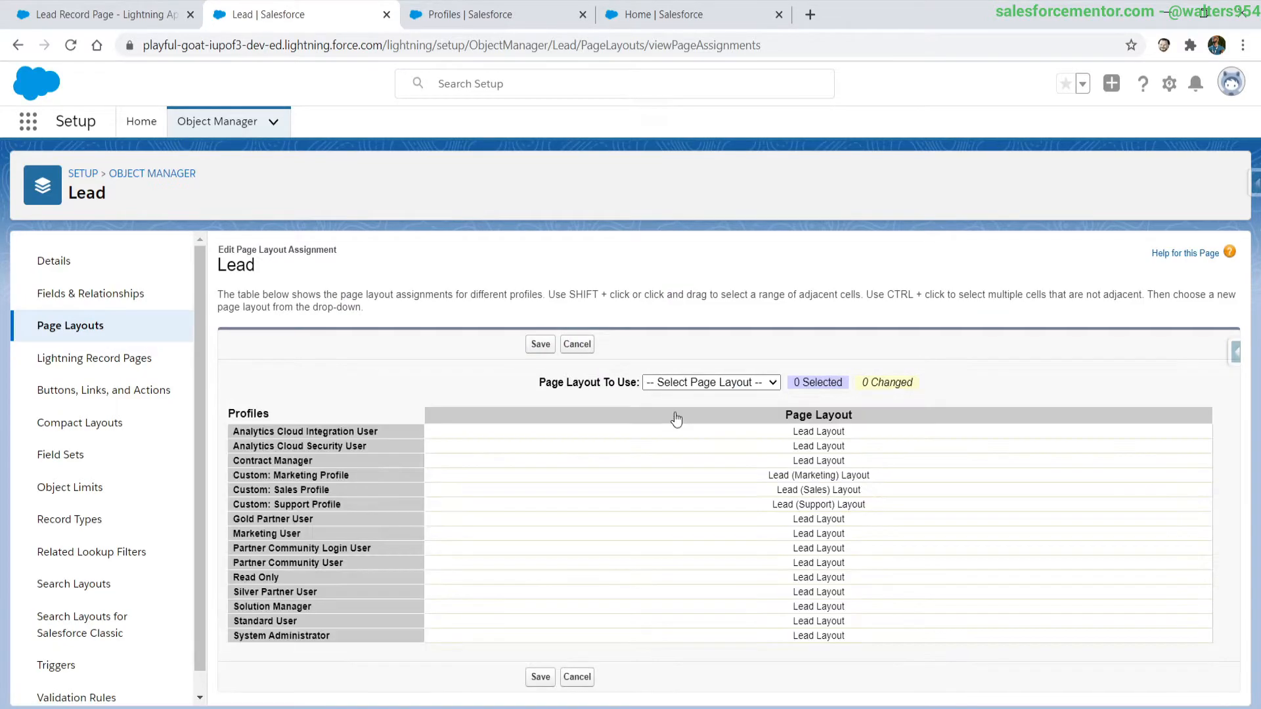
pyautogui.click(709, 382)
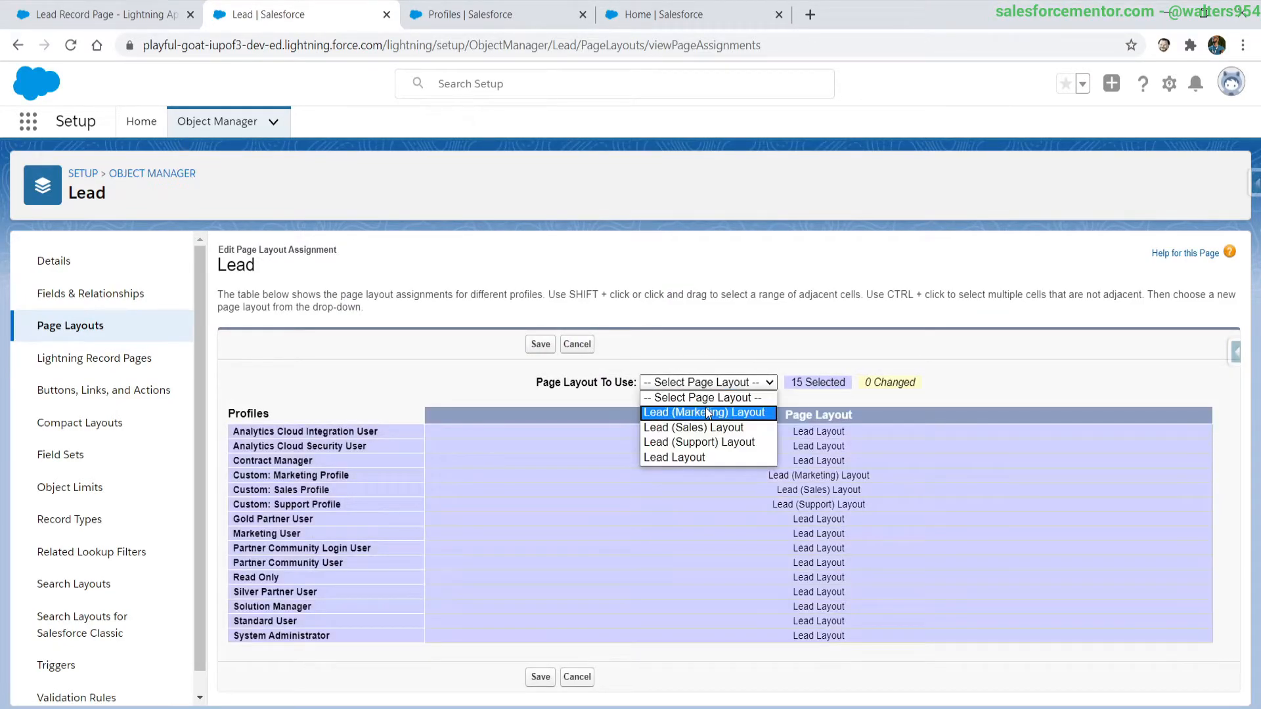
pyautogui.click(672, 457)
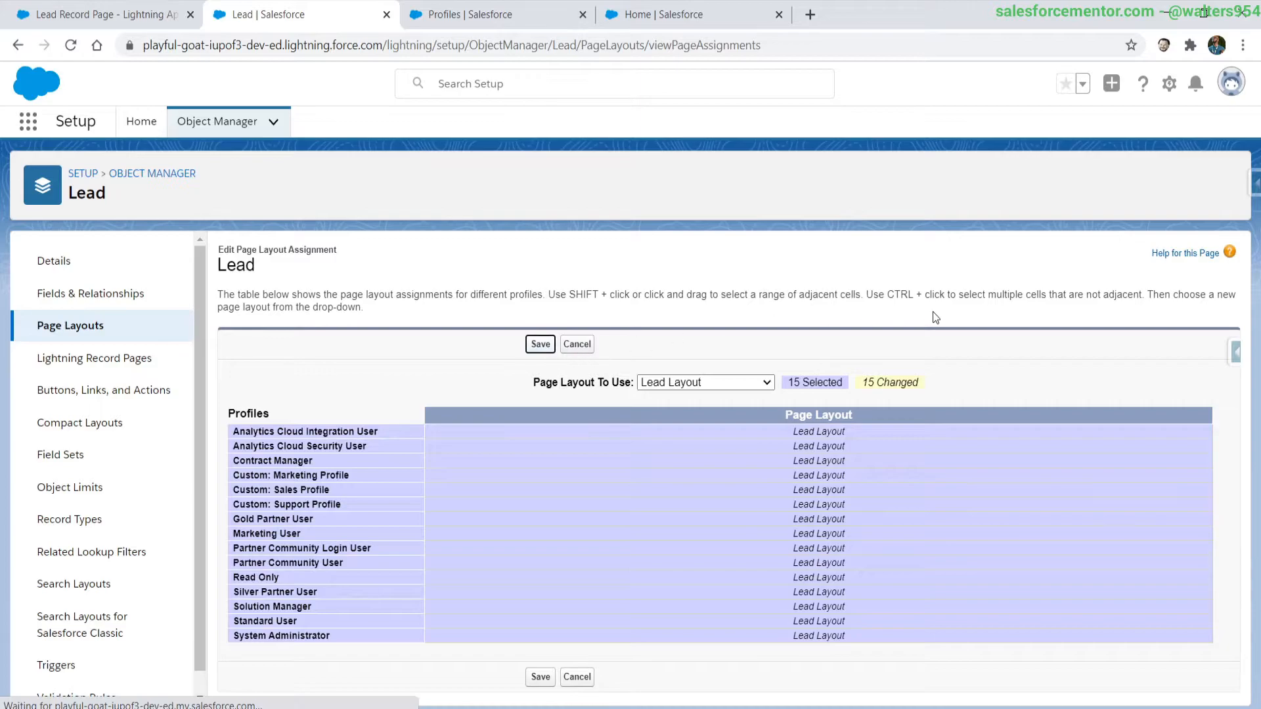
pyautogui.click(540, 343)
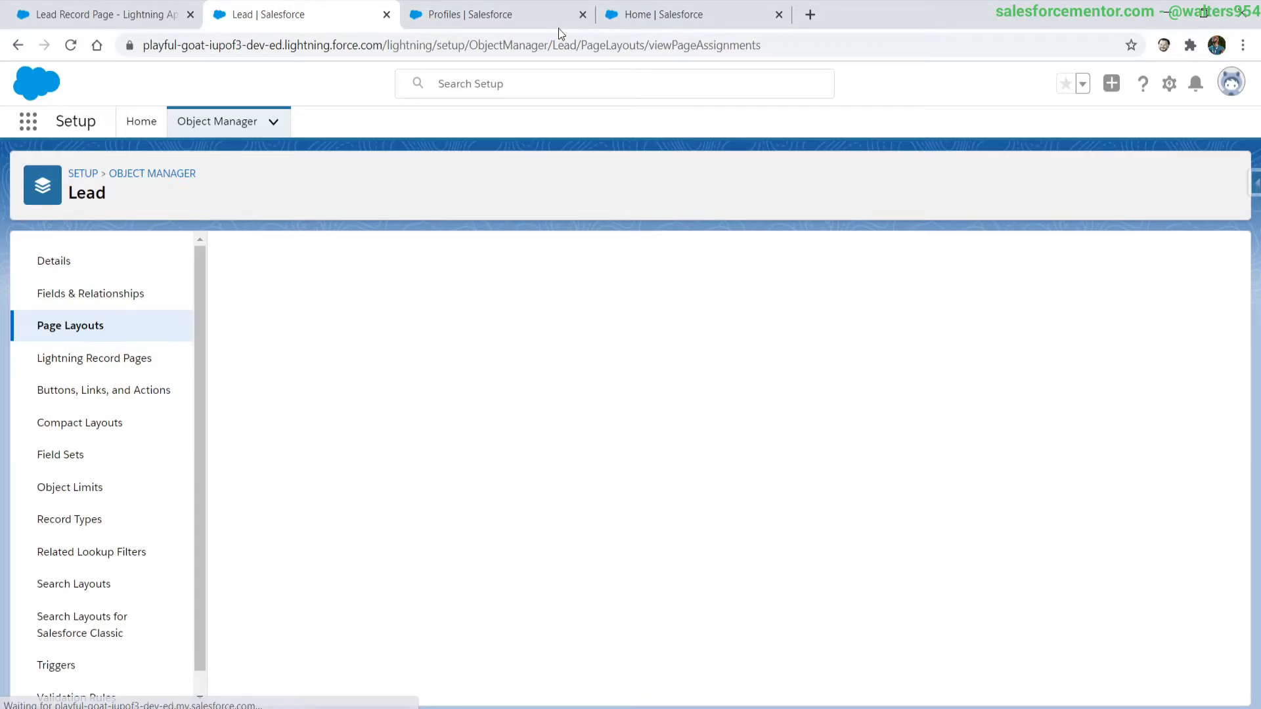
# Check Setup Home and Profiles, then return to the Lead page layouts list
pyautogui.click(140, 121)
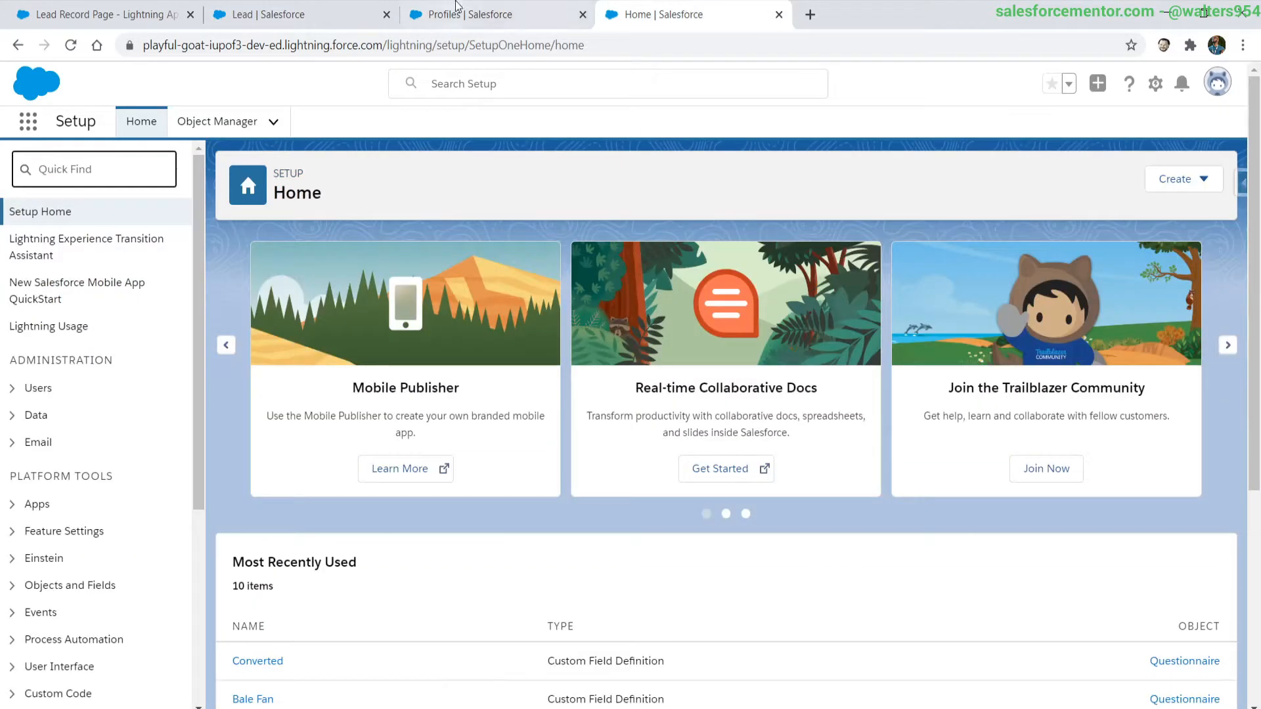
pyautogui.click(474, 15)
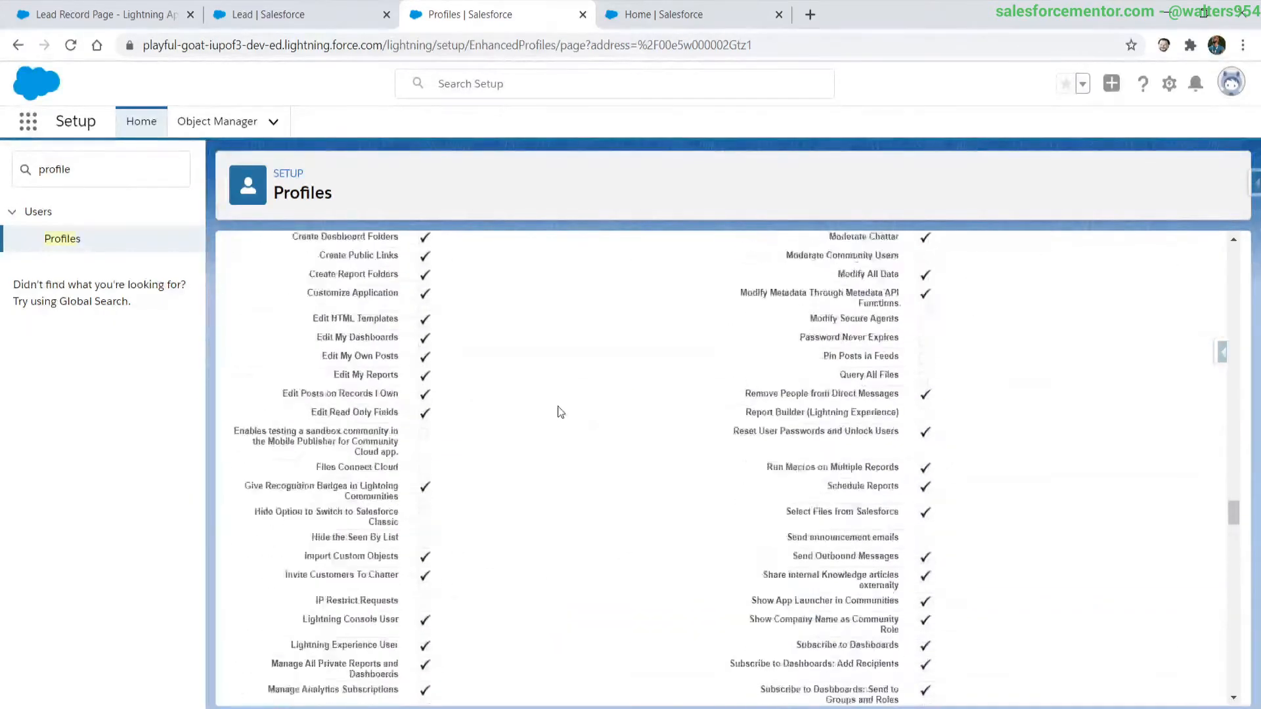
pyautogui.click(301, 13)
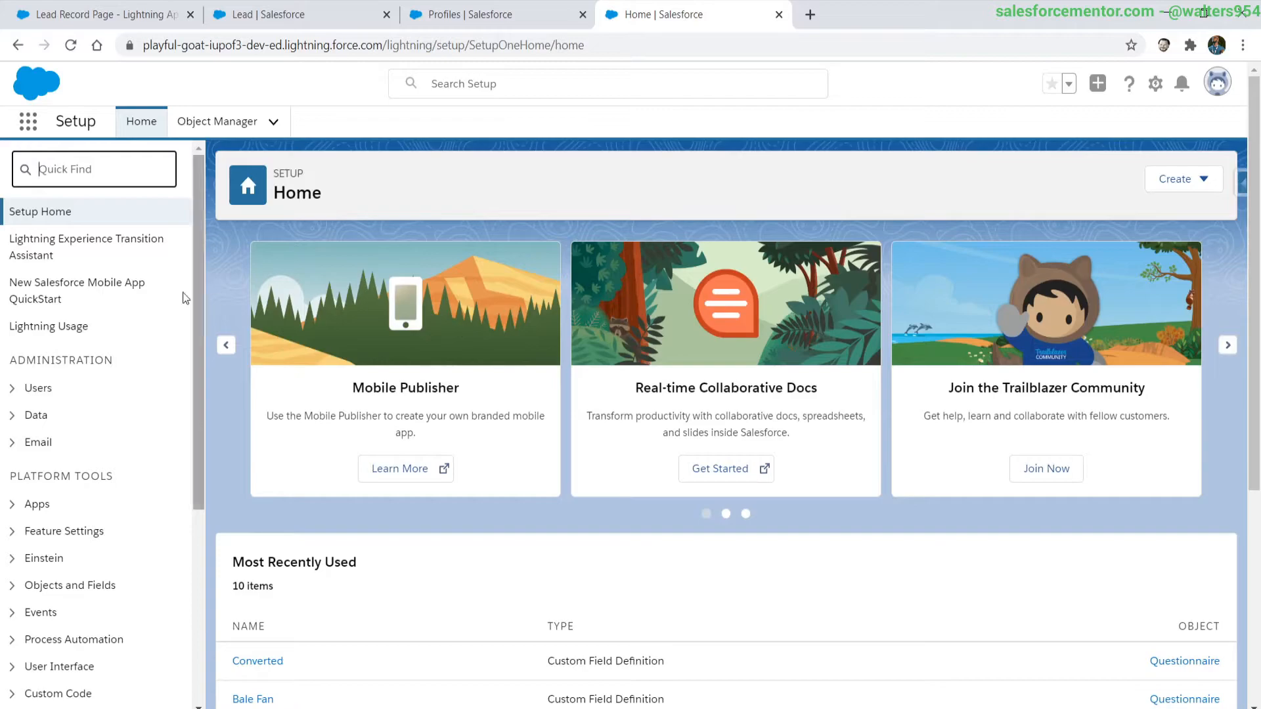
pyautogui.click(302, 14)
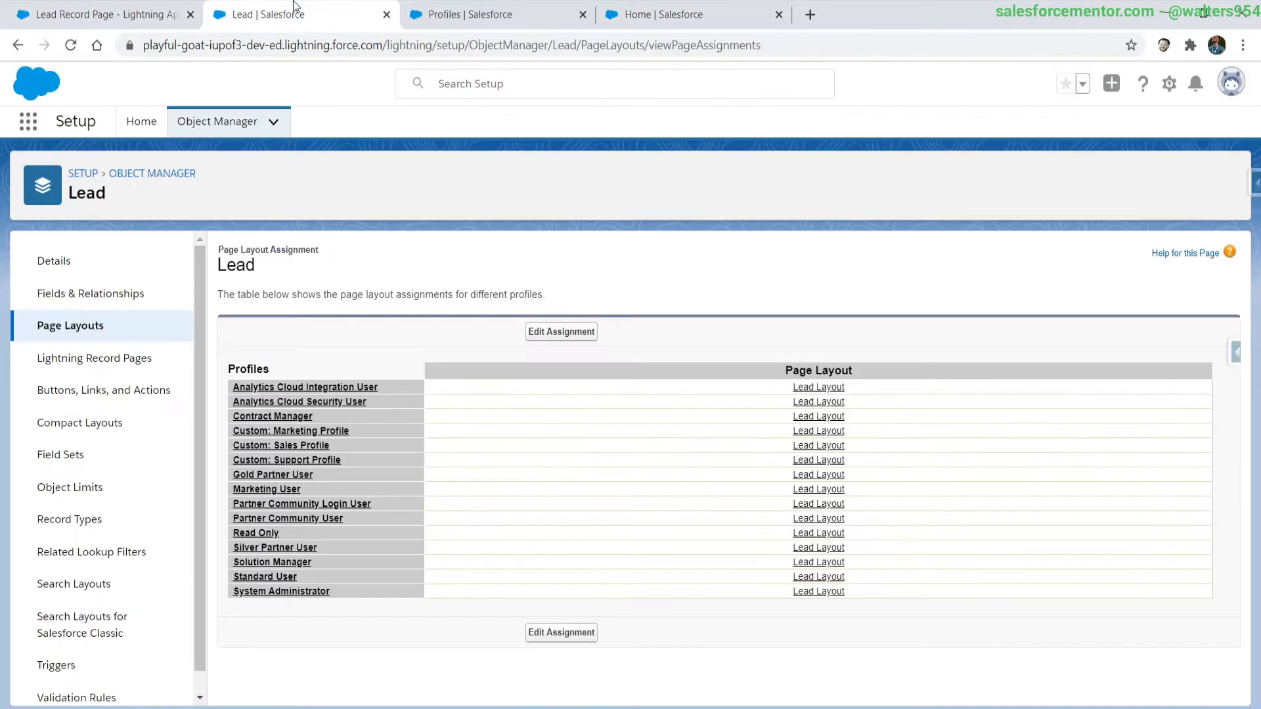
pyautogui.moveTo(131, 341)
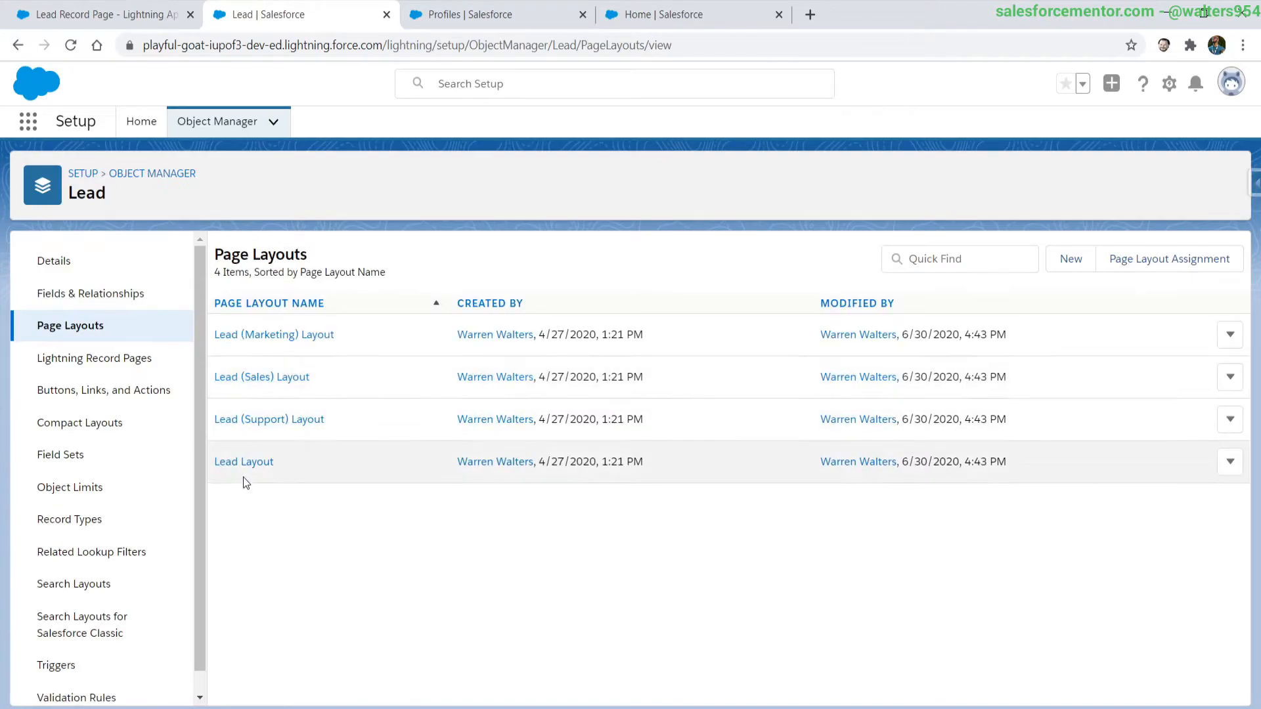
pyautogui.click(245, 461)
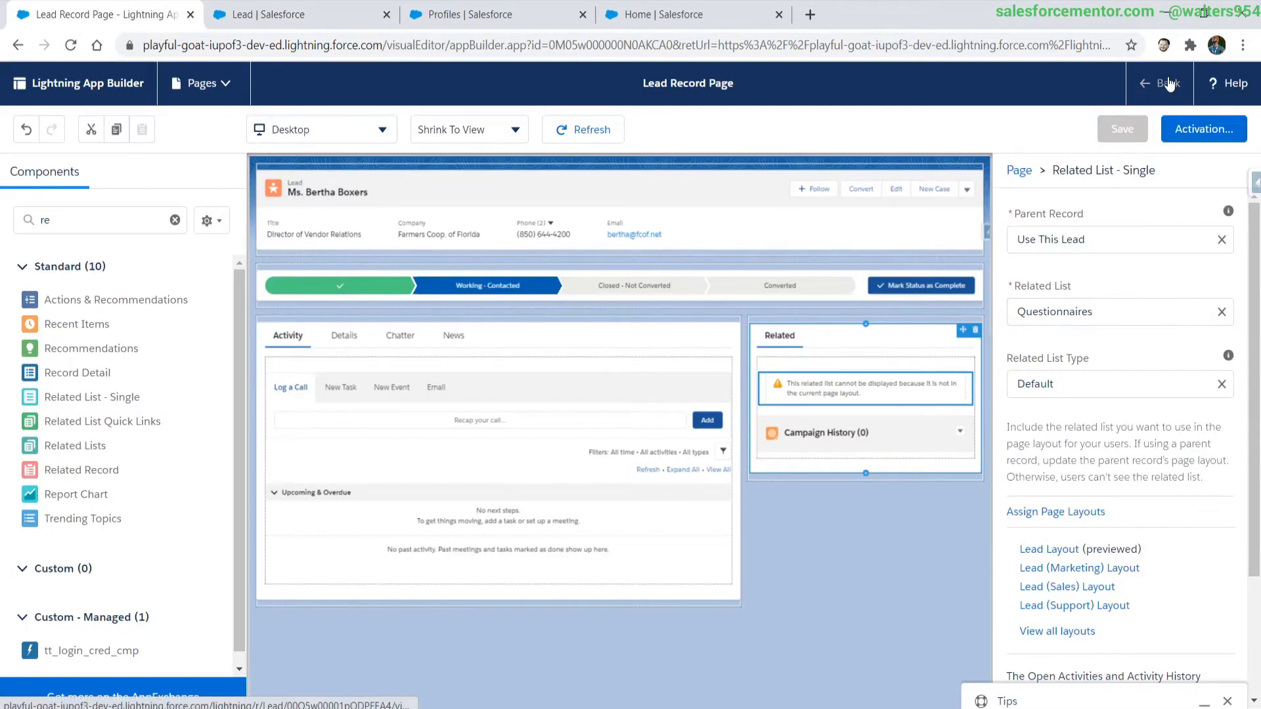
# Leave the App Builder and reach Session Settings by searching 'sess' in Setup Quick Find
pyautogui.click(1121, 129)
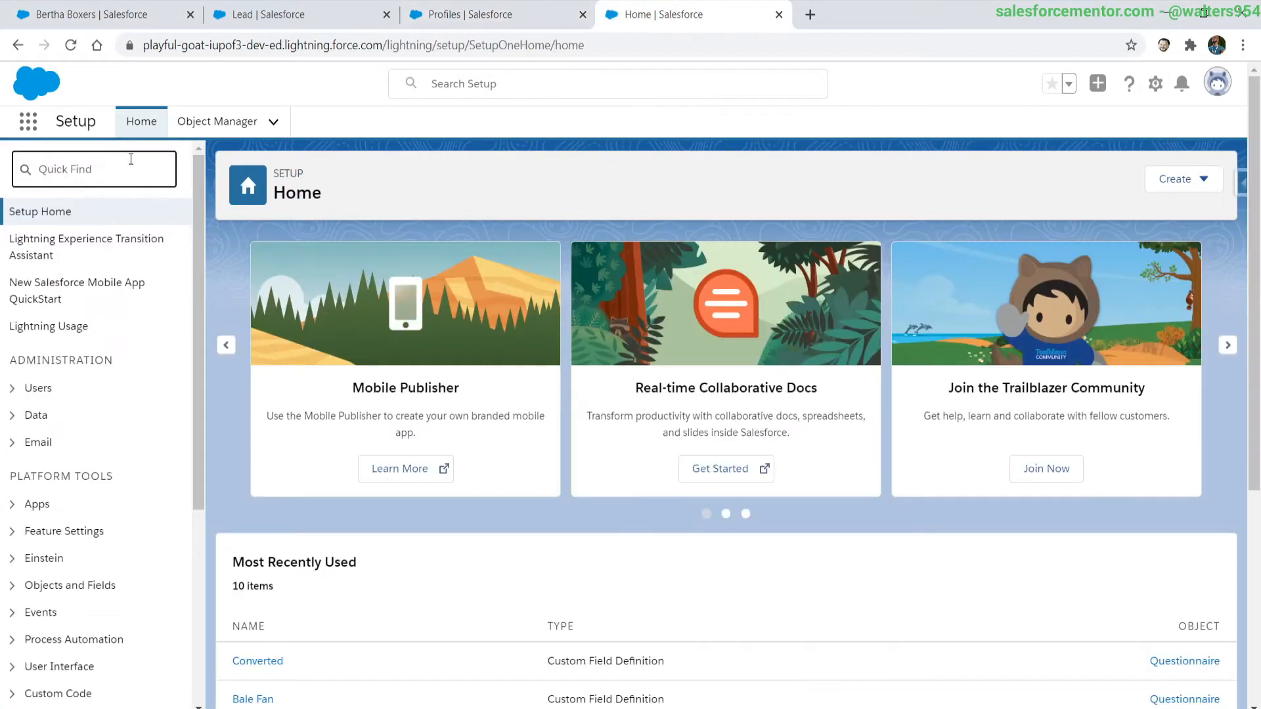
pyautogui.write('ca')
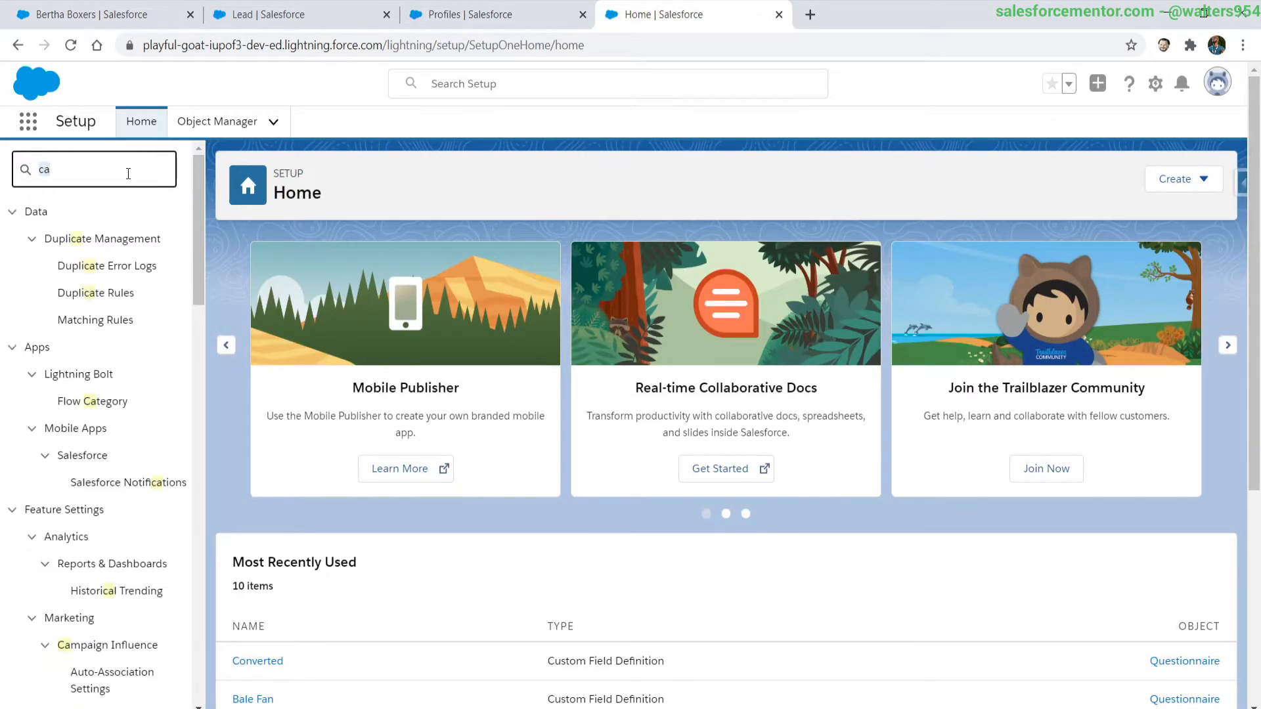
pyautogui.write('sesss')
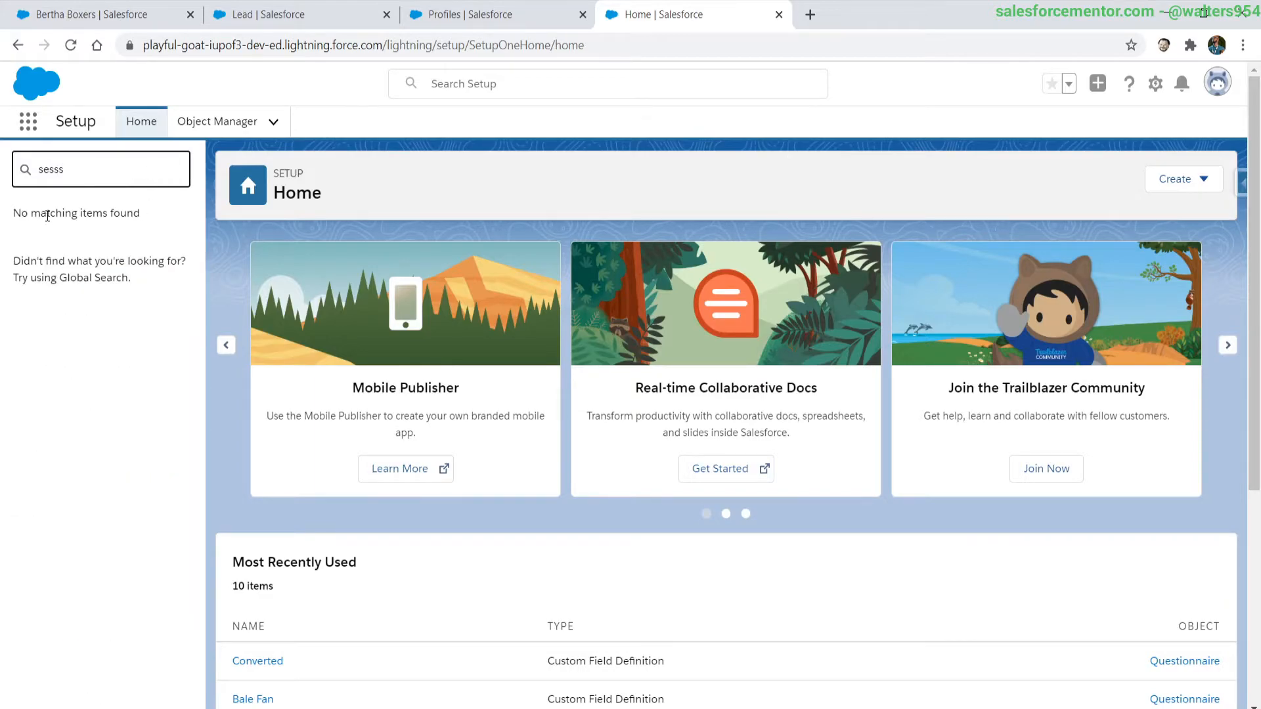
pyautogui.press('Backspace')
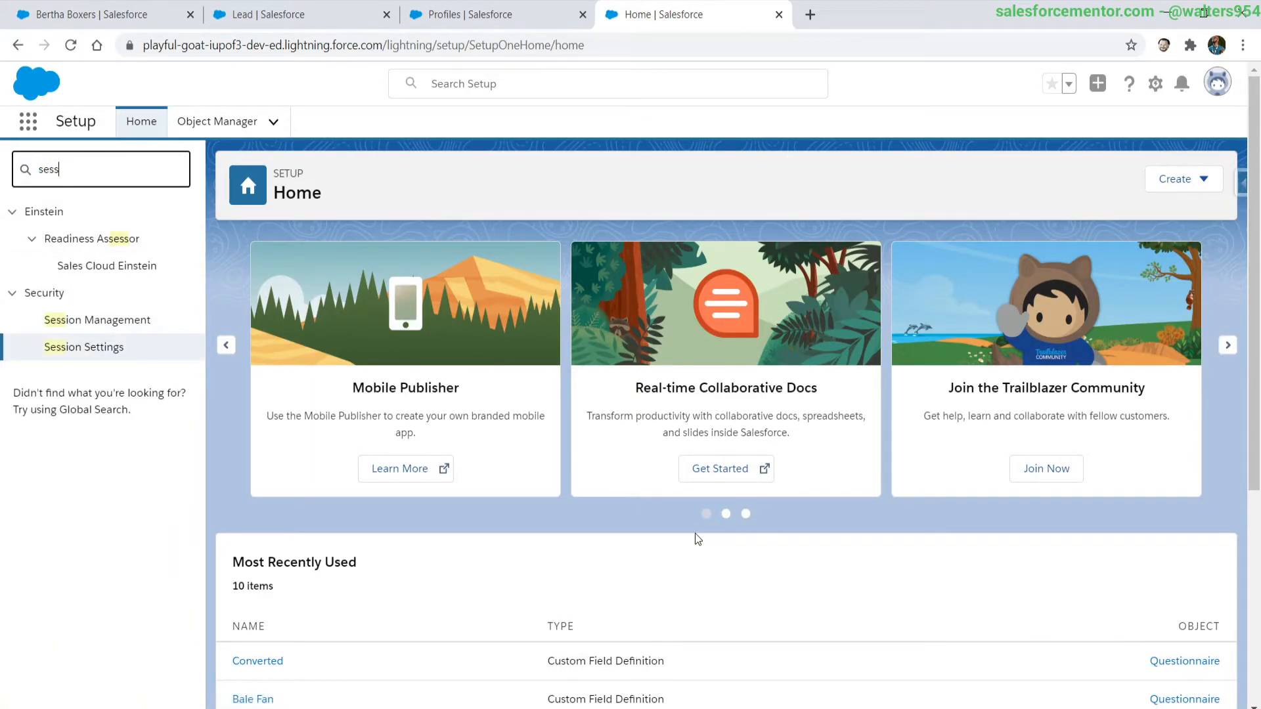
pyautogui.click(83, 347)
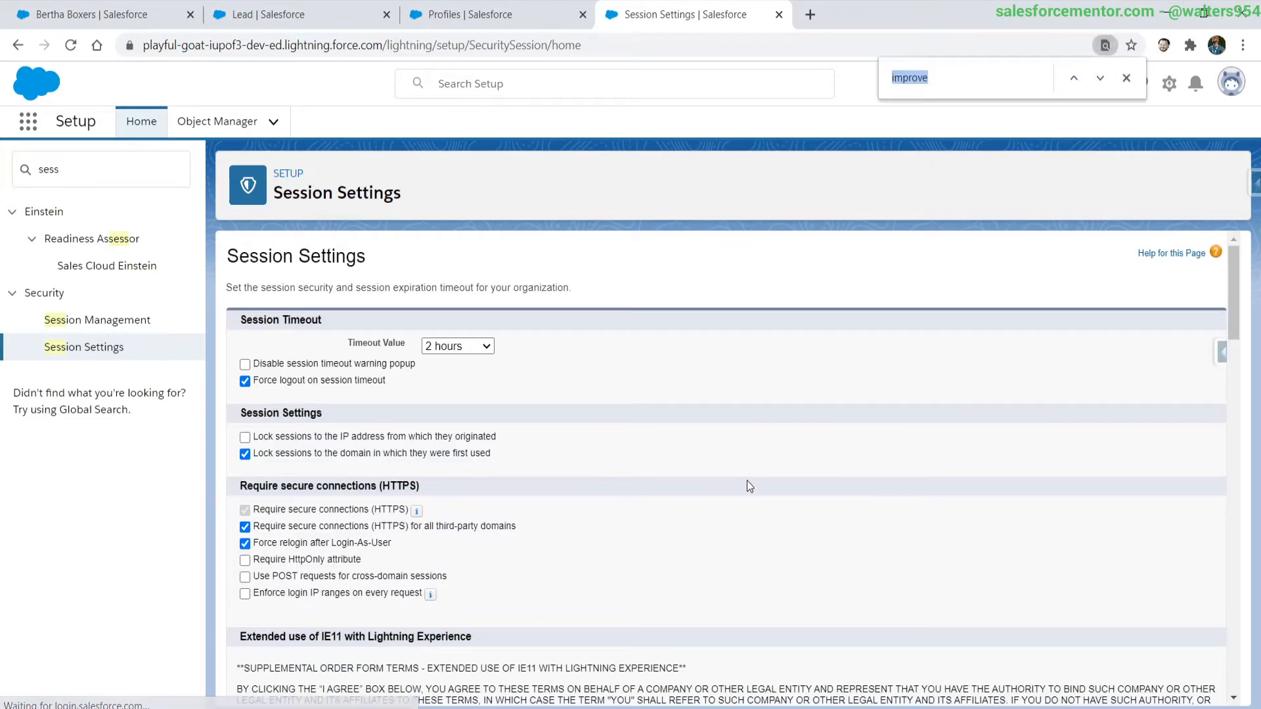
# Find 'cac' on Session Settings and bring the Caching section into view
pyautogui.write('cac')
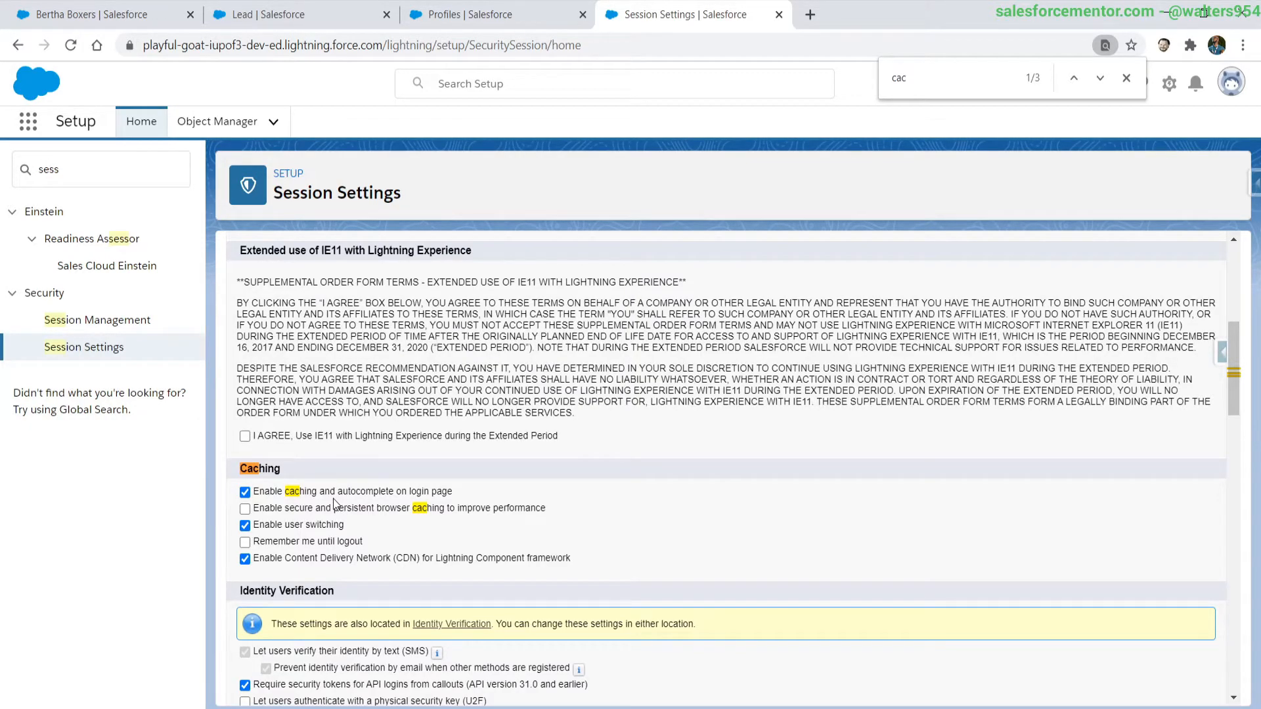
pyautogui.scroll(-3)
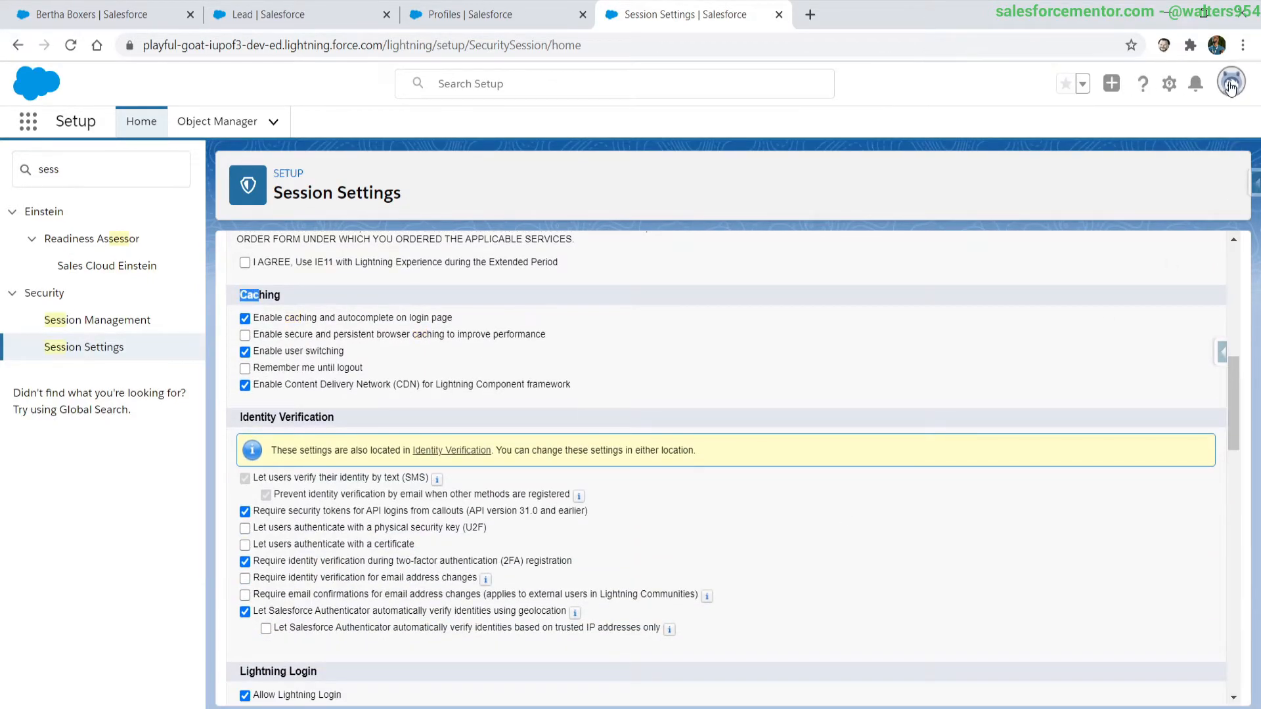
# Log out via the avatar menu and log back in to the Sales Home page
pyautogui.click(1229, 83)
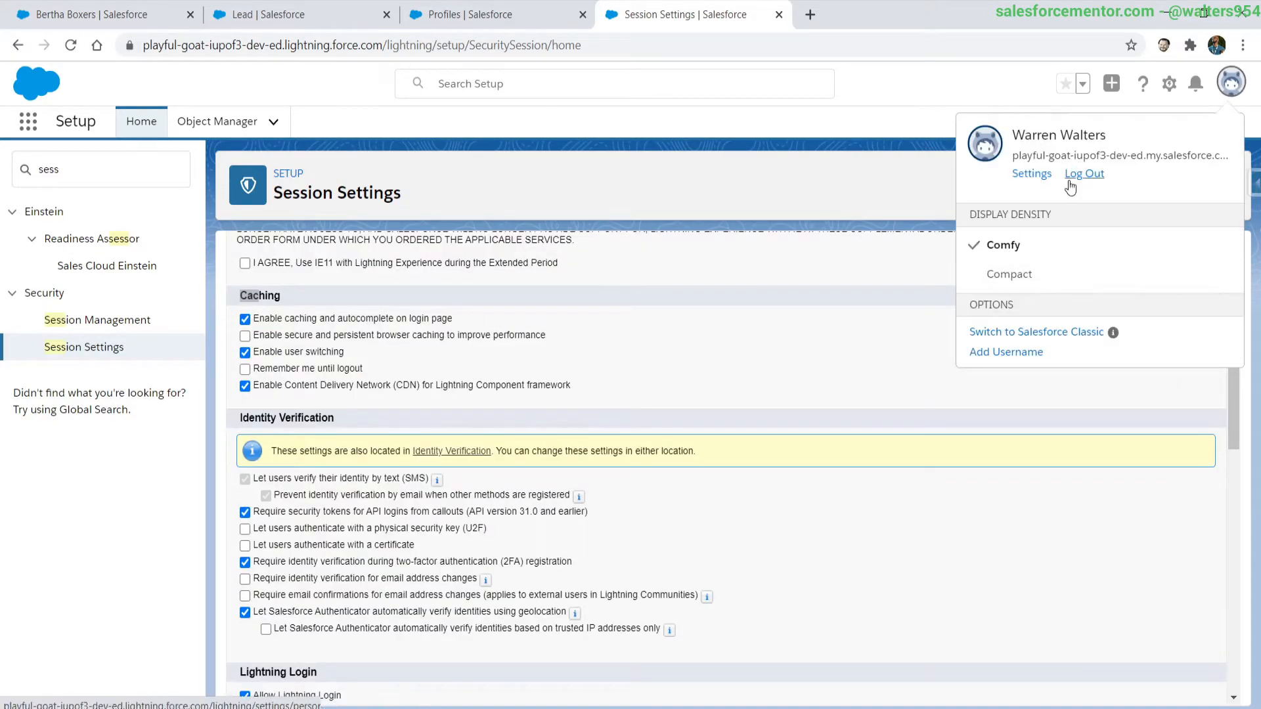
pyautogui.click(1083, 174)
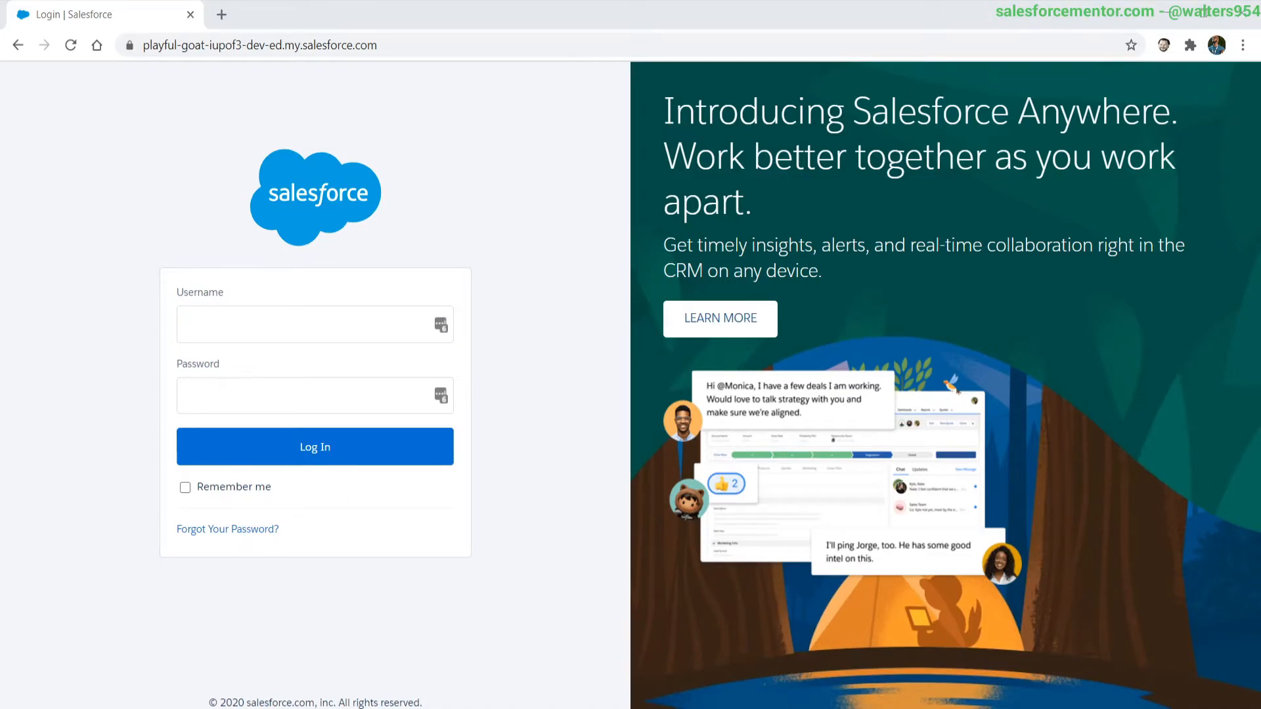
pyautogui.click(314, 446)
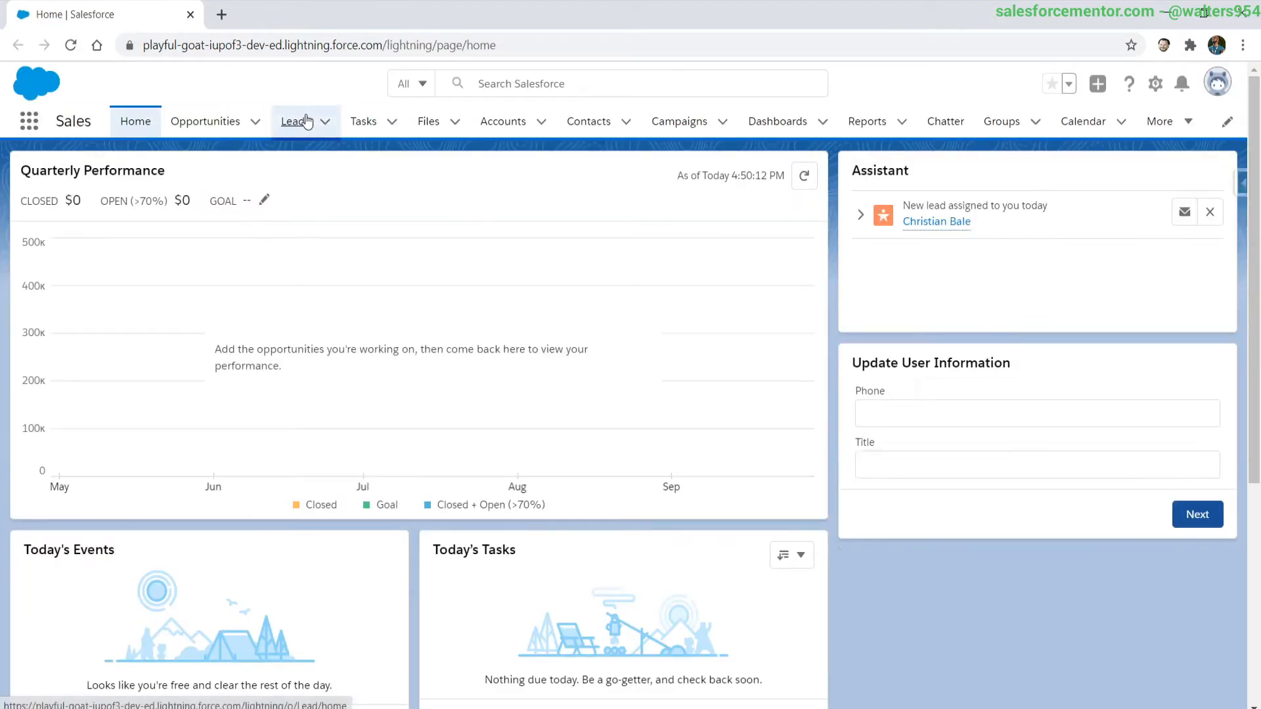
# Go to Leads, then check the Setup gear menu and the avatar menu
pyautogui.click(294, 121)
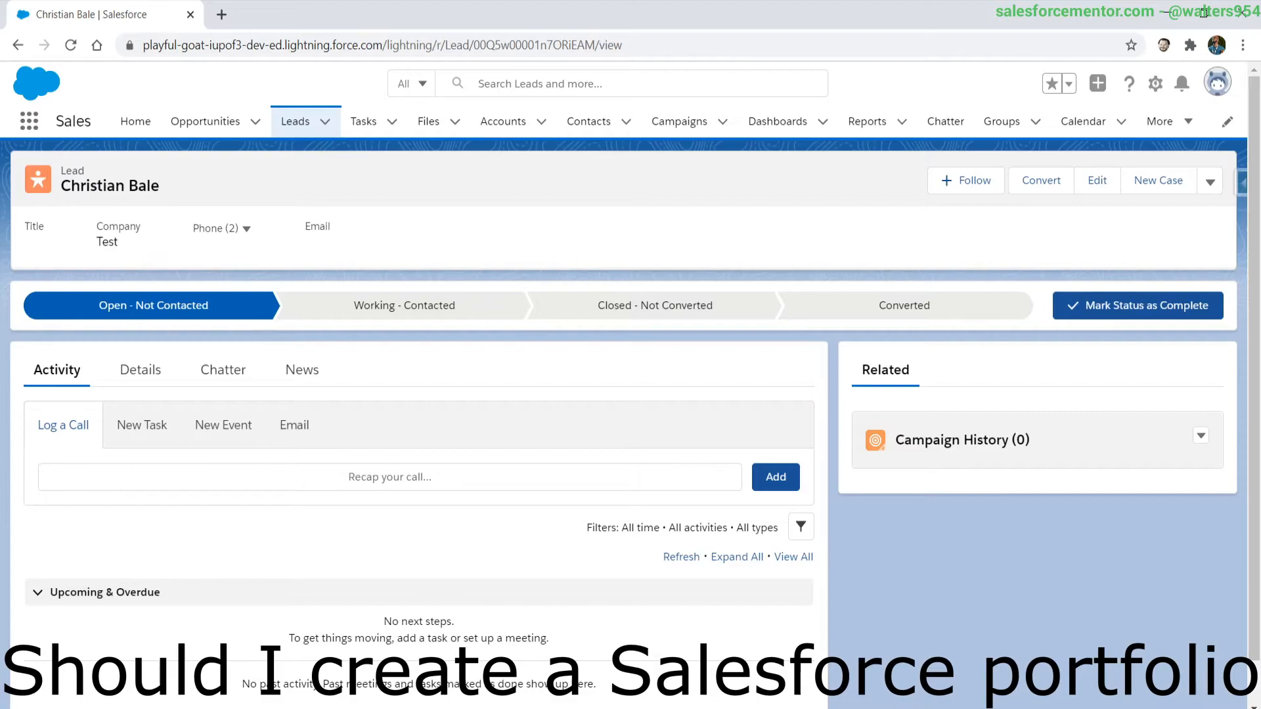
pyautogui.moveTo(1158, 83)
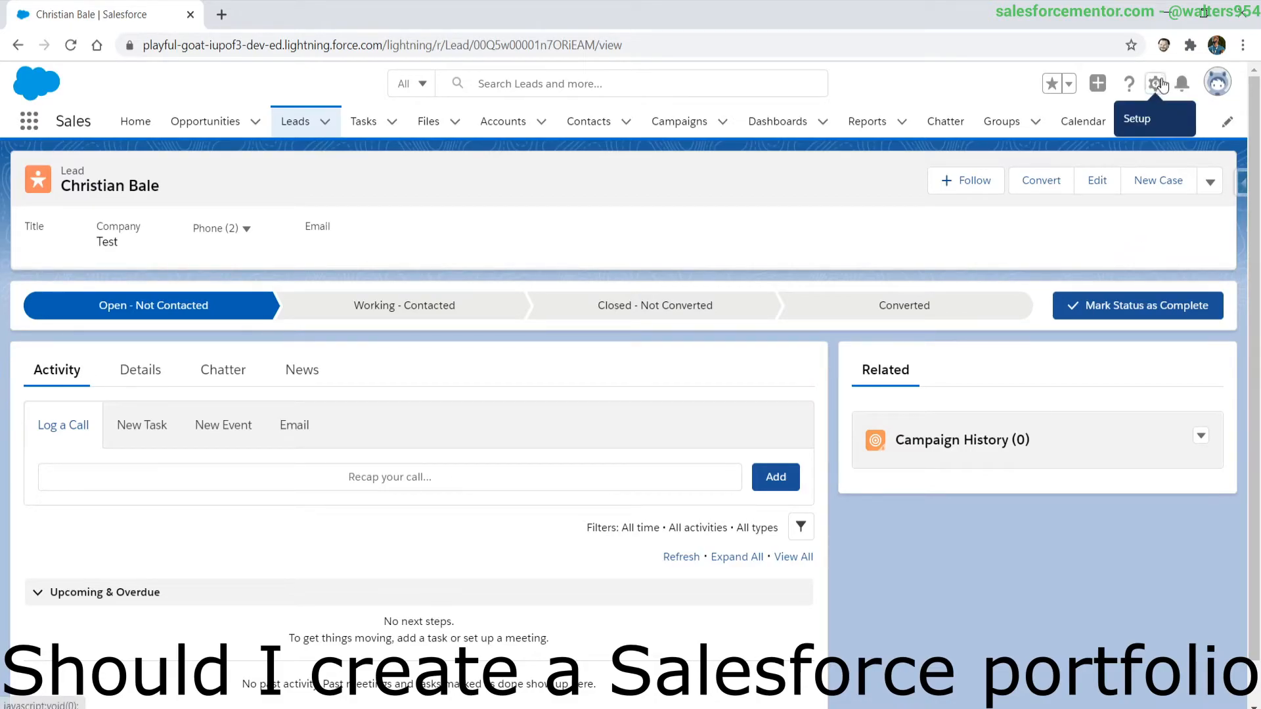
pyautogui.click(1155, 82)
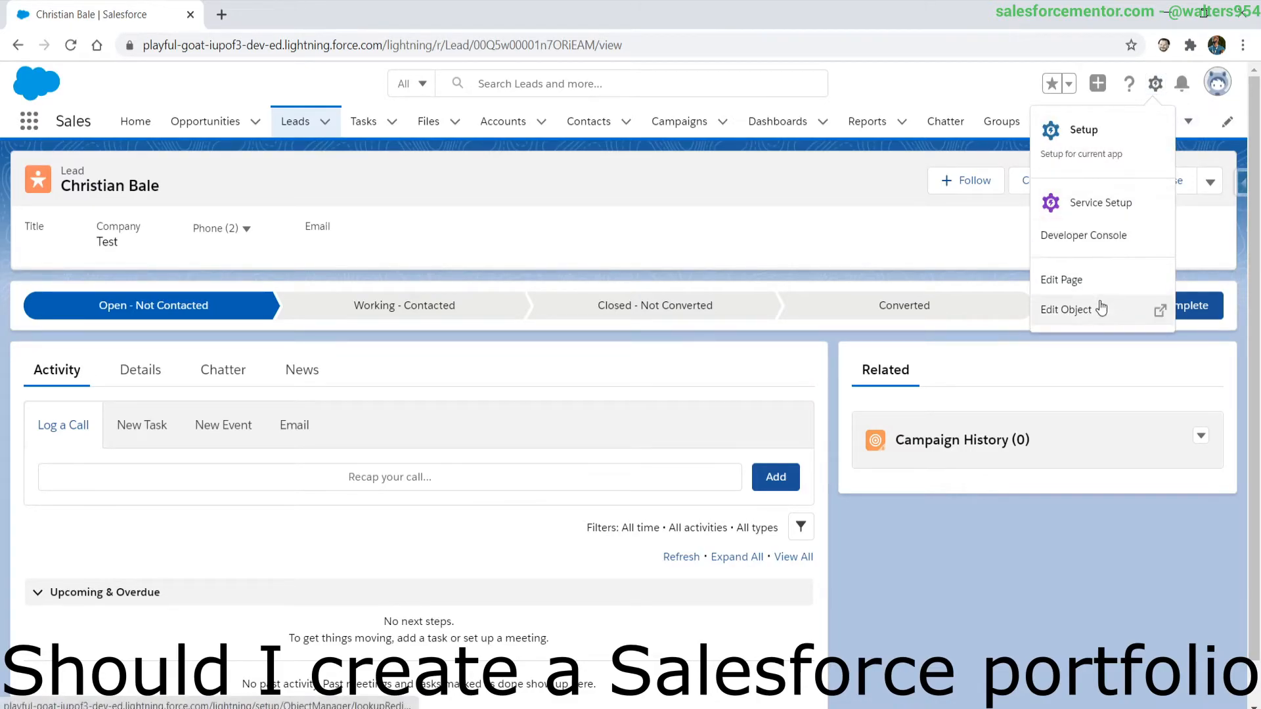
pyautogui.moveTo(1101, 202)
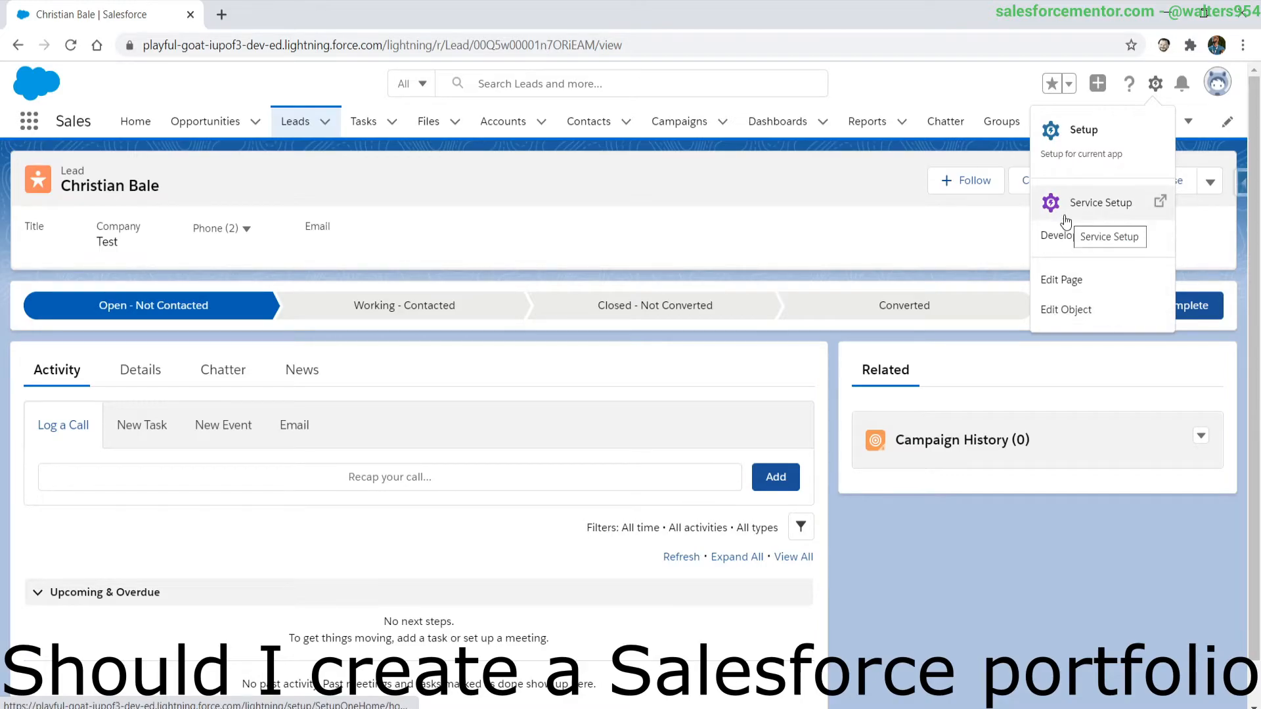
pyautogui.click(1216, 82)
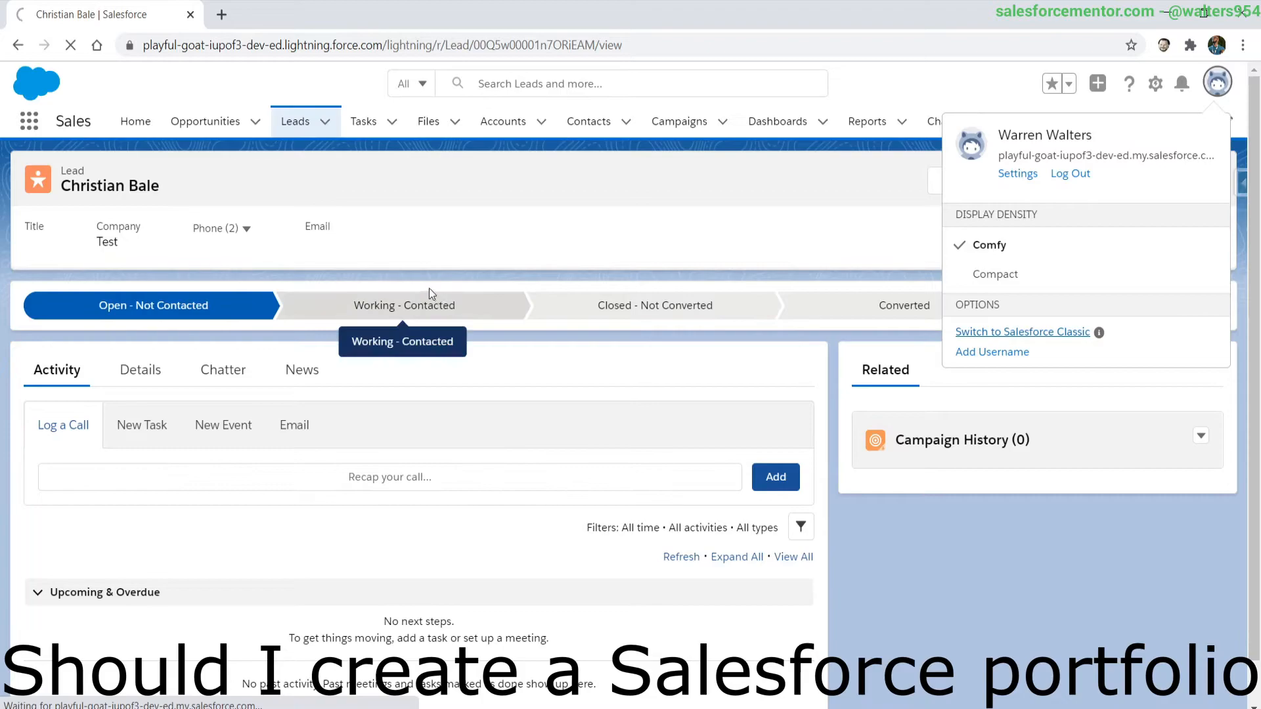
# Switch to Salesforce Classic and reopen the recently viewed test lead from Leads home
pyautogui.click(1022, 331)
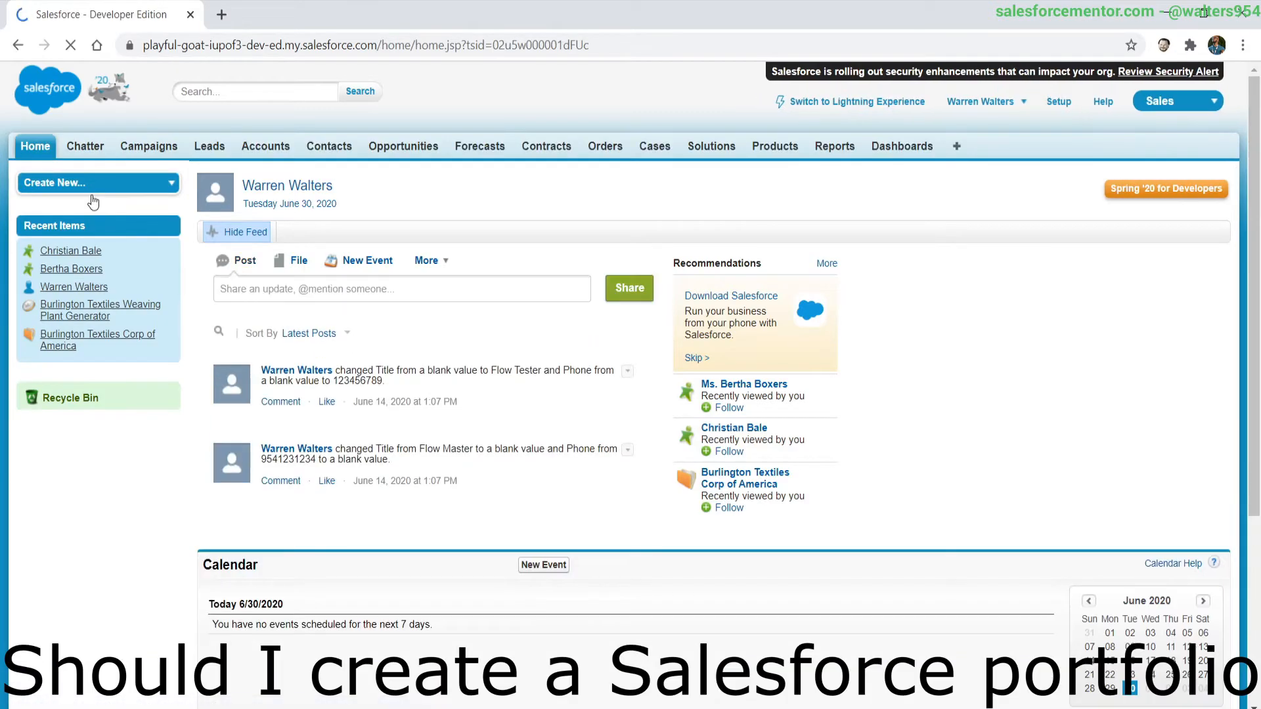
pyautogui.click(209, 146)
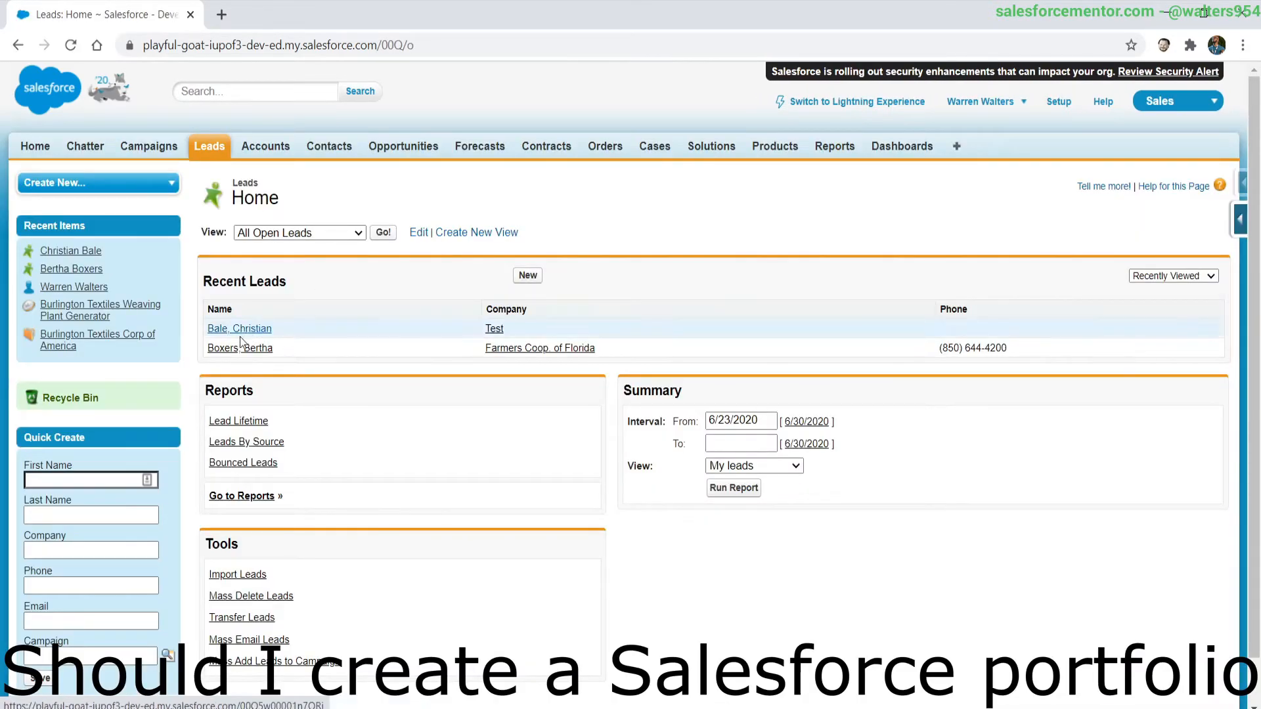
pyautogui.click(239, 328)
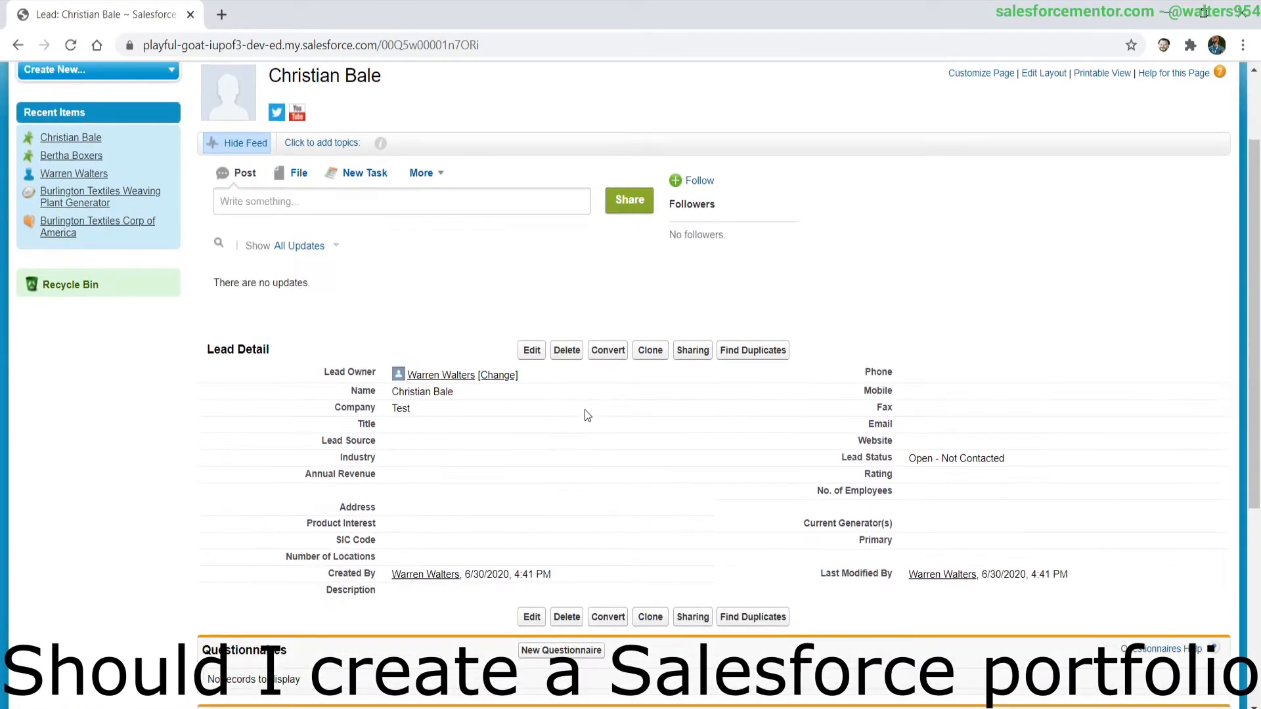
# Review the lead's detail and related lists, then head to the Accounts tab
pyautogui.scroll(-3)
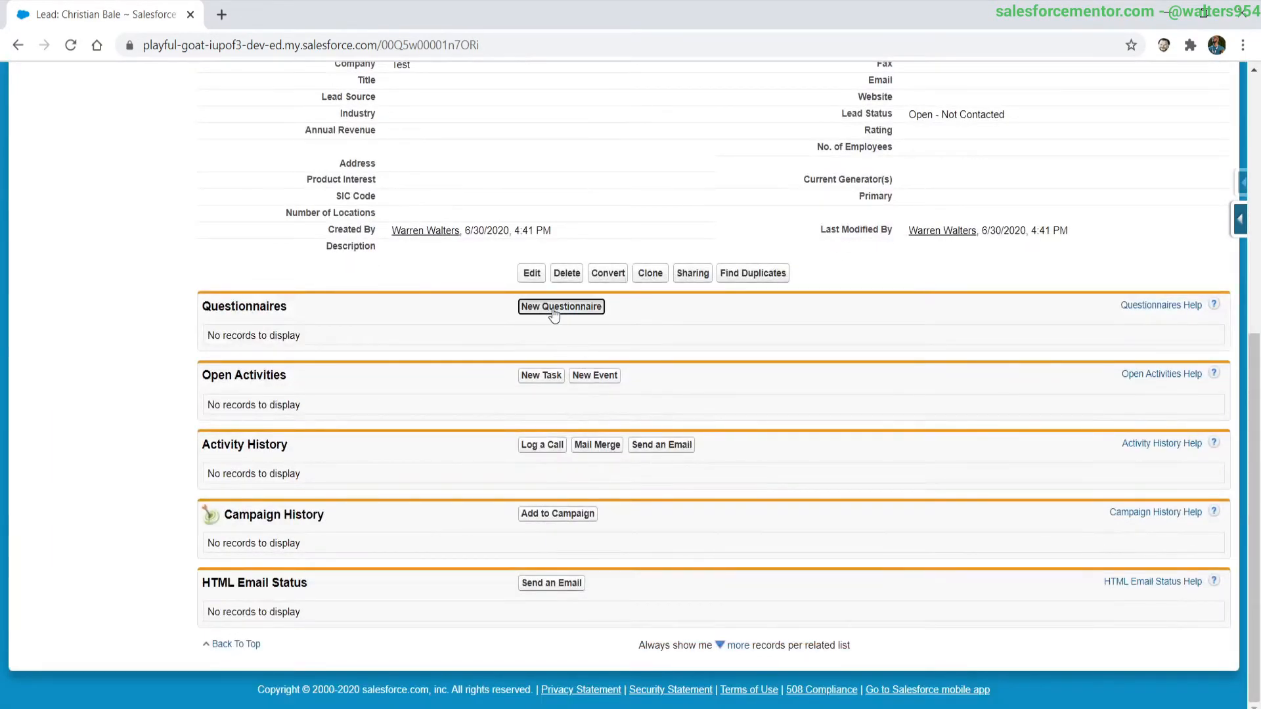
pyautogui.click(561, 306)
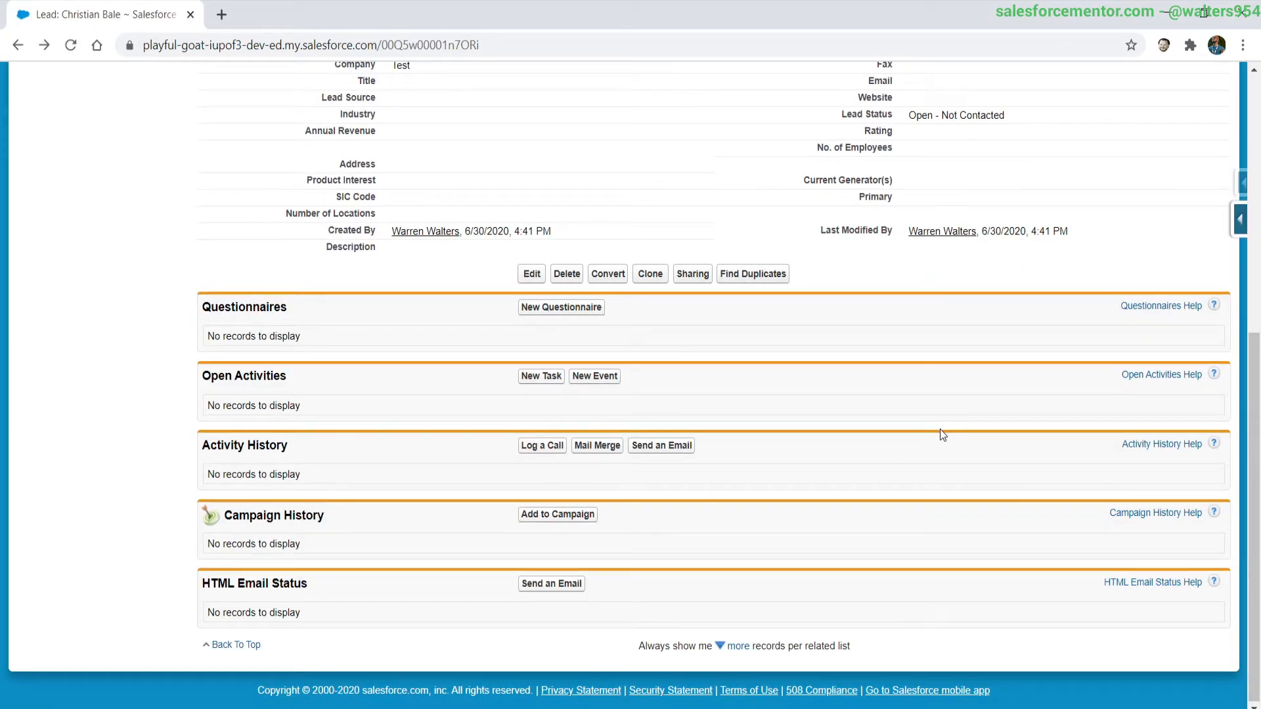
pyautogui.scroll(3)
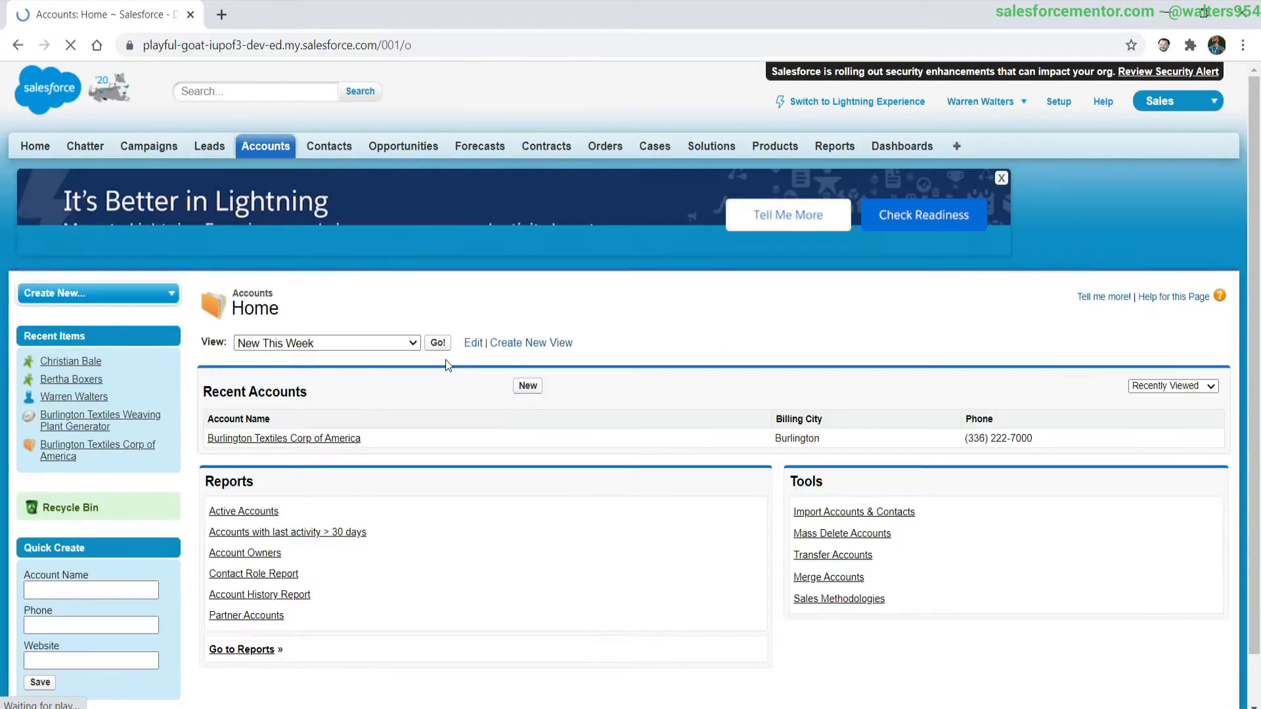
pyautogui.click(283, 438)
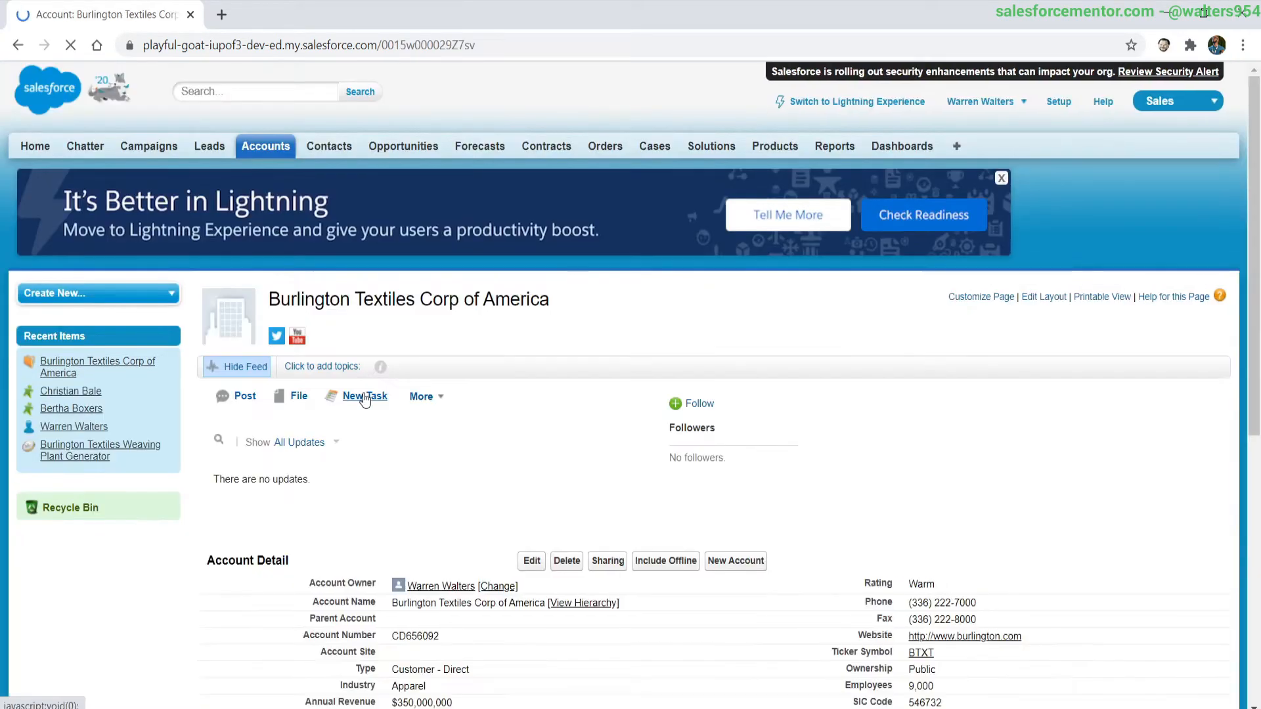
pyautogui.scroll(-3)
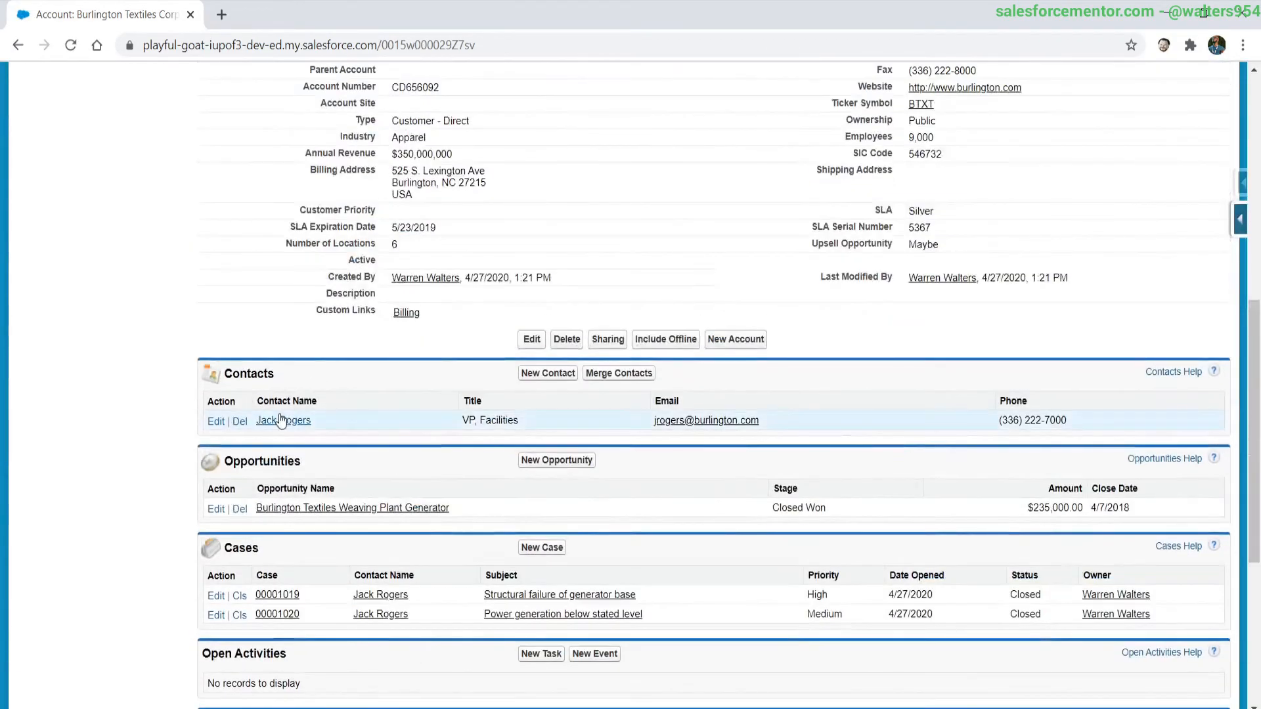
pyautogui.scroll(-3)
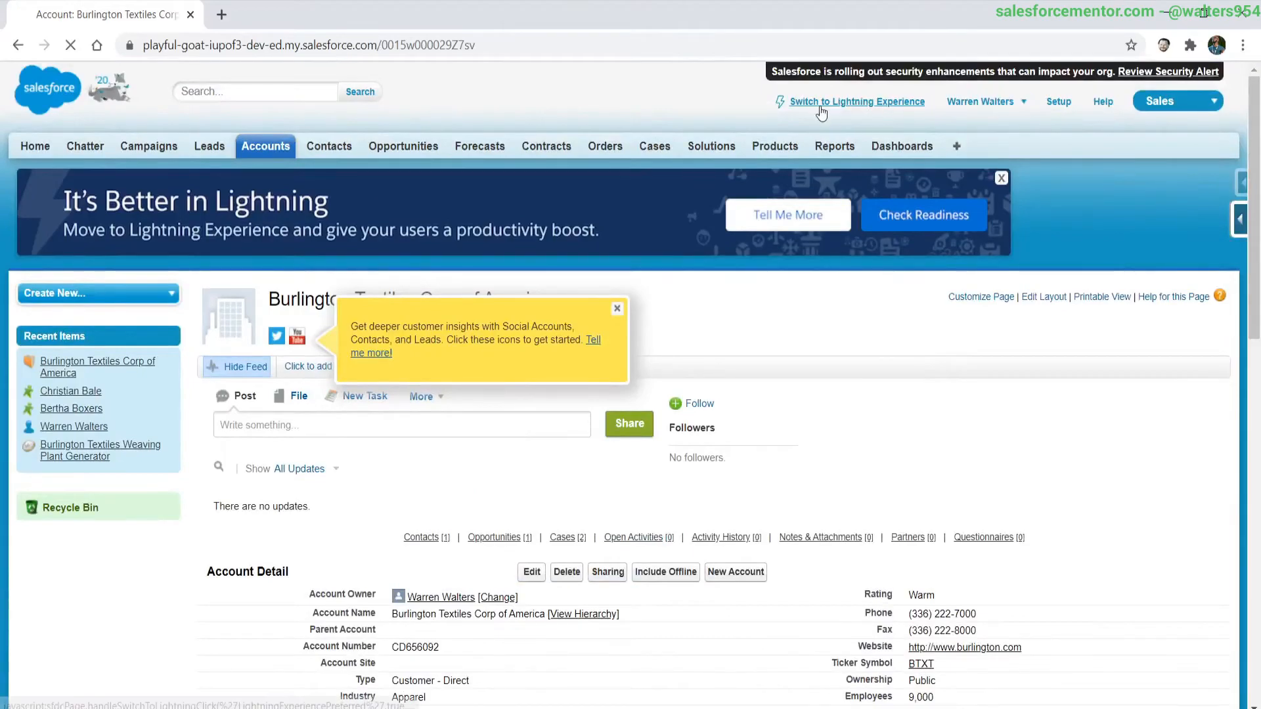
# Switch back to Lightning Experience and go to the Leads area
pyautogui.click(856, 101)
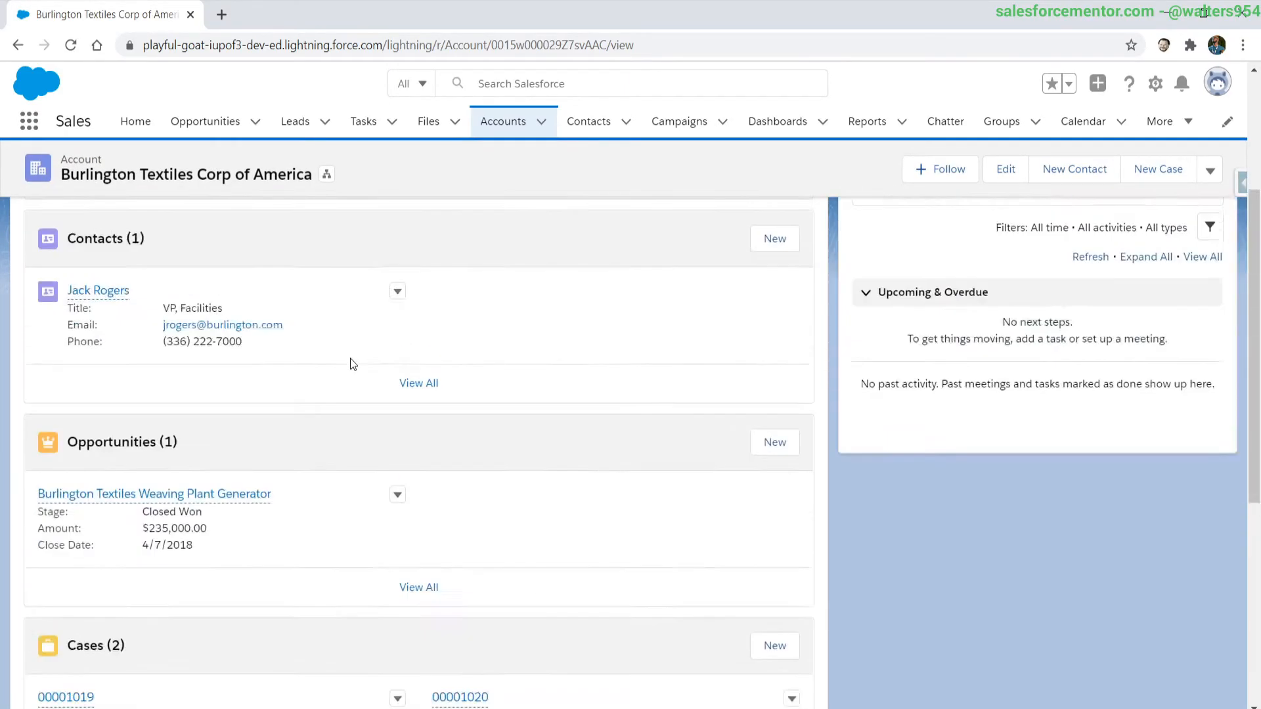
pyautogui.scroll(-3)
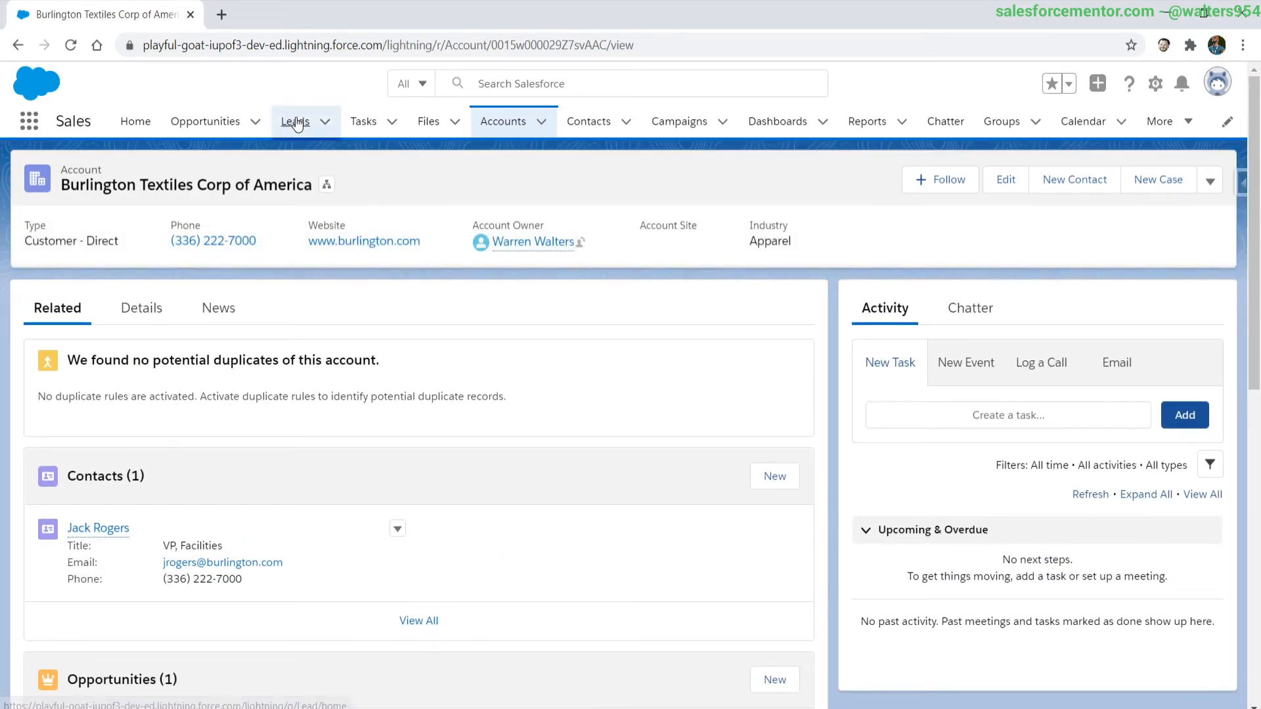
pyautogui.click(295, 120)
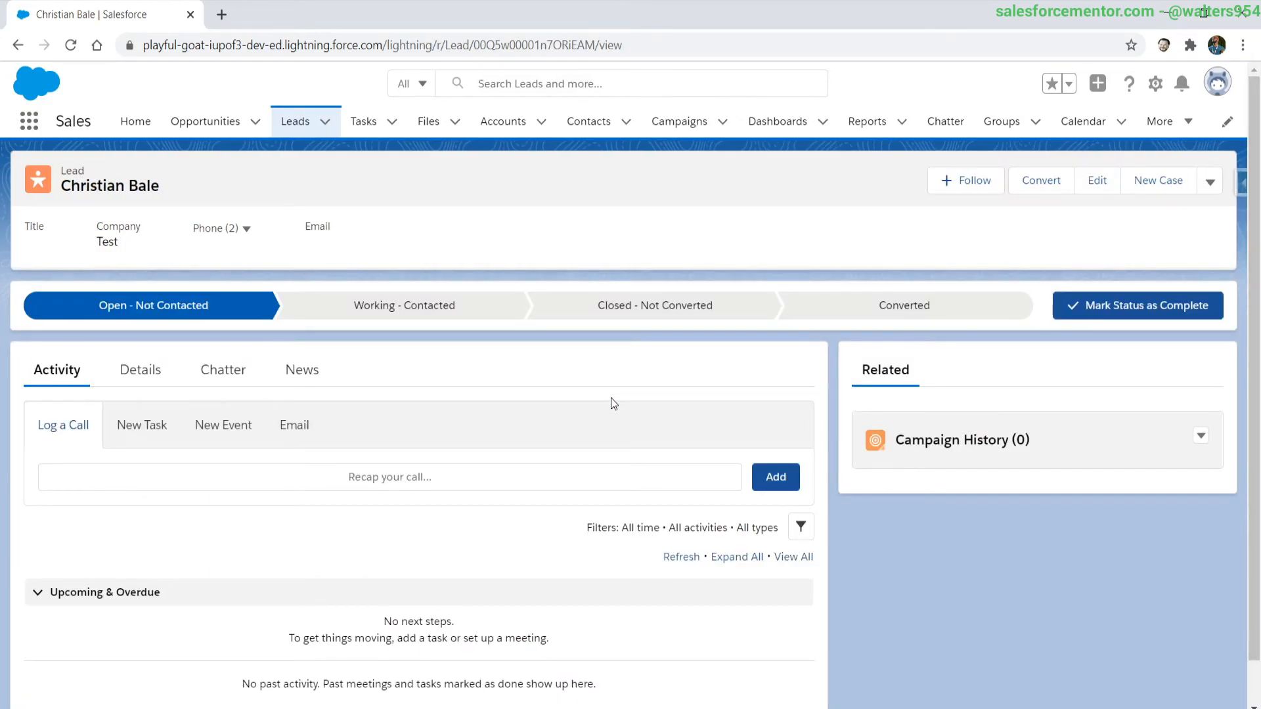
pyautogui.moveTo(610, 409)
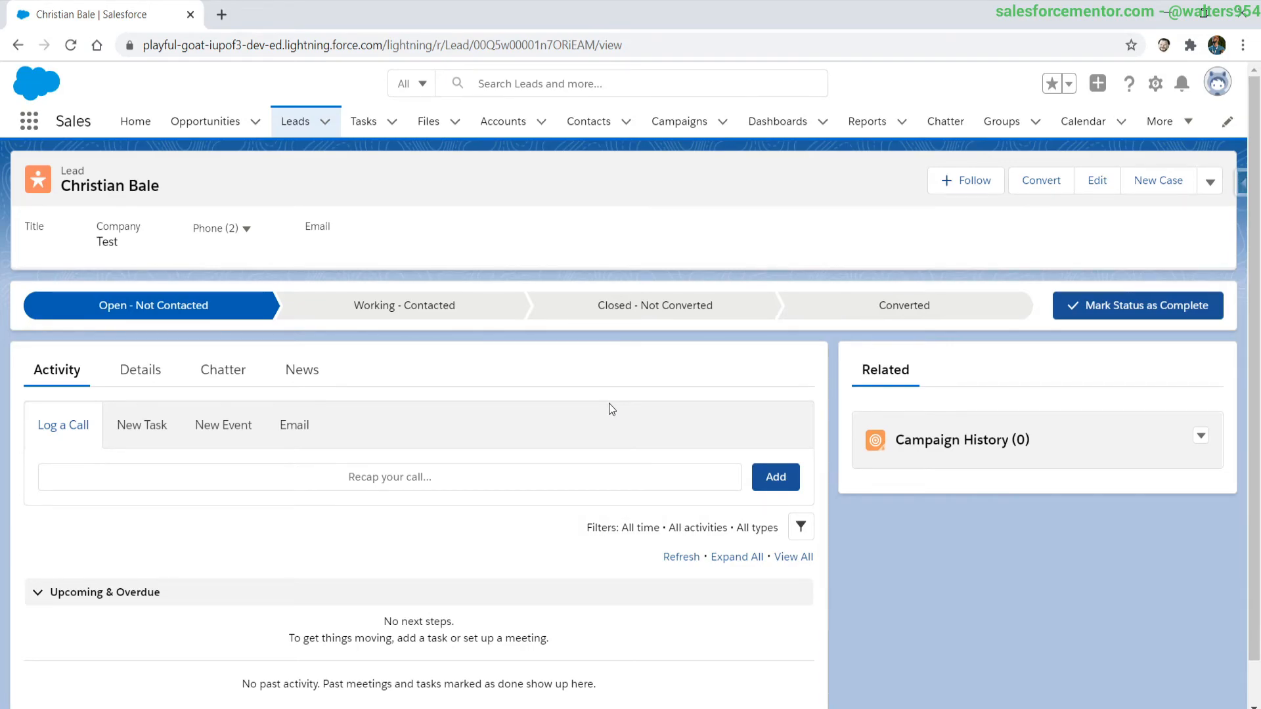
# Review the lead's Details and Chatter feed, then return to its Activity timeline
pyautogui.click(138, 369)
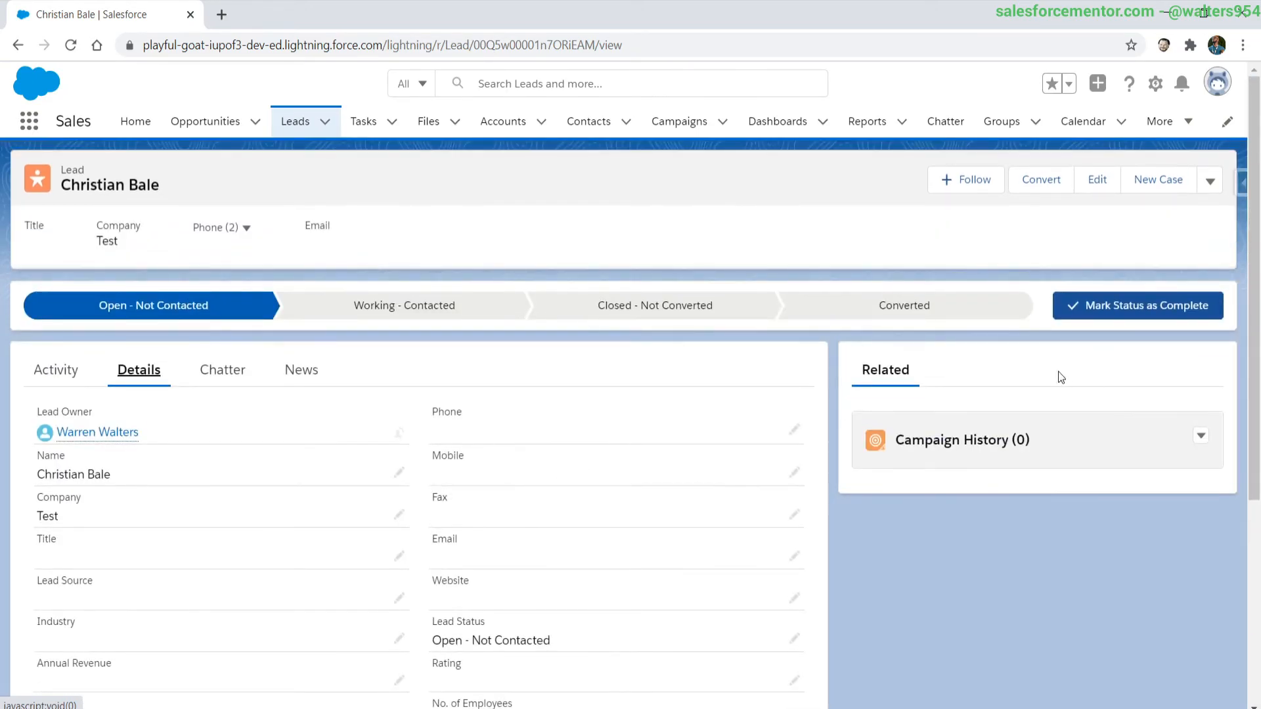
pyautogui.click(221, 369)
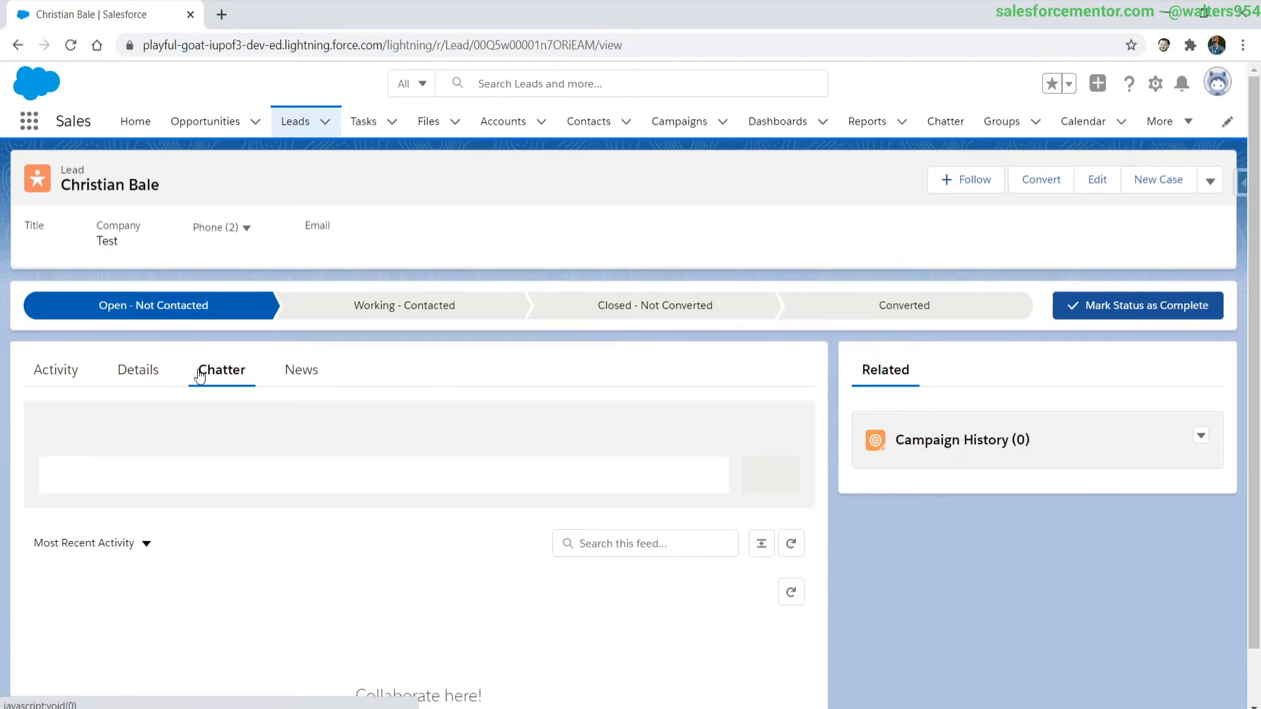
pyautogui.click(221, 369)
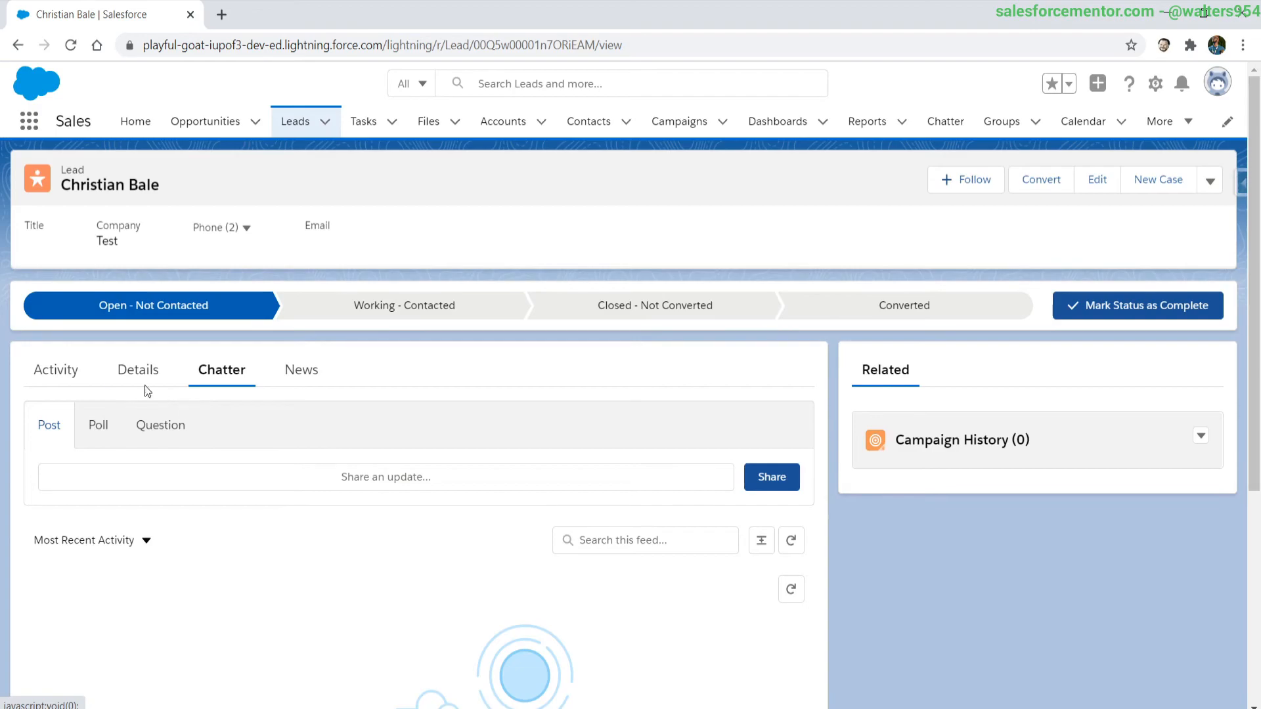
pyautogui.click(57, 369)
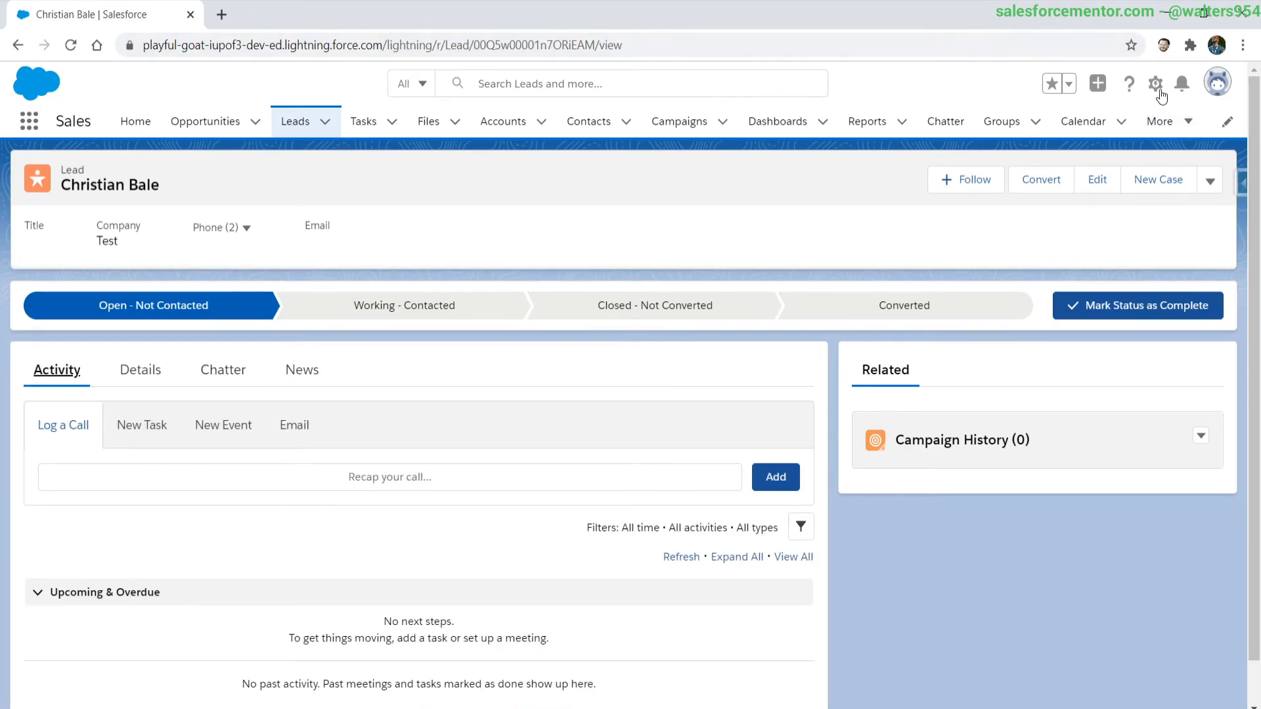
# From the gear's Edit Object, show the Lead object's Page Layouts in Object Manager
pyautogui.click(1156, 83)
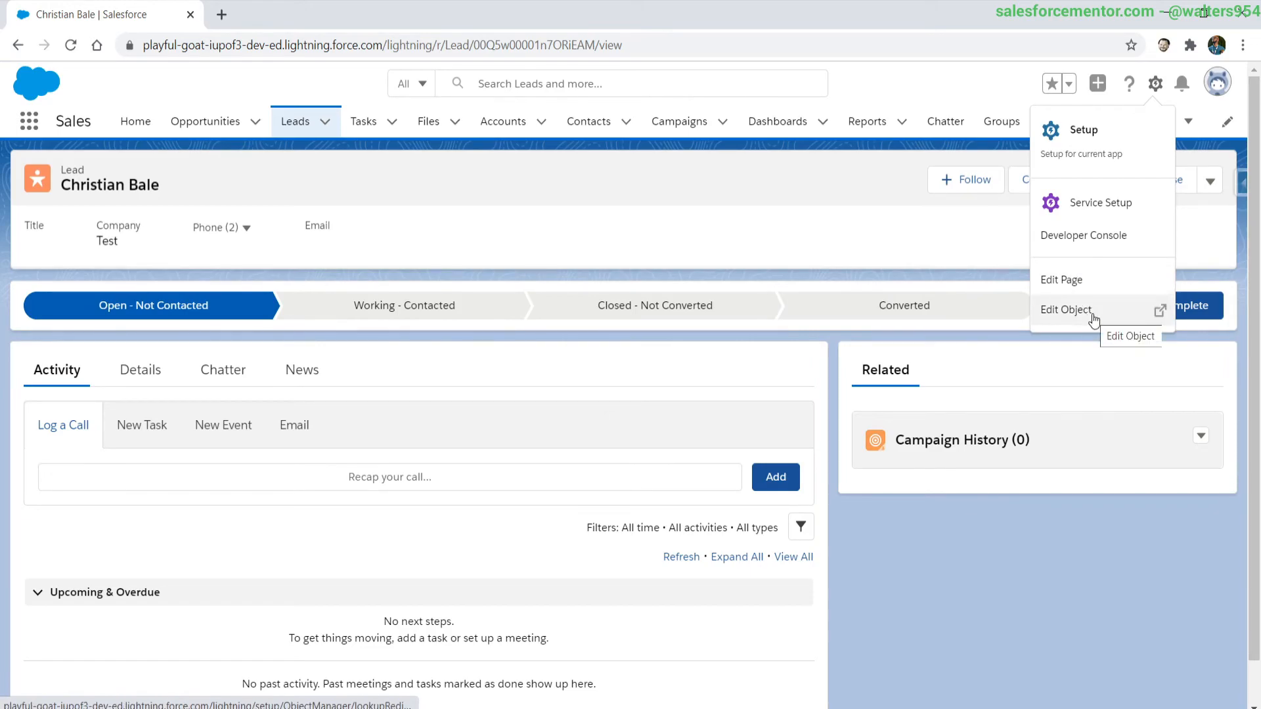
pyautogui.click(1065, 310)
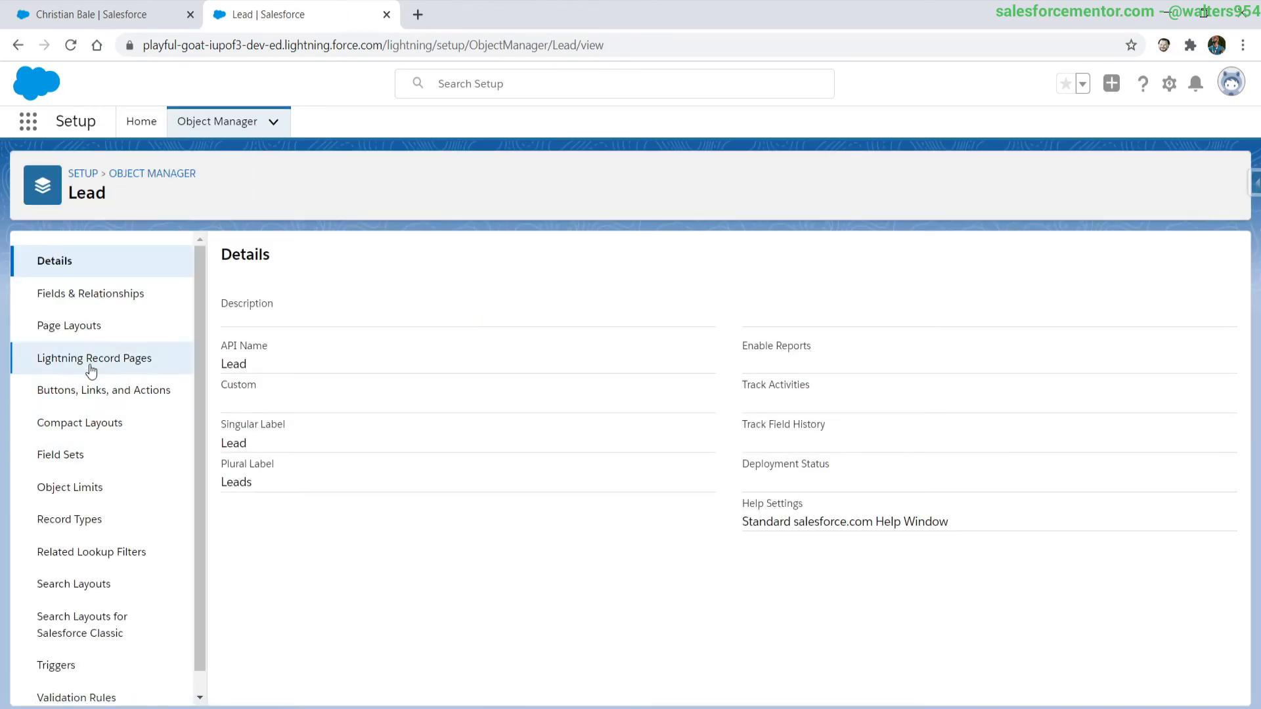
pyautogui.click(70, 325)
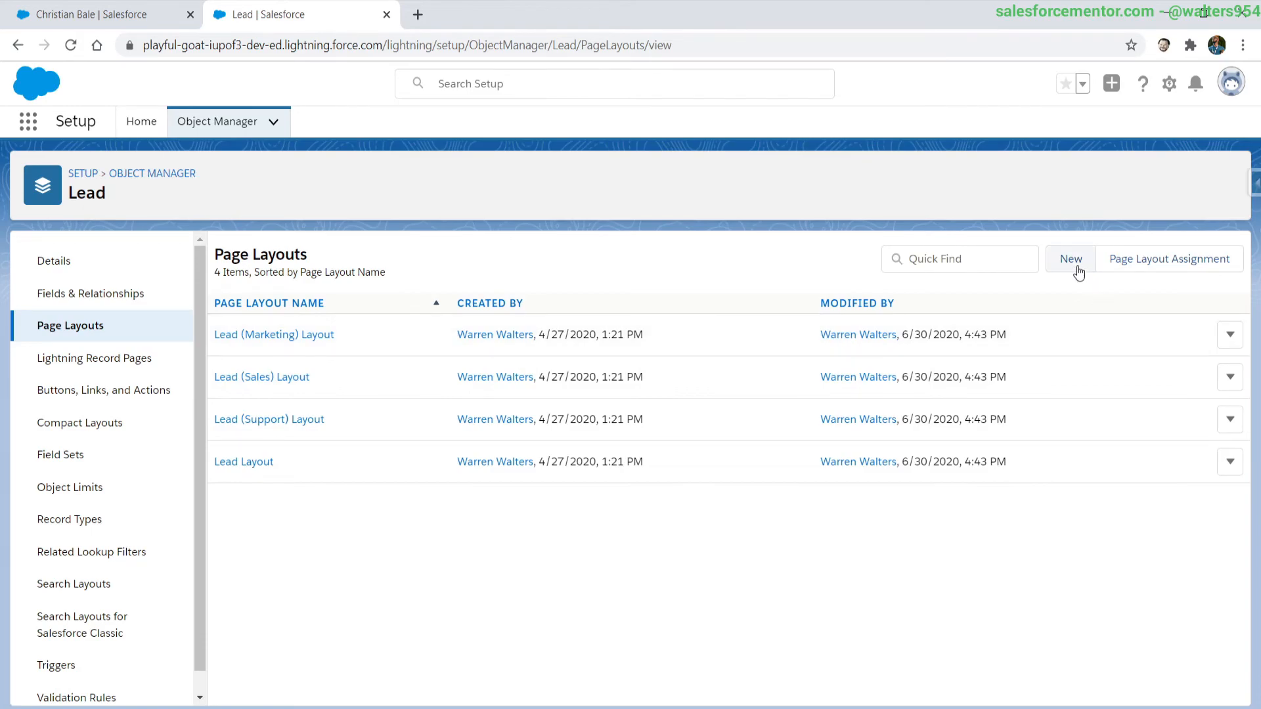
# Start a new Lead page layout cloned from the existing Lead Layout
pyautogui.click(1069, 259)
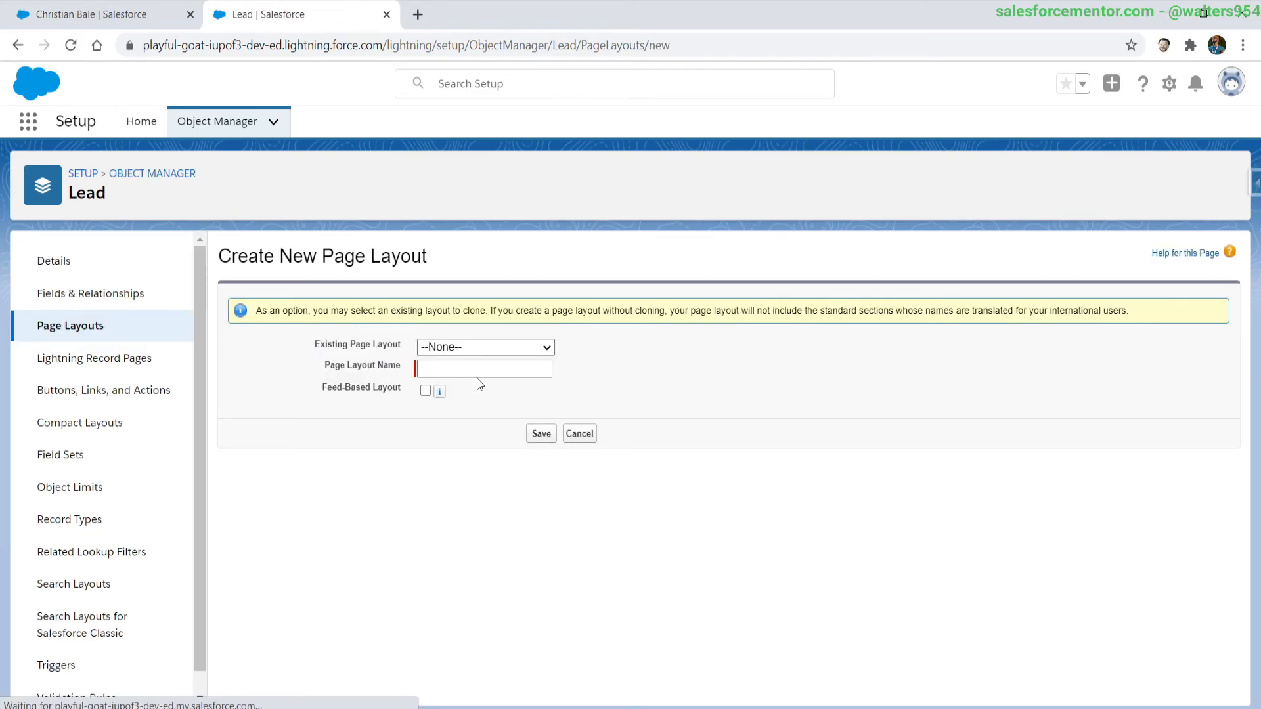
pyautogui.click(484, 346)
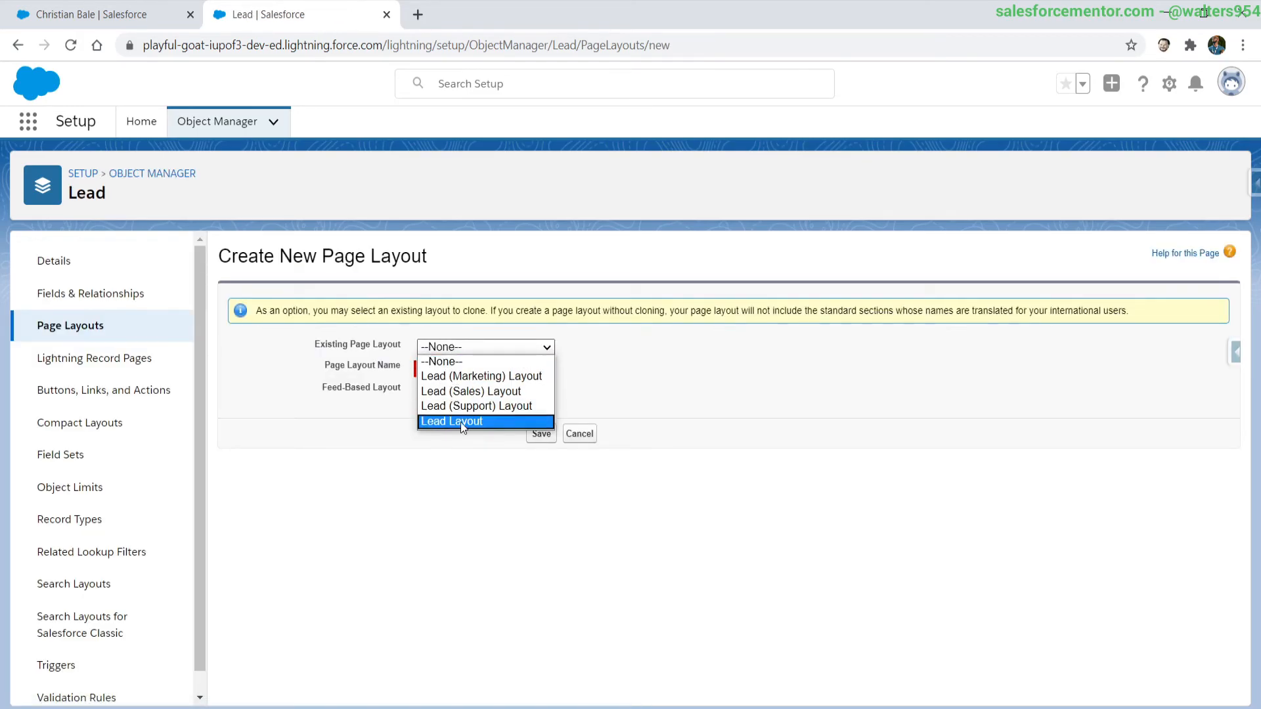
pyautogui.click(452, 422)
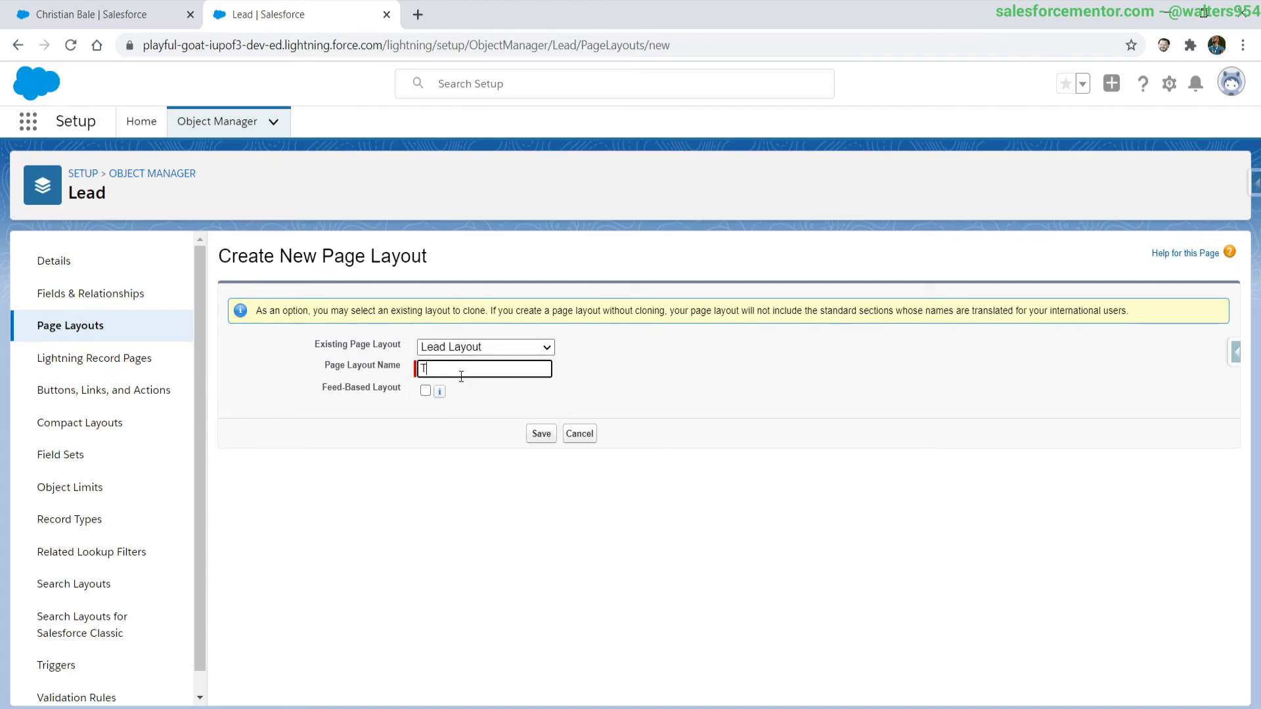
# Name the layout 'Tets' and proceed with creating it
pyautogui.write('Tets')
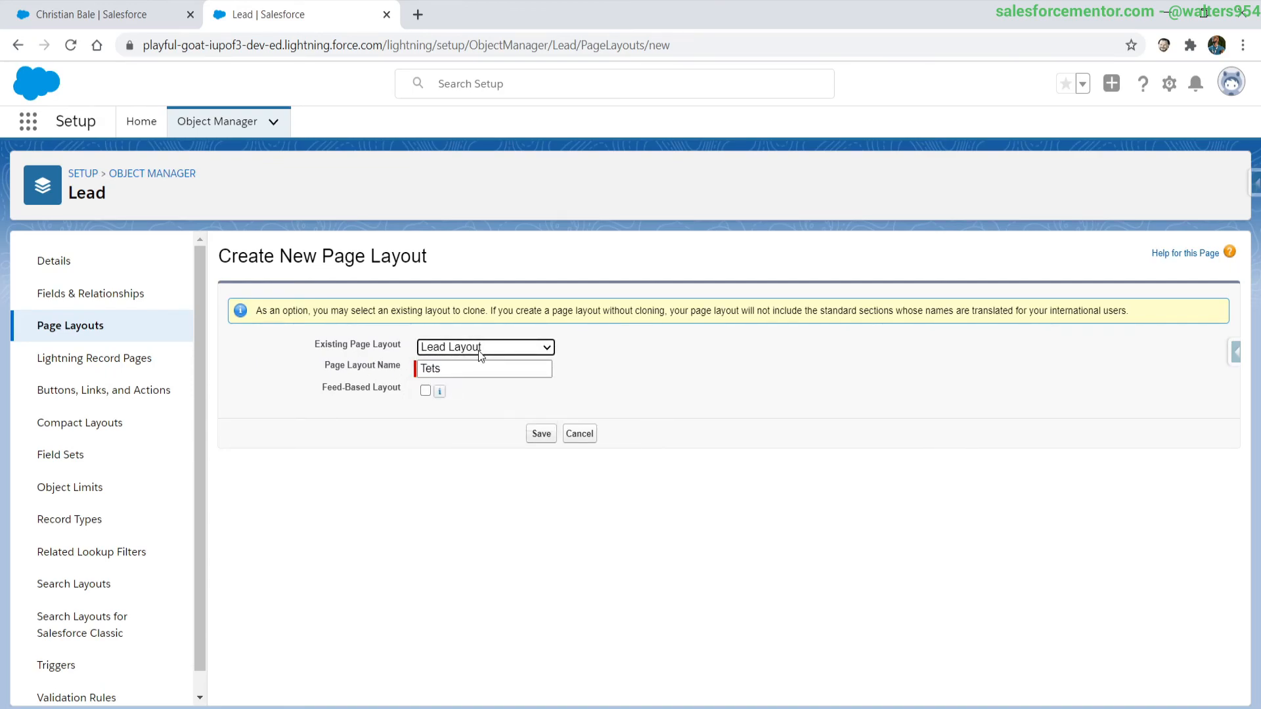
pyautogui.click(485, 347)
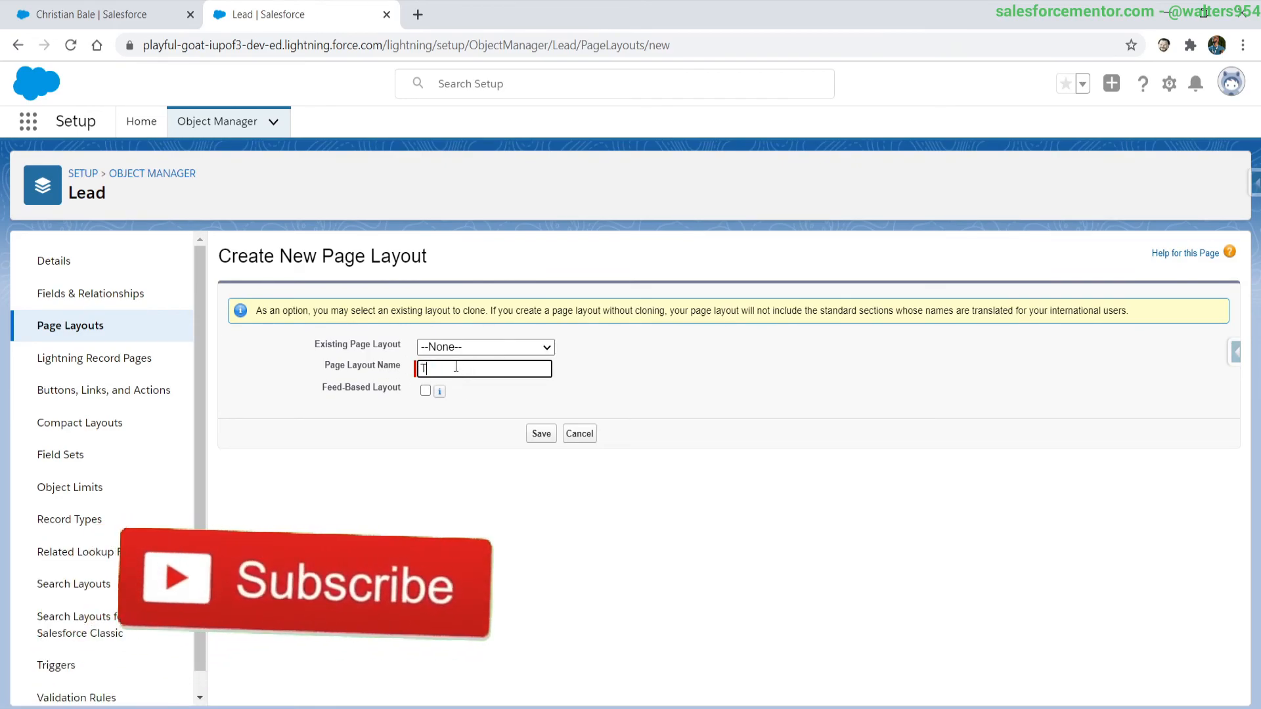
pyautogui.click(540, 432)
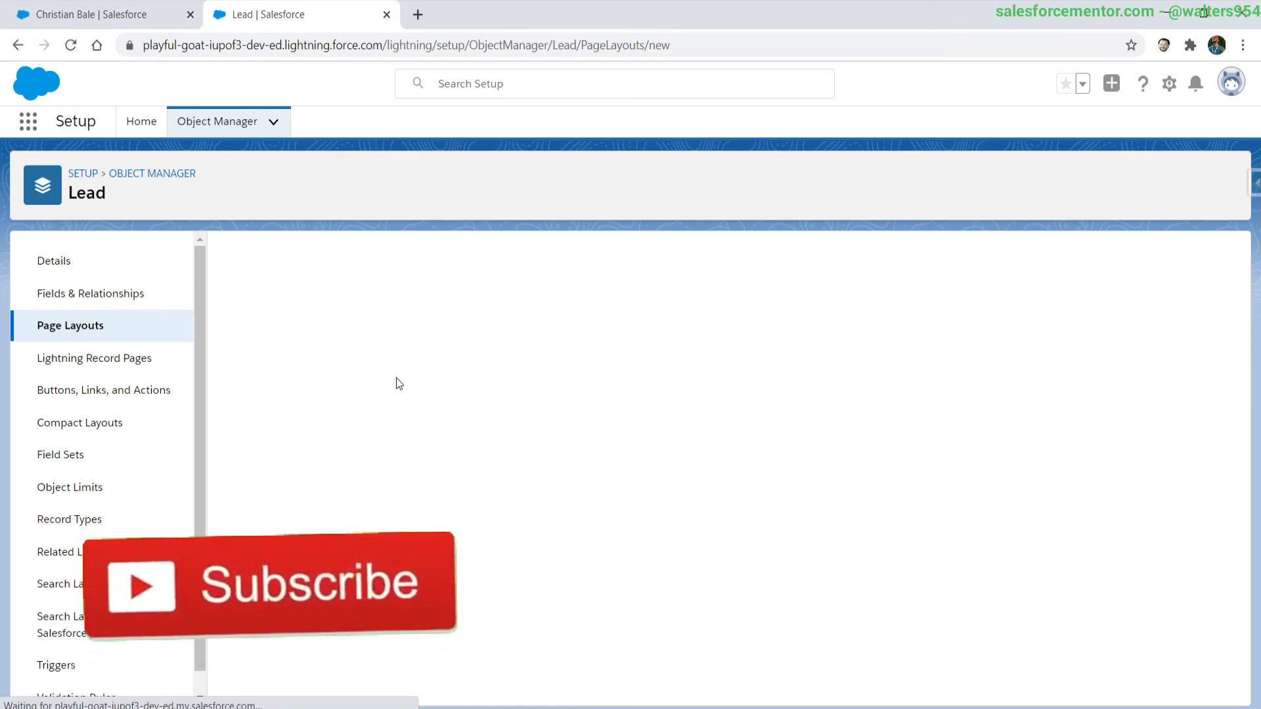